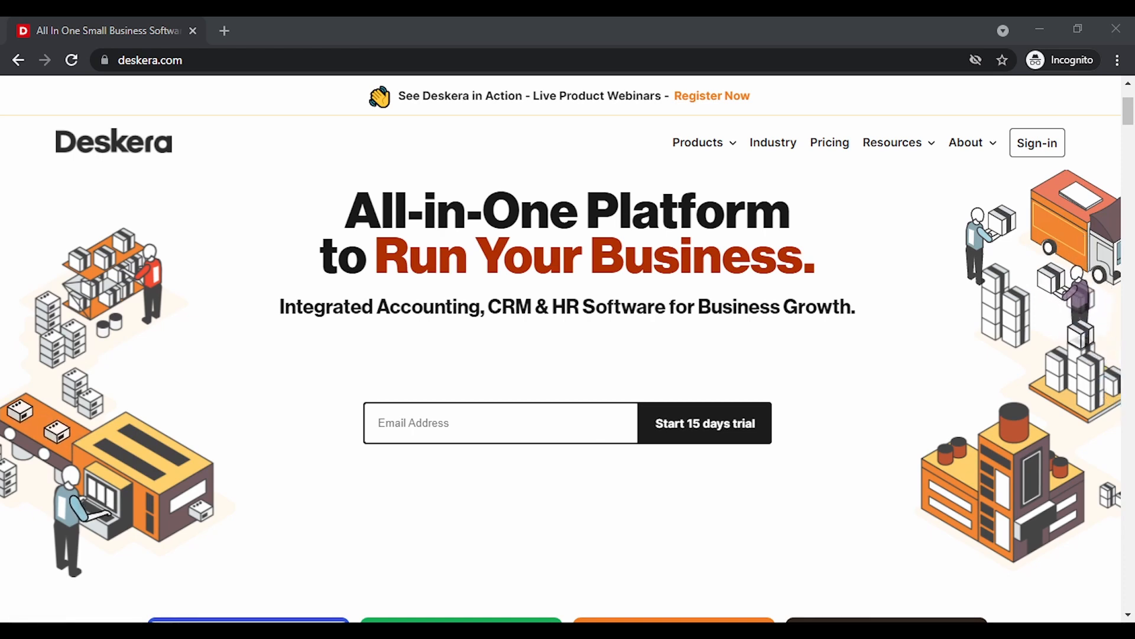
left_click(499, 422)
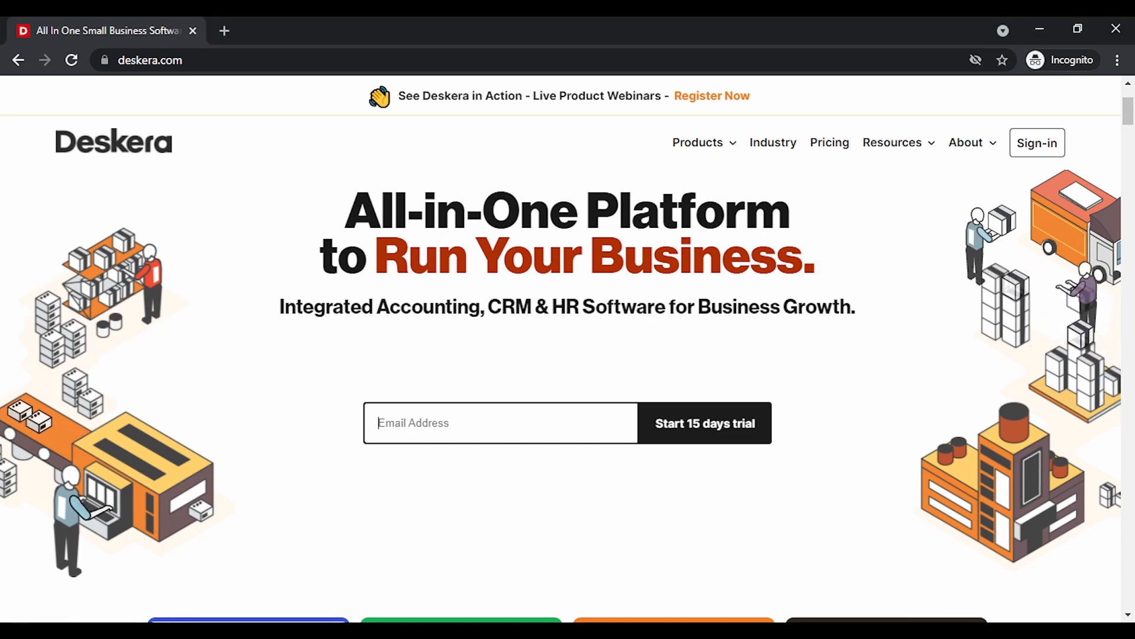
mouse_move(484, 460)
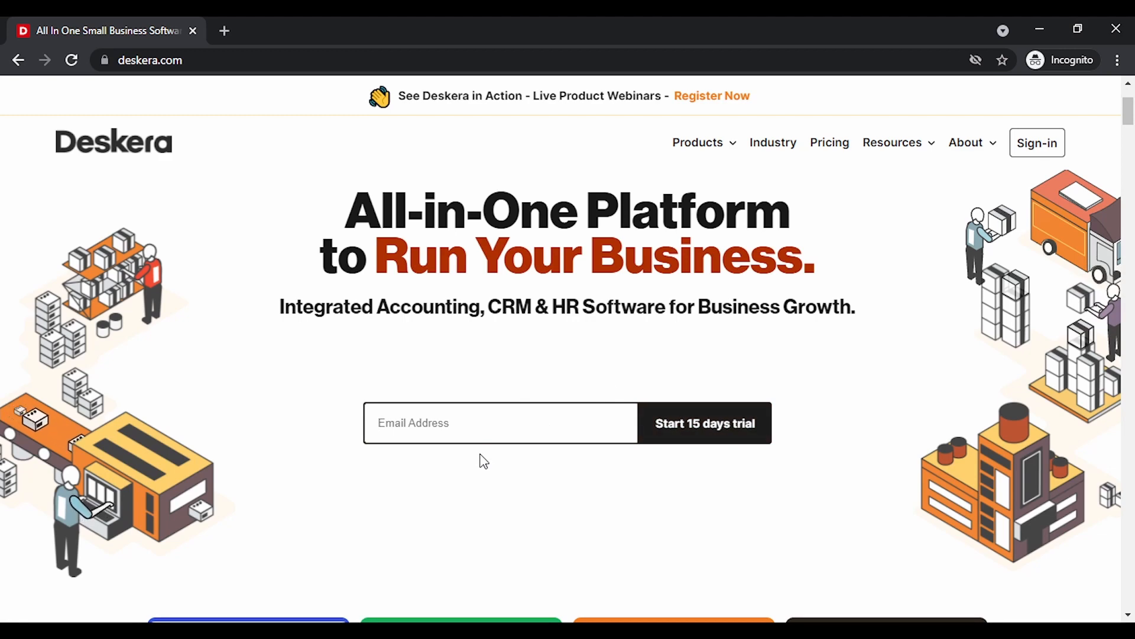
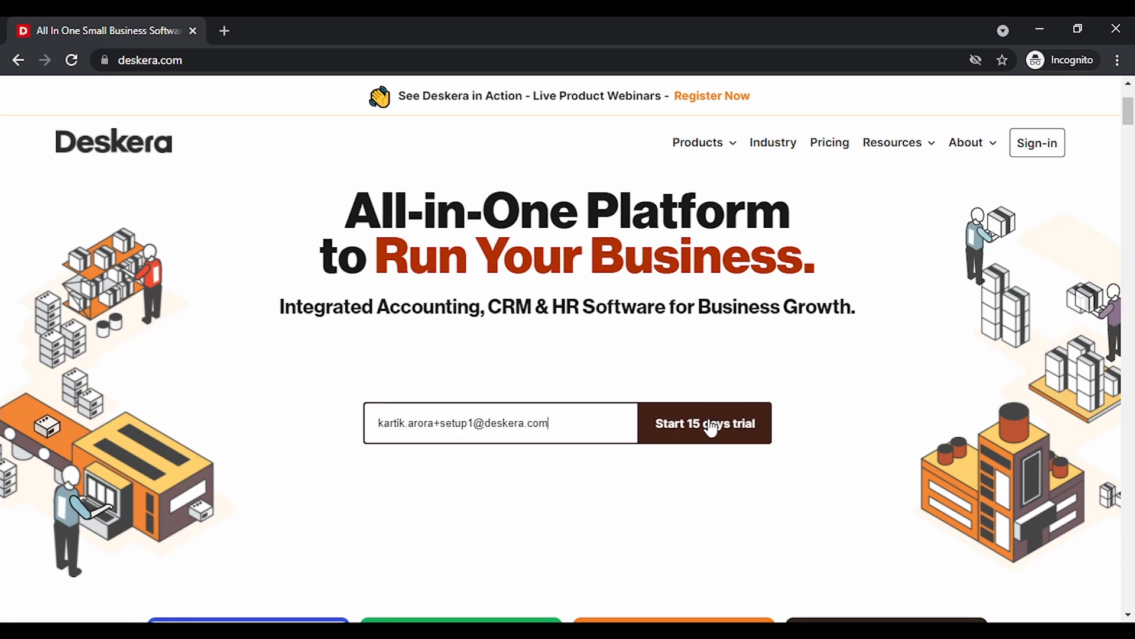
- Submit the email, then enter name Kartik, company Deskera India and a password
left_click(704, 423)
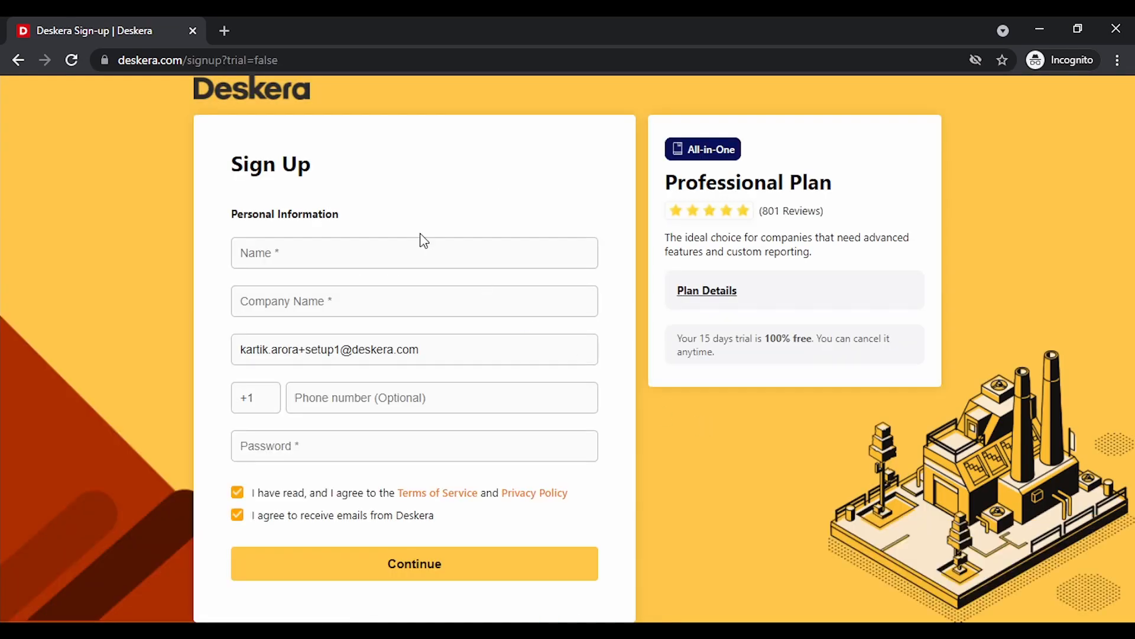
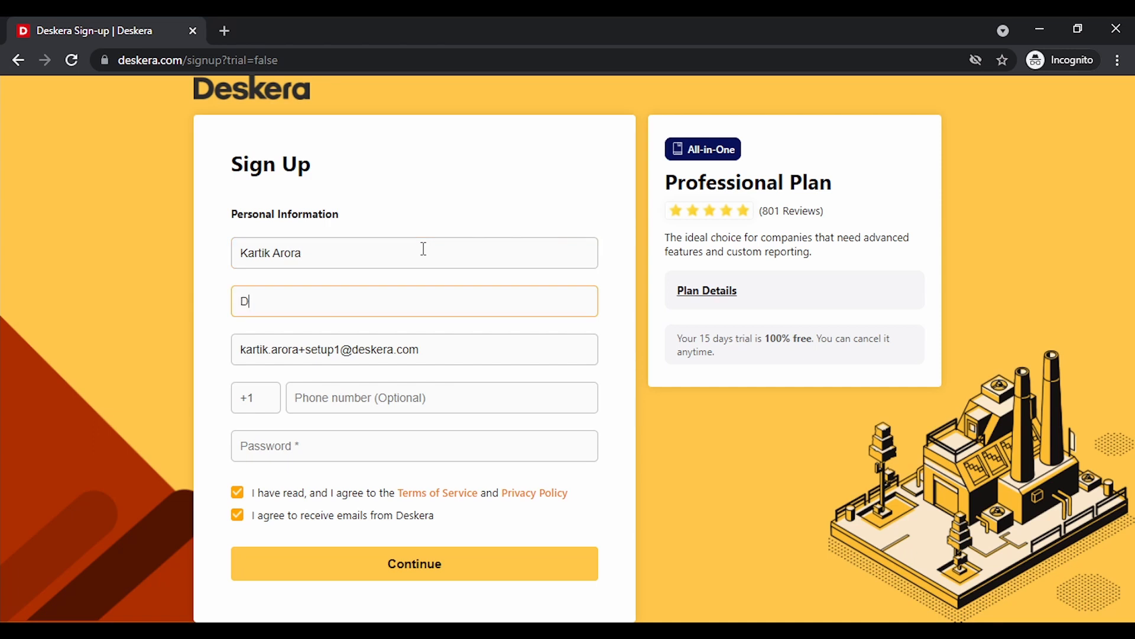
type("eskera India")
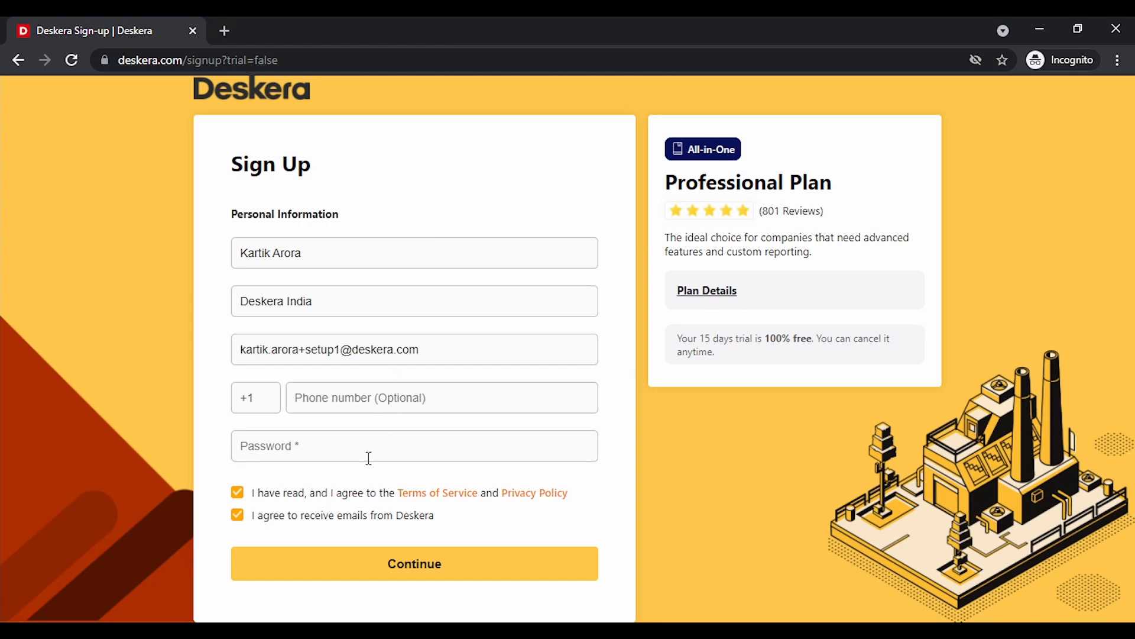
left_click(414, 445)
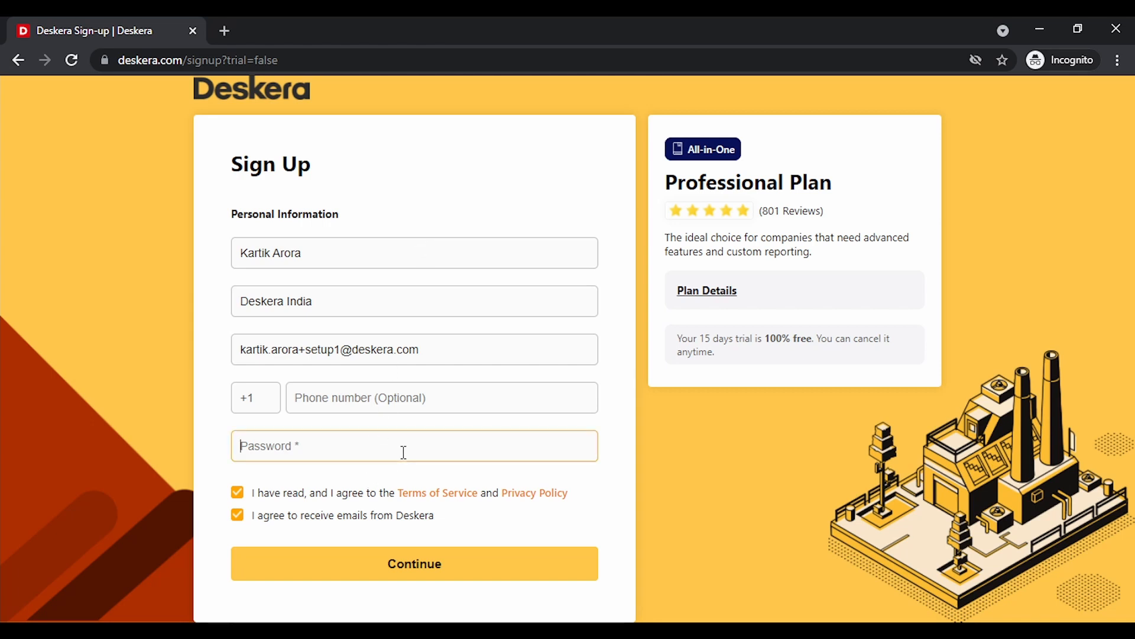
type("•")
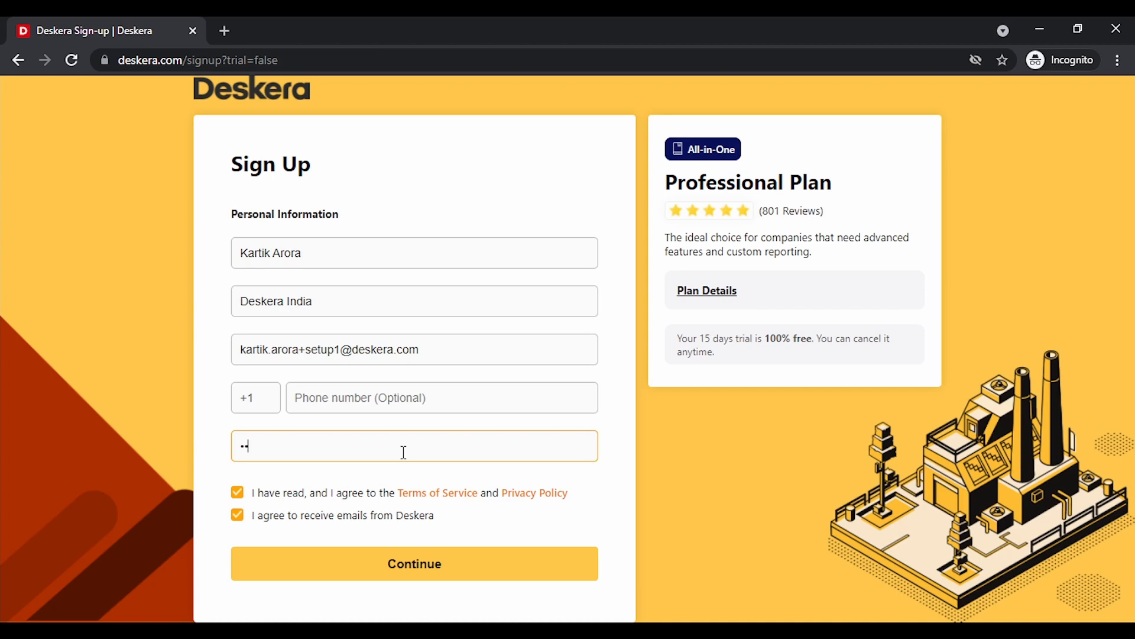
type("password")
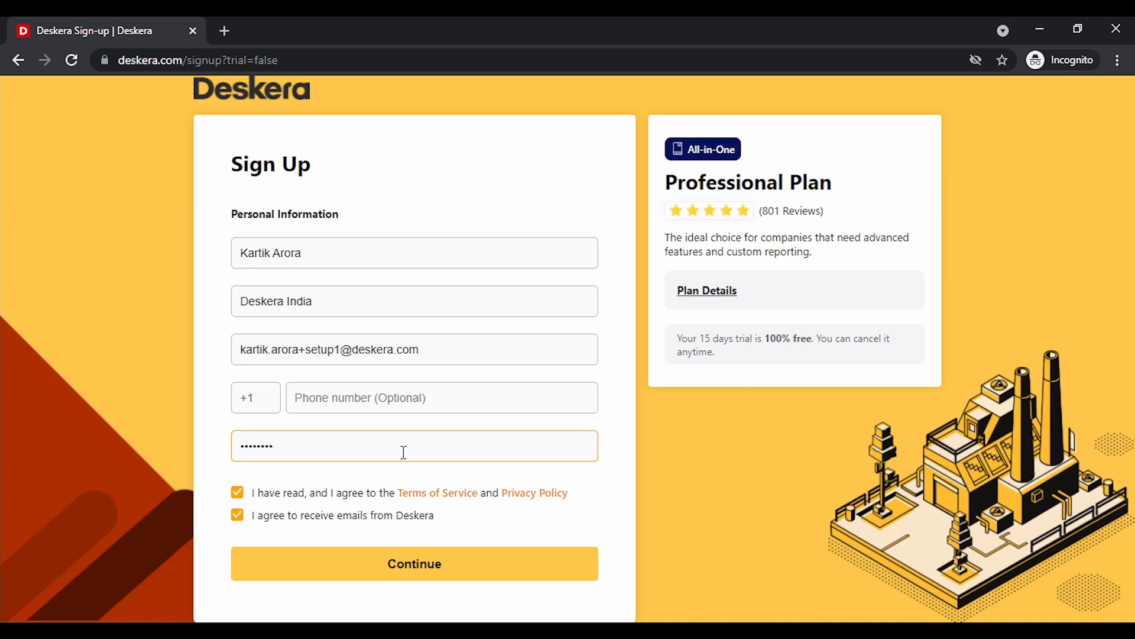
- Submit the sign-up details and start the trial with the card toggle switched off
left_click(413, 564)
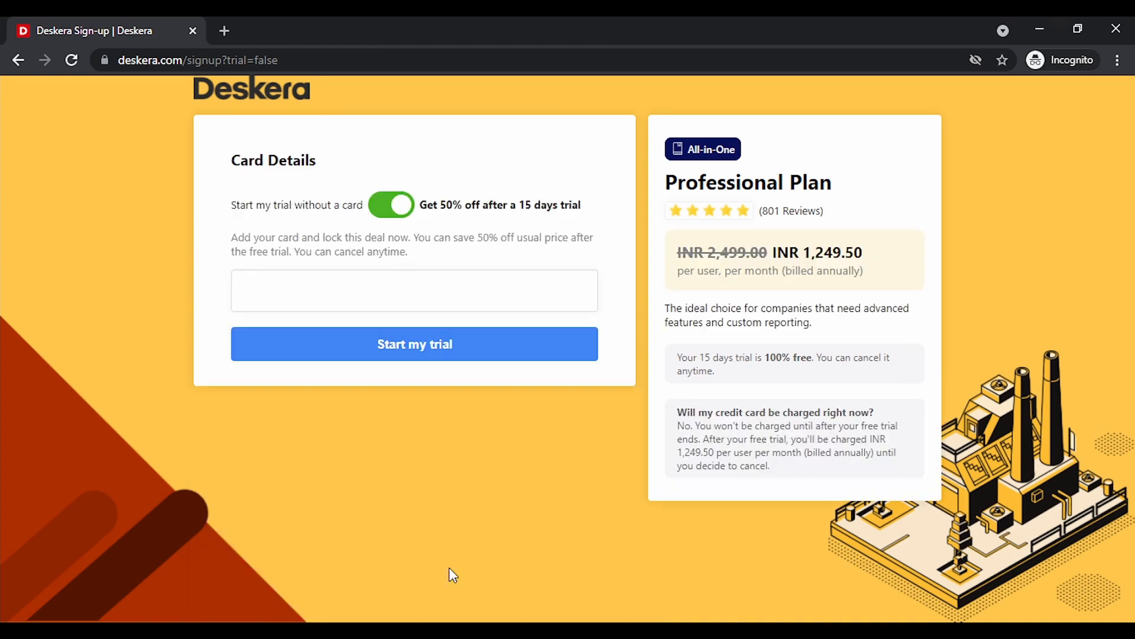
left_click(414, 290)
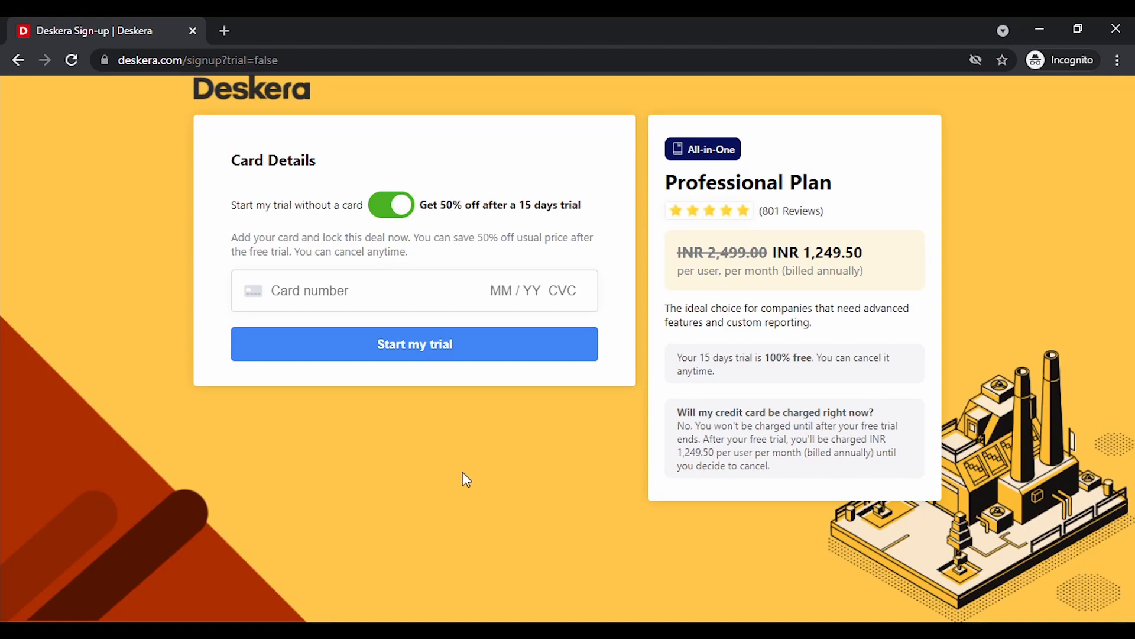
mouse_move(434, 199)
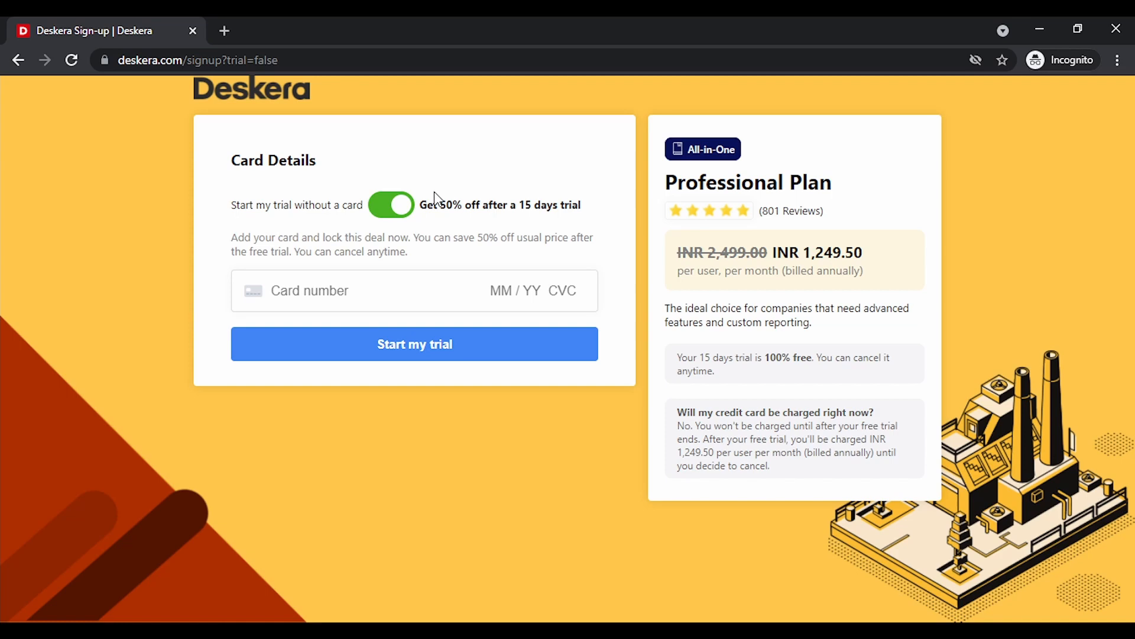
left_click(391, 206)
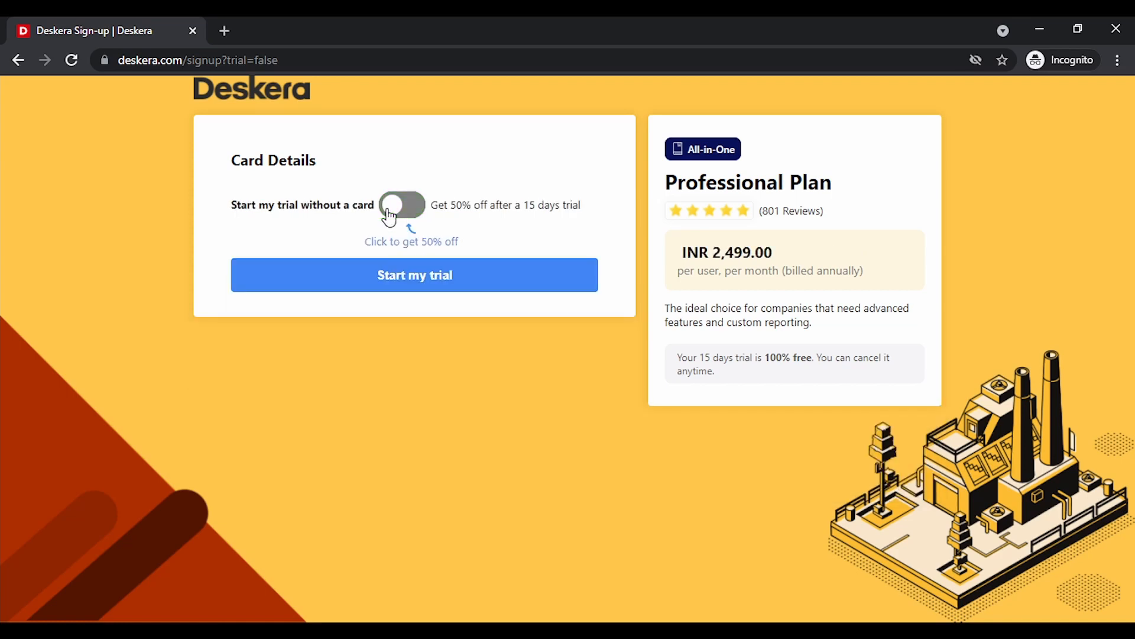
left_click(414, 275)
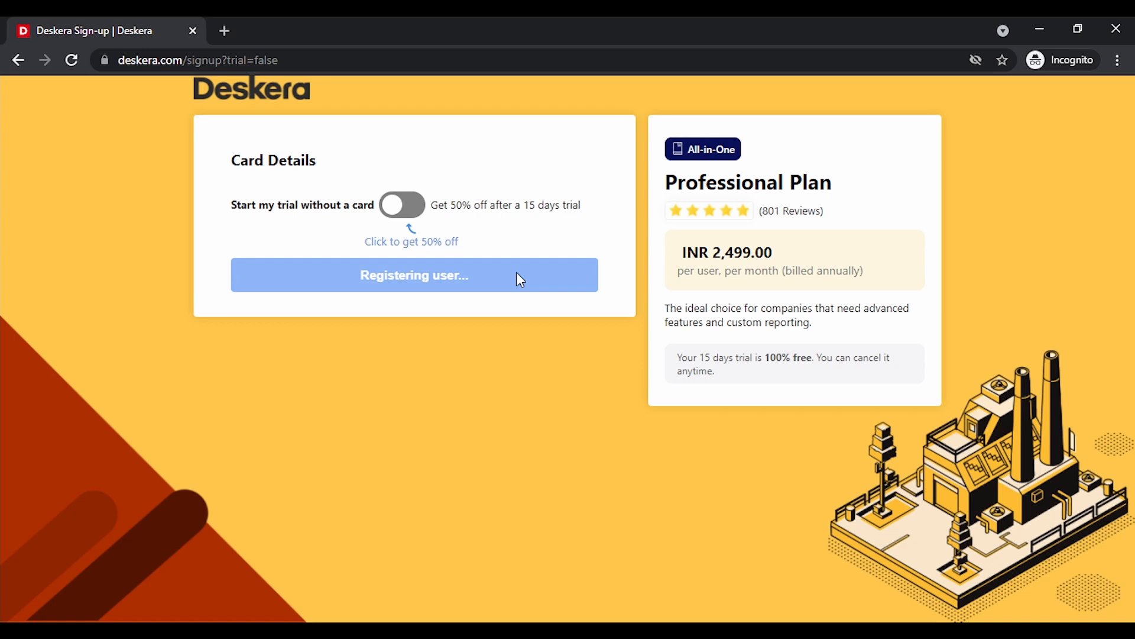
left_click(414, 275)
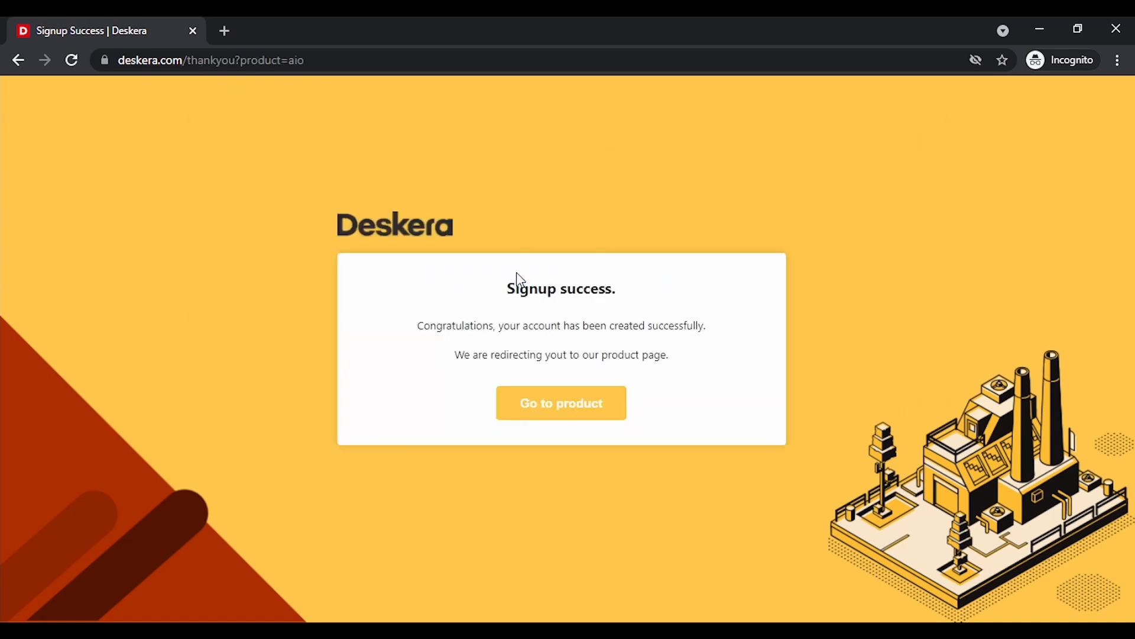
- Go to the product from the signup success page and accept all cookies
left_click(561, 402)
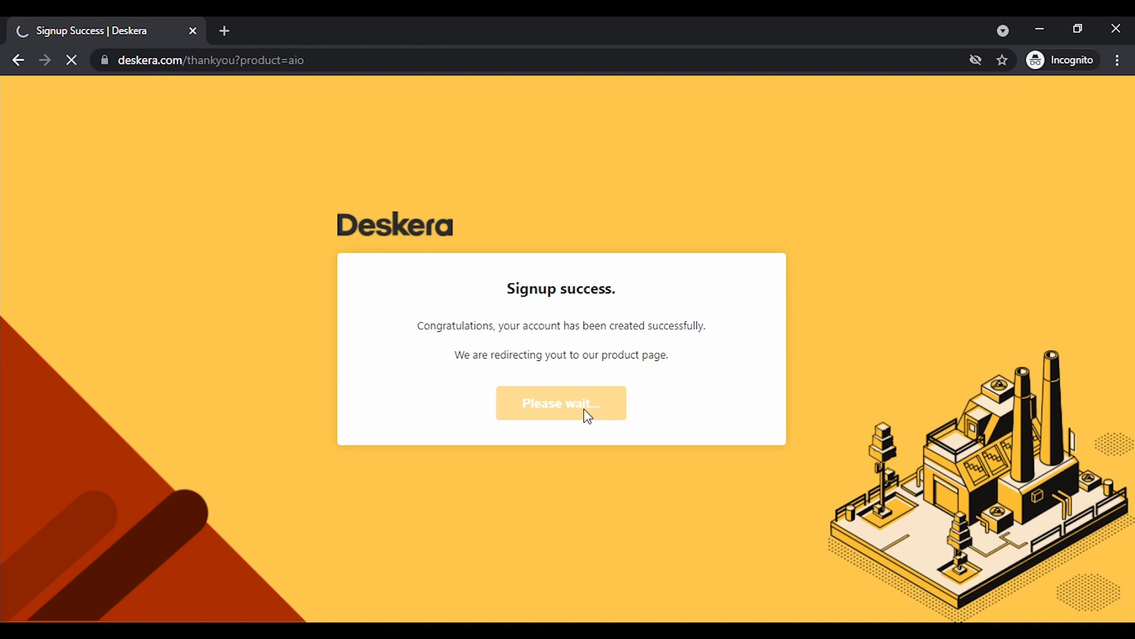
left_click(561, 402)
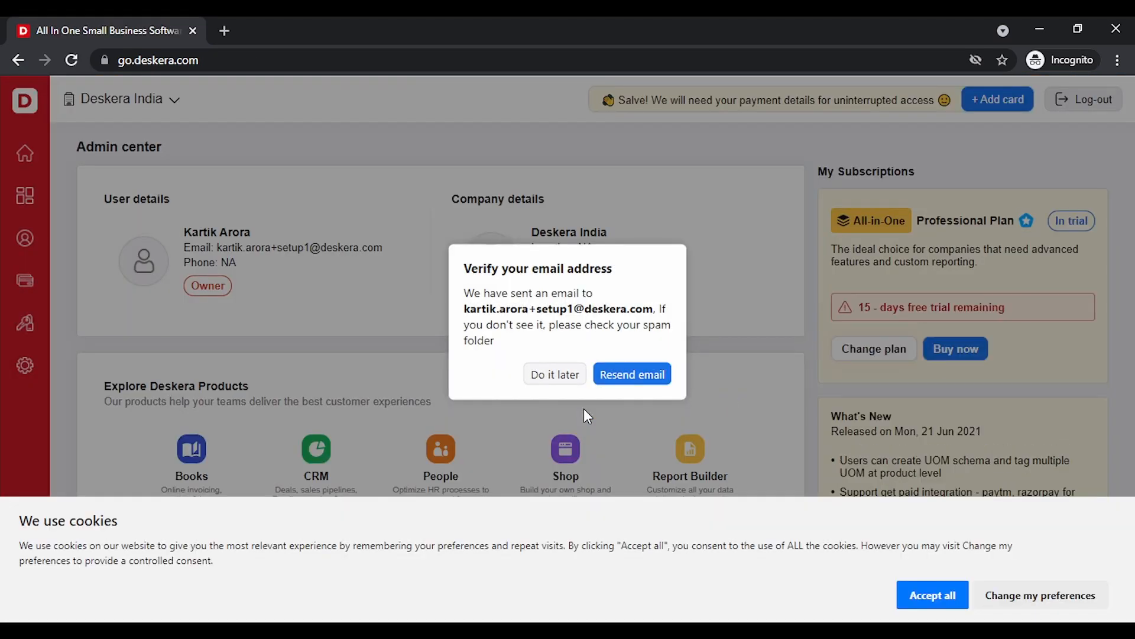
left_click(932, 594)
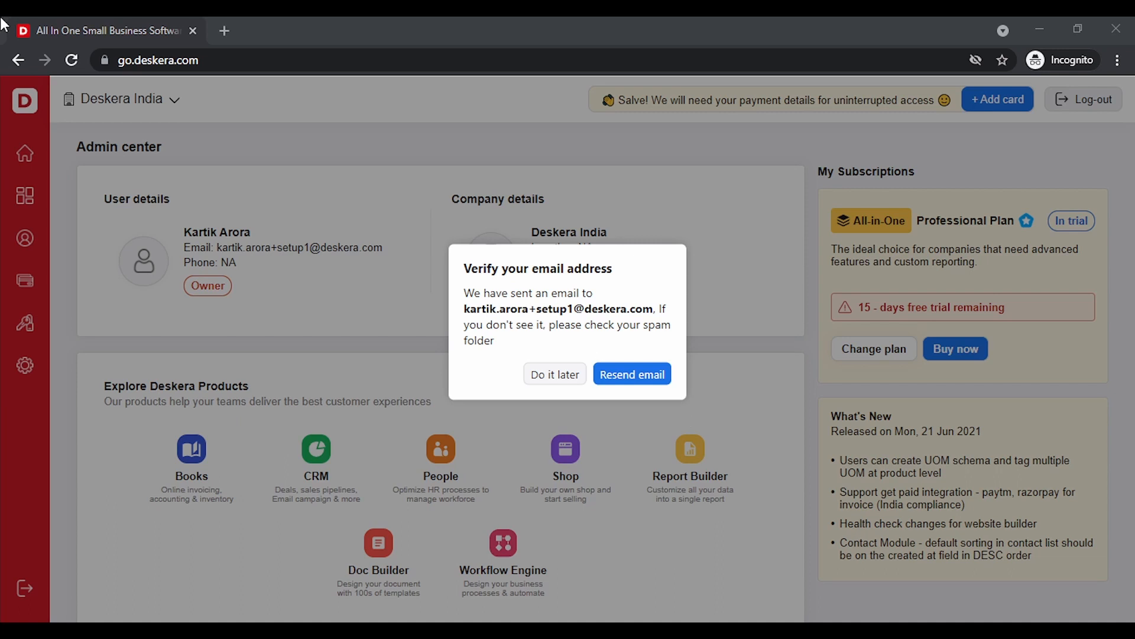
mouse_move(281, 154)
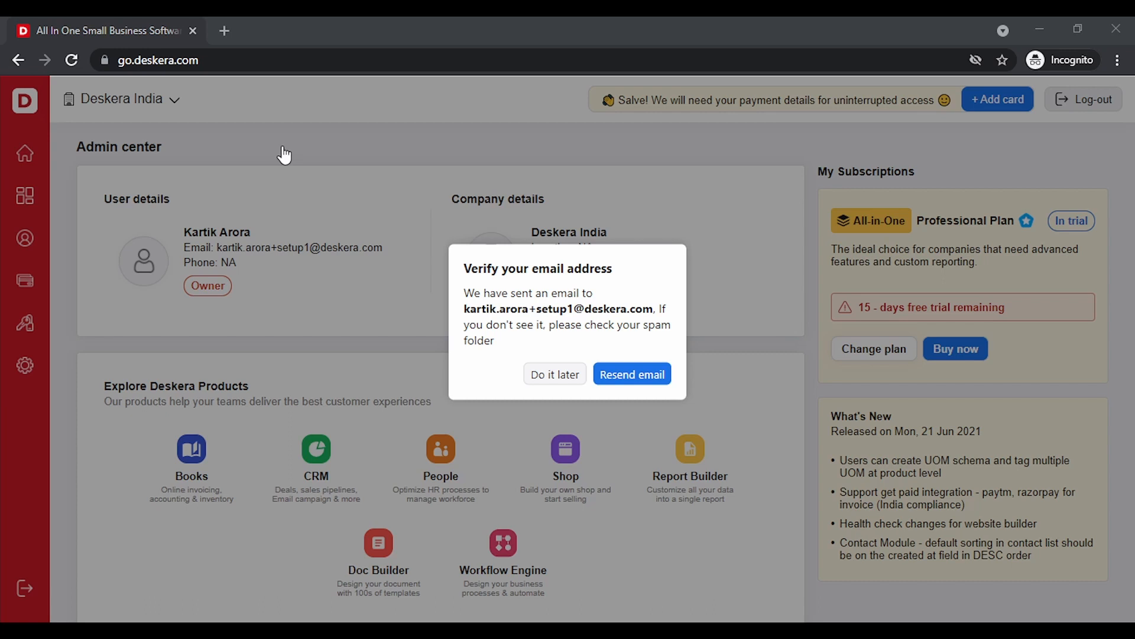
mouse_move(561, 387)
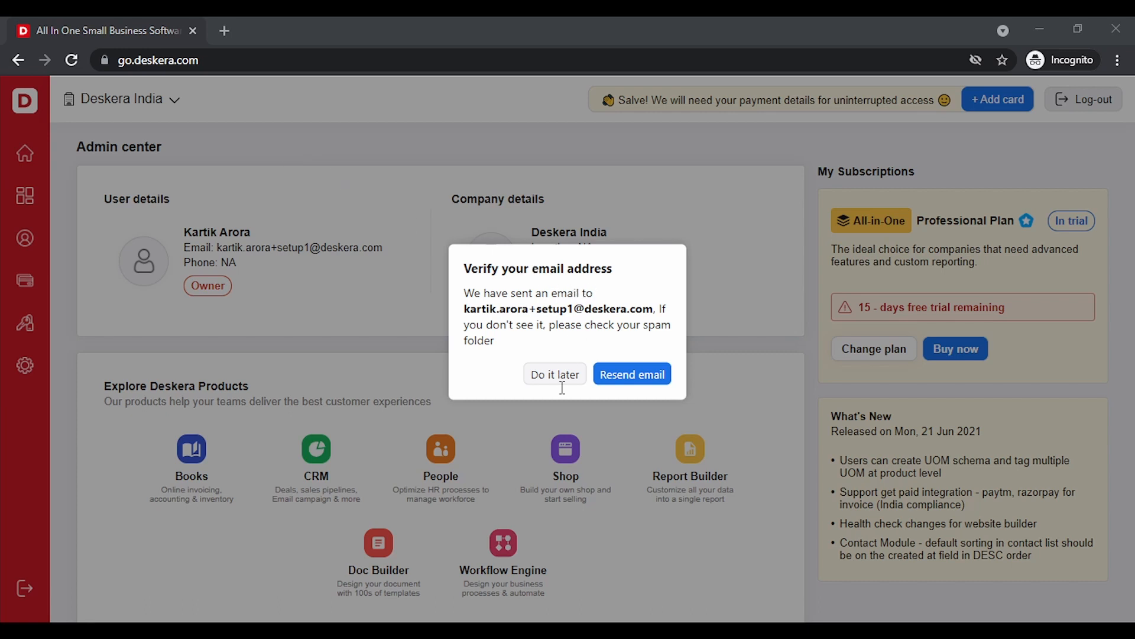
mouse_move(563, 394)
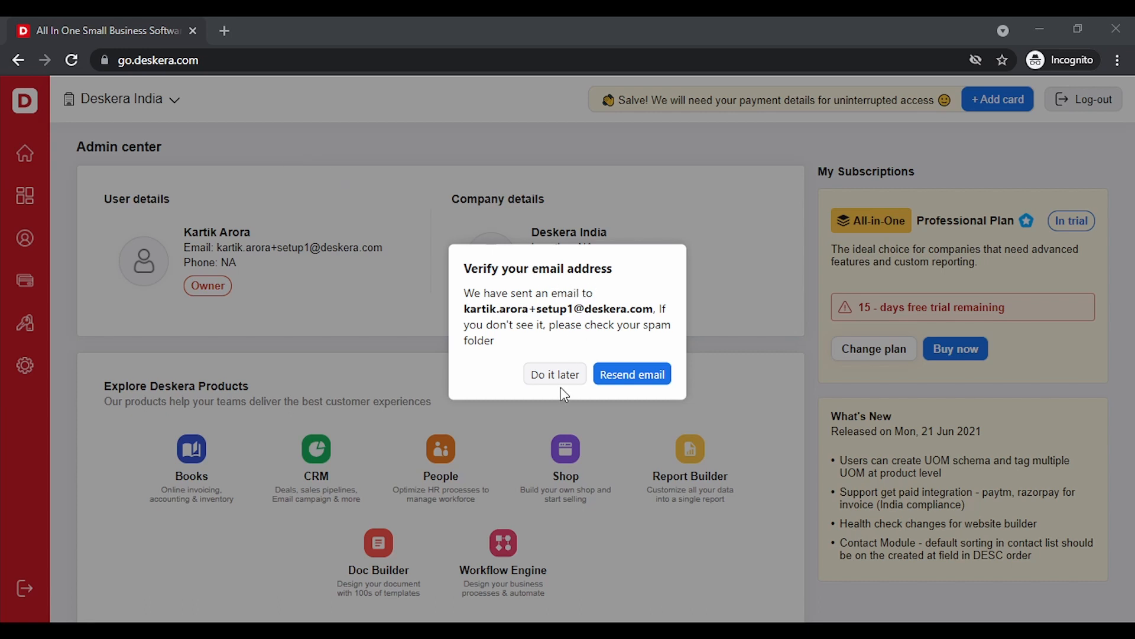
mouse_move(644, 411)
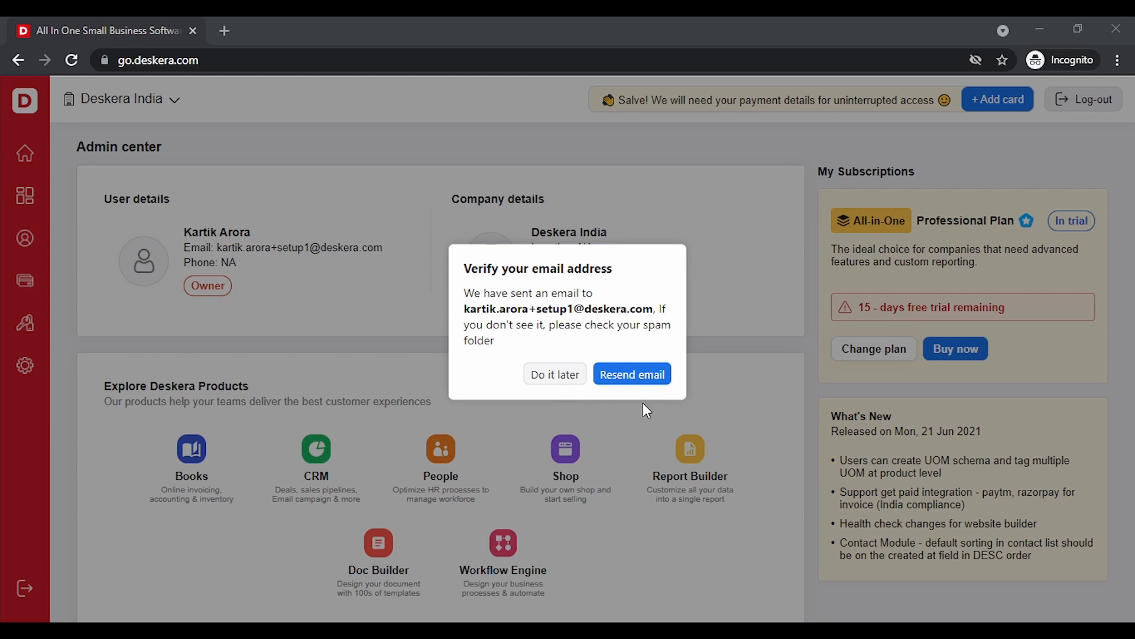
mouse_move(897, 514)
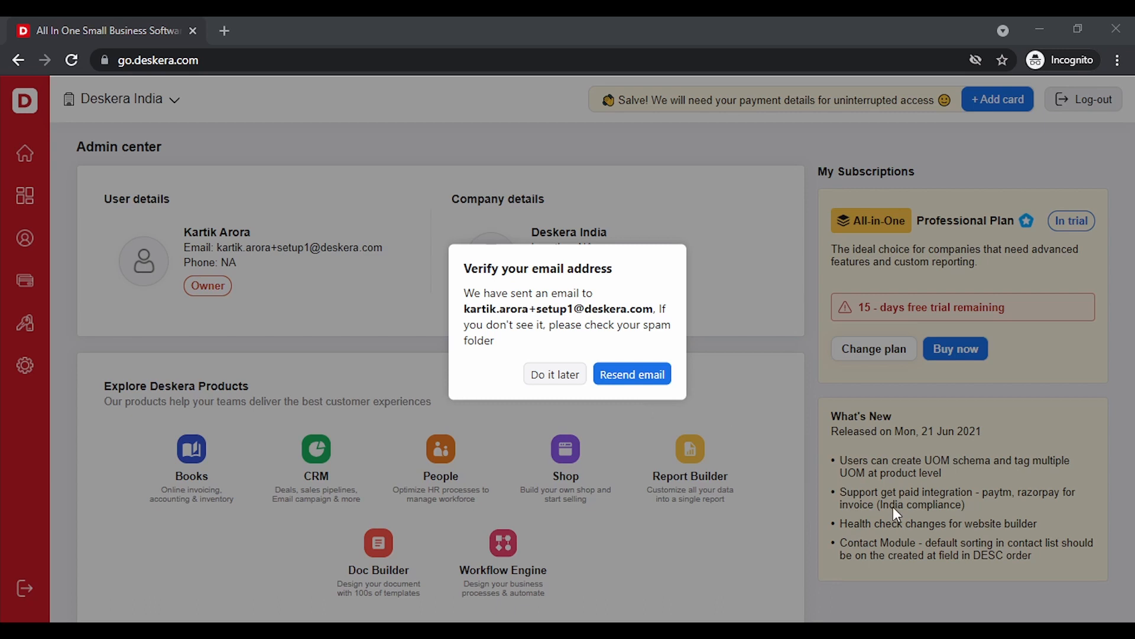
mouse_move(729, 435)
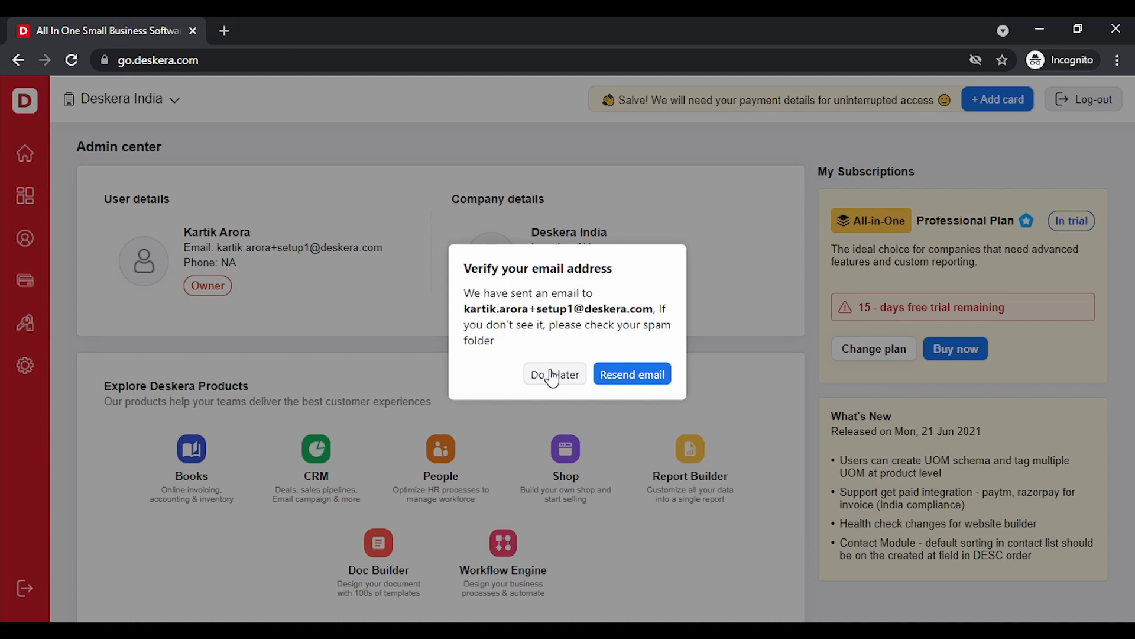
- Launch Books from the Admin center, postponing email verification
left_click(554, 375)
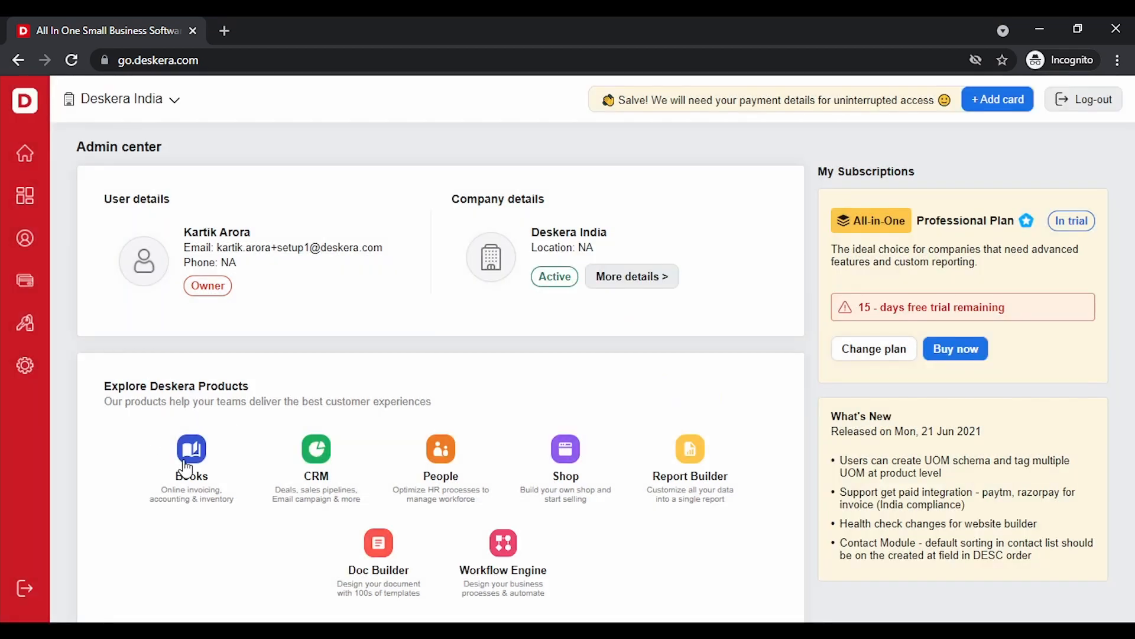
left_click(191, 449)
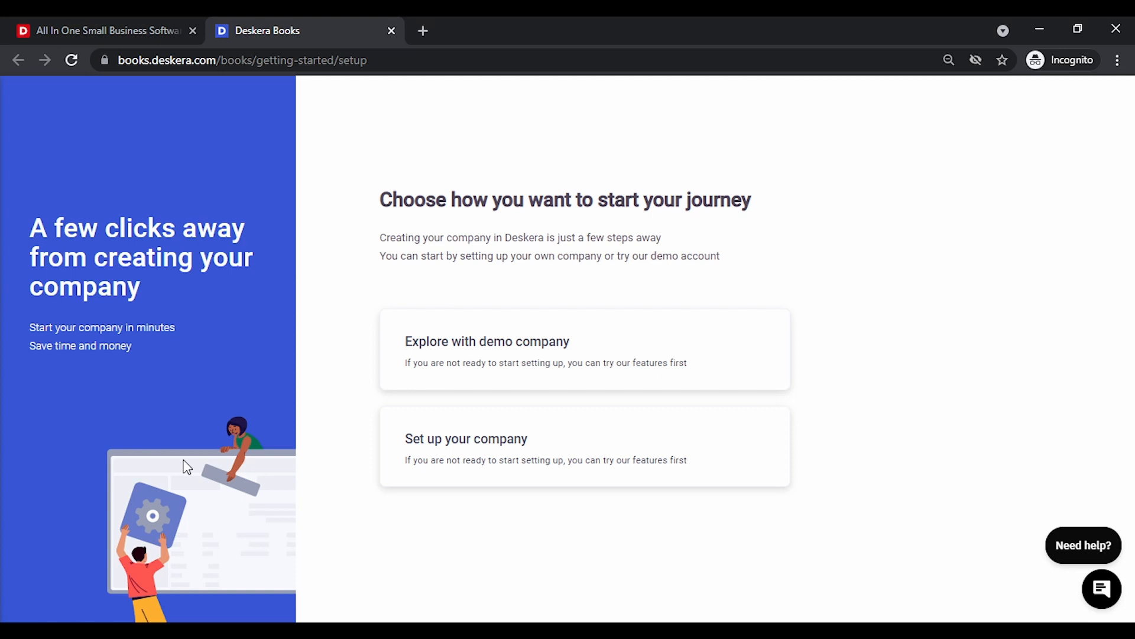
mouse_move(550, 476)
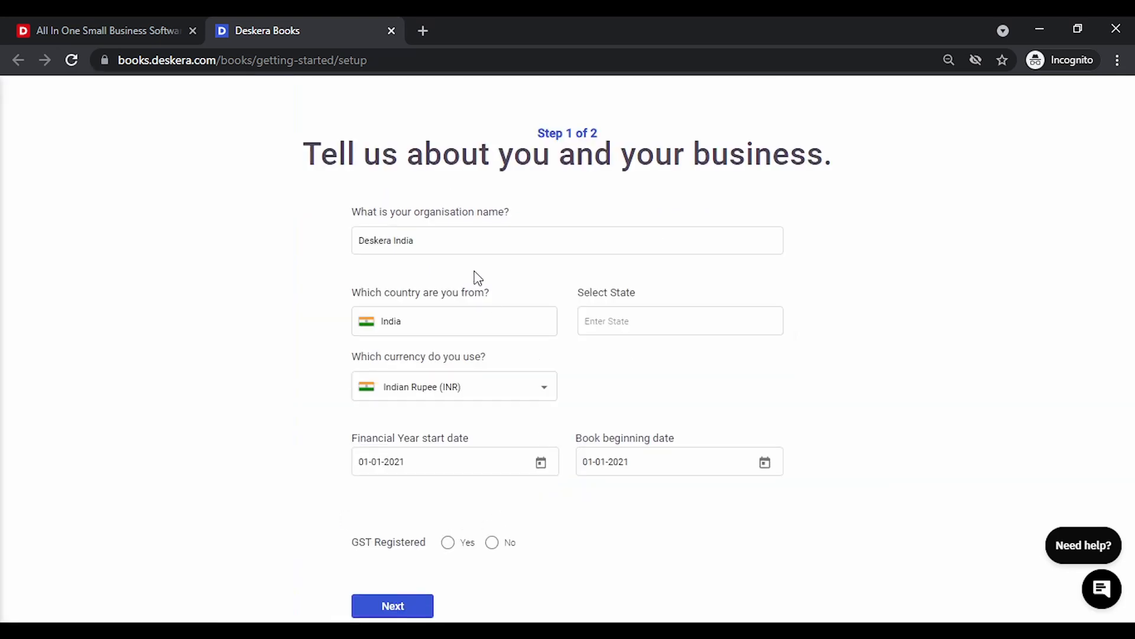
mouse_move(460, 313)
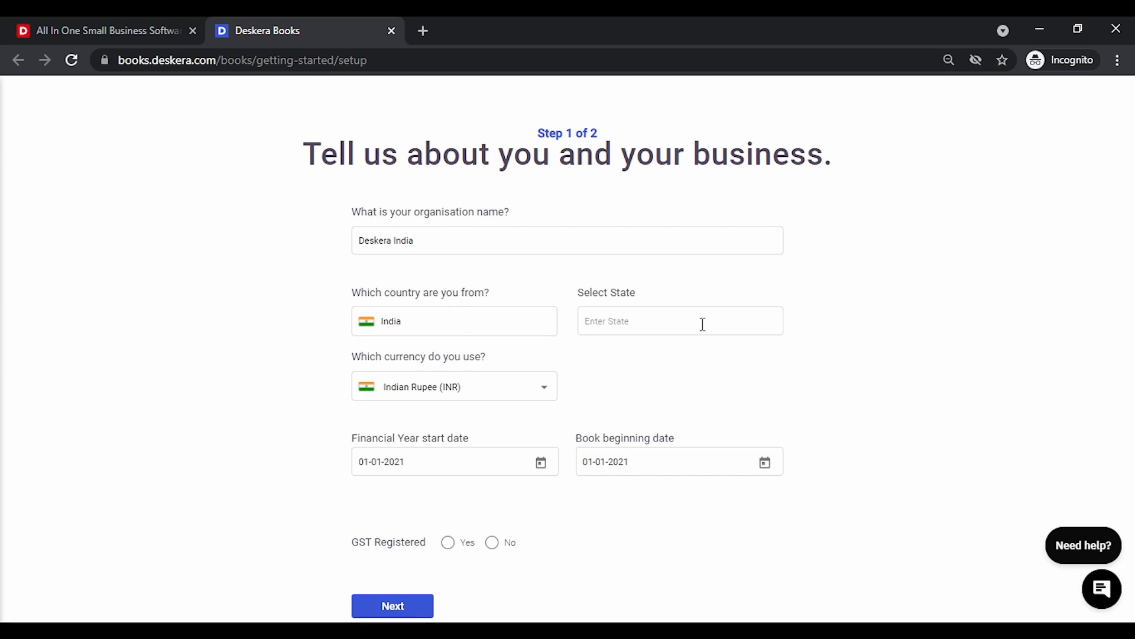
- Set the company state to Delhi by searching 'delhi' in the state field
left_click(680, 321)
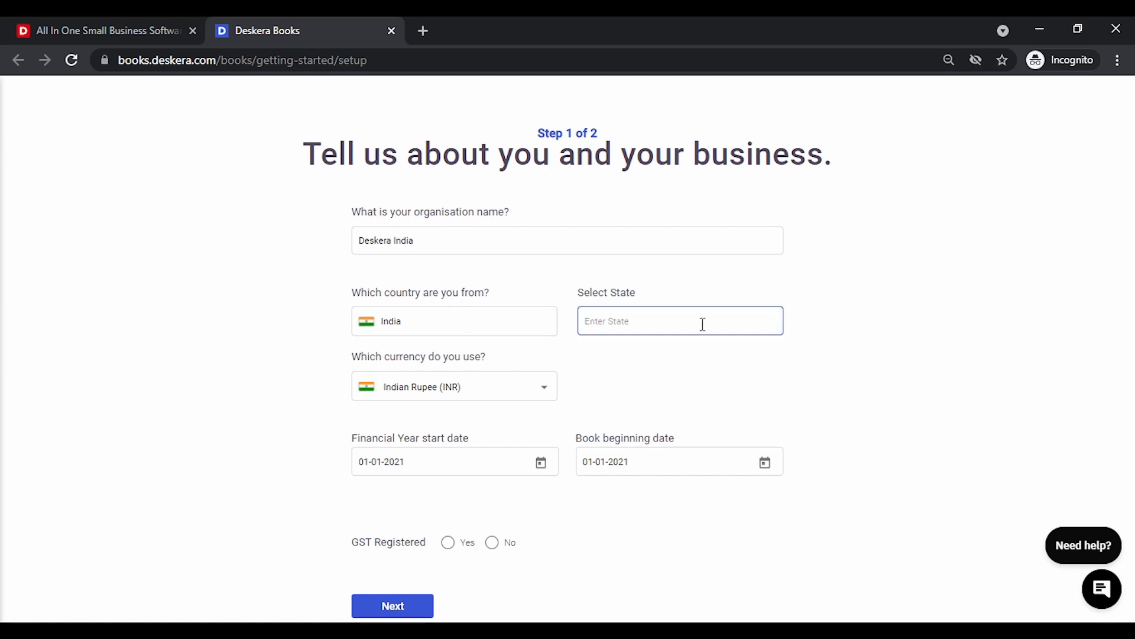
type("delhi")
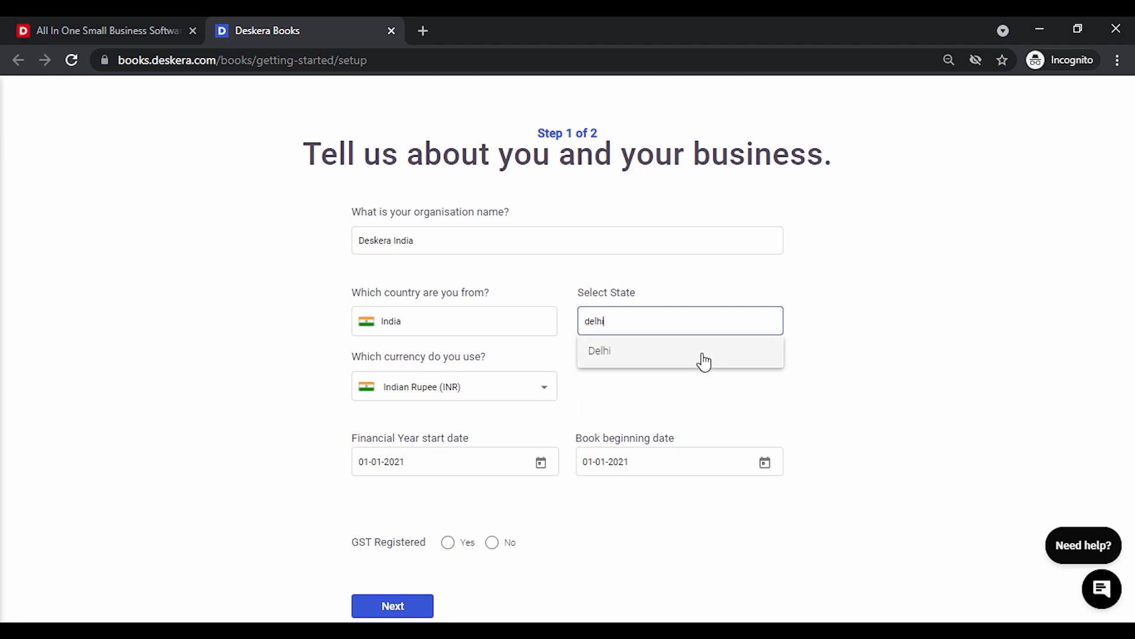
left_click(600, 351)
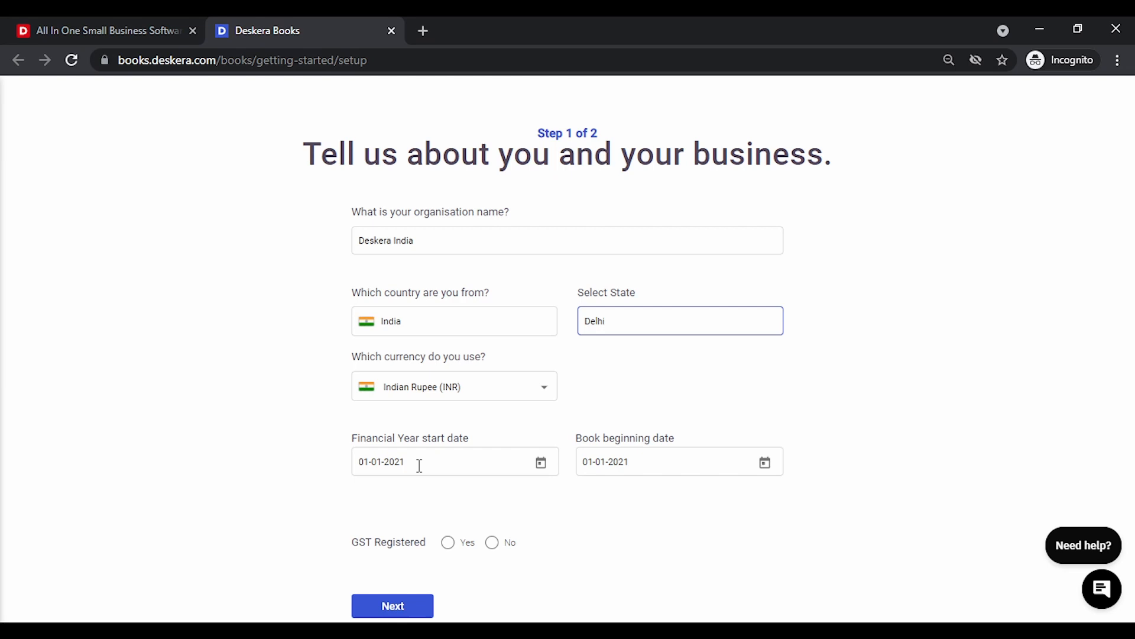
- Change the financial year start date to 1 April 2021
left_click(540, 462)
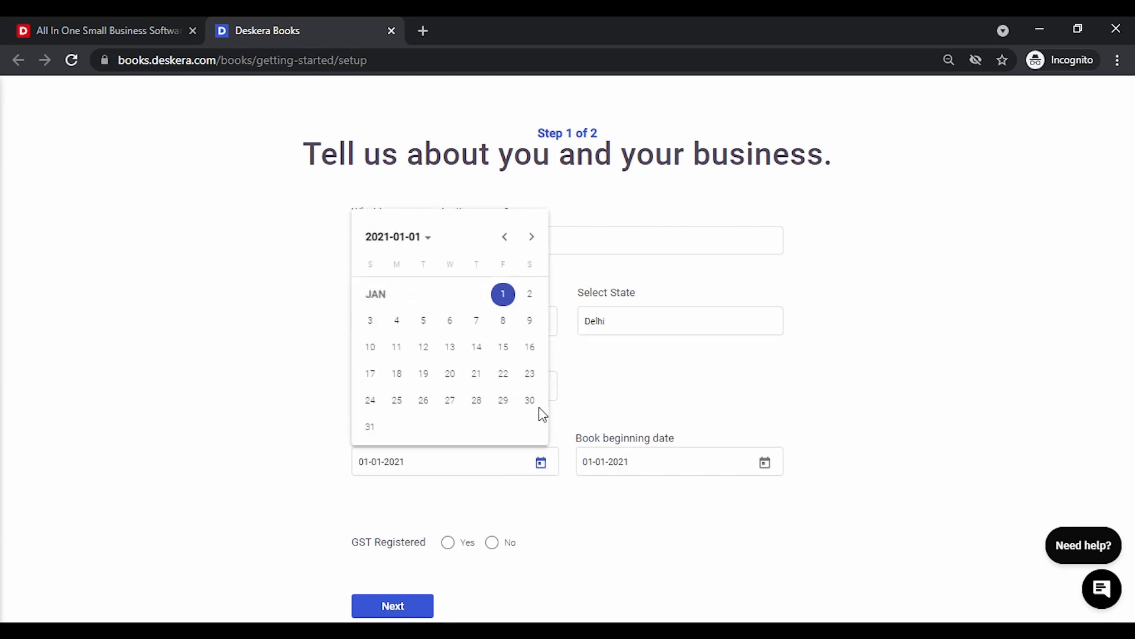
left_click(532, 237)
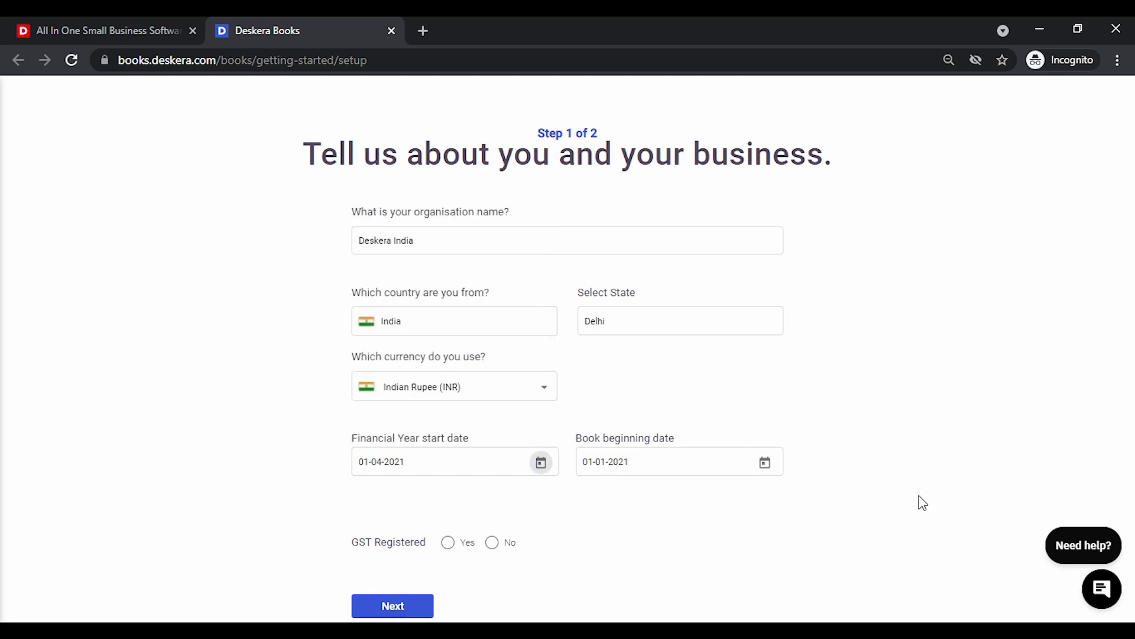
mouse_move(857, 467)
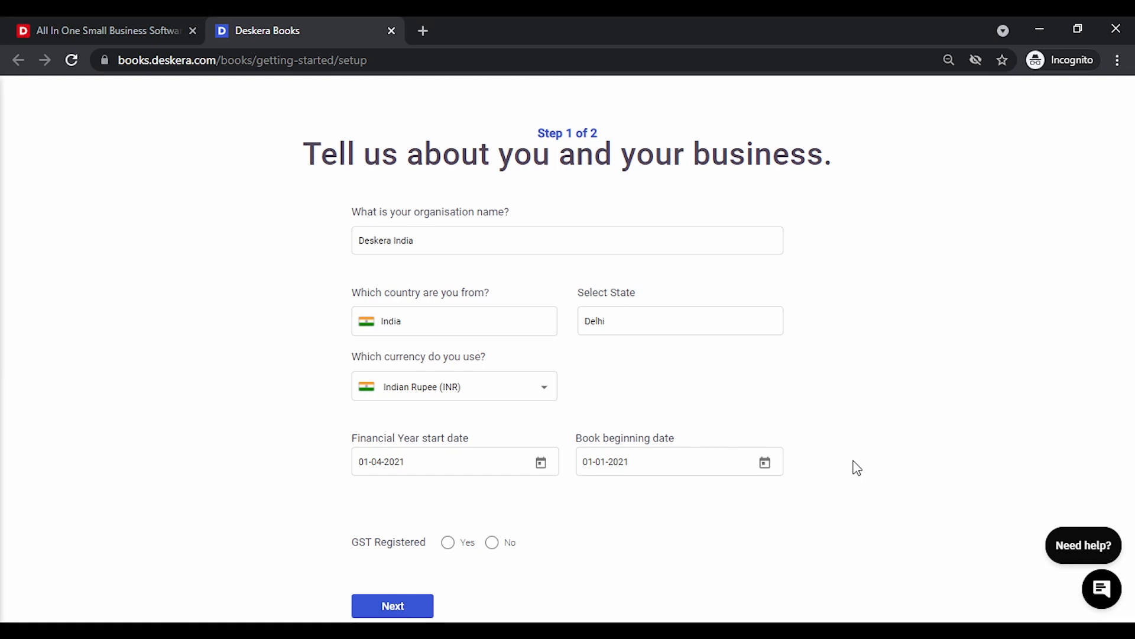
mouse_move(533, 481)
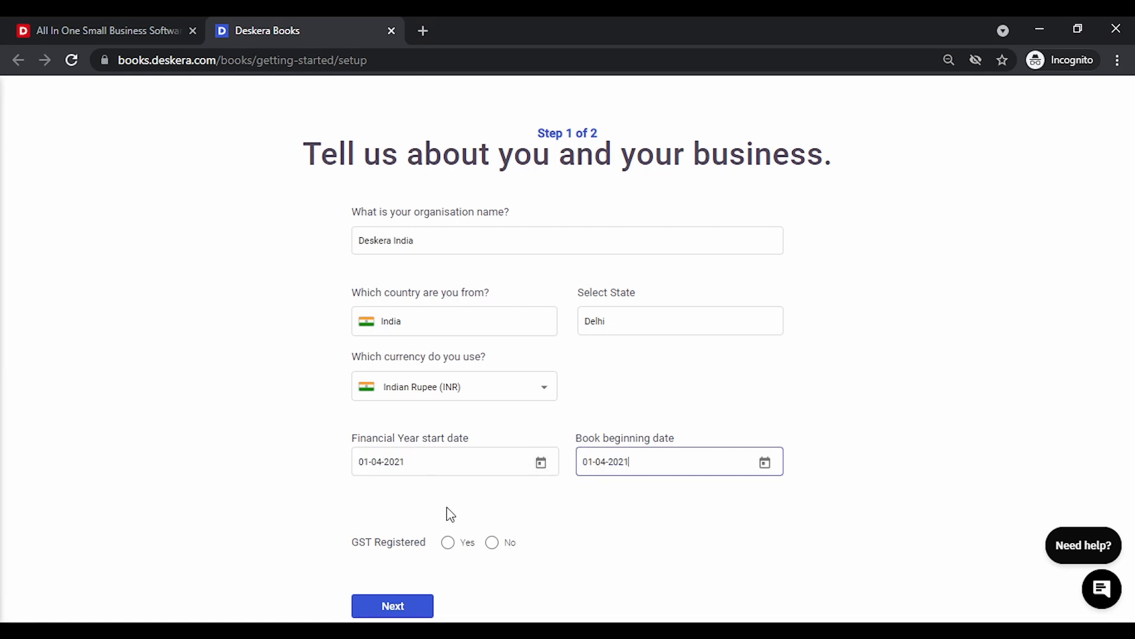
mouse_move(451, 558)
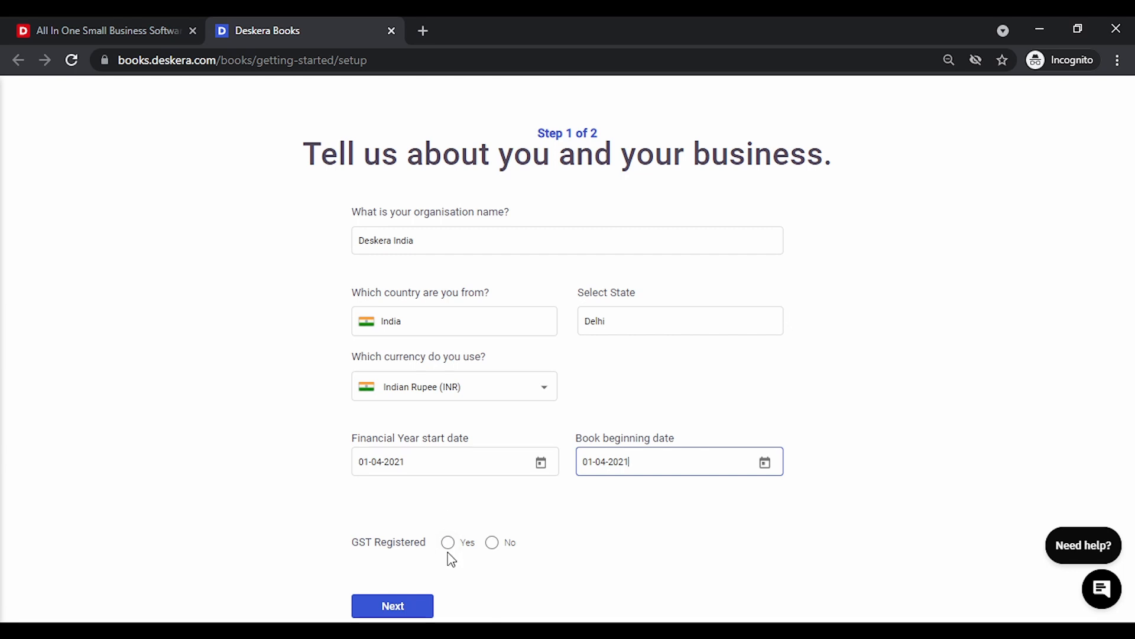
left_click(448, 542)
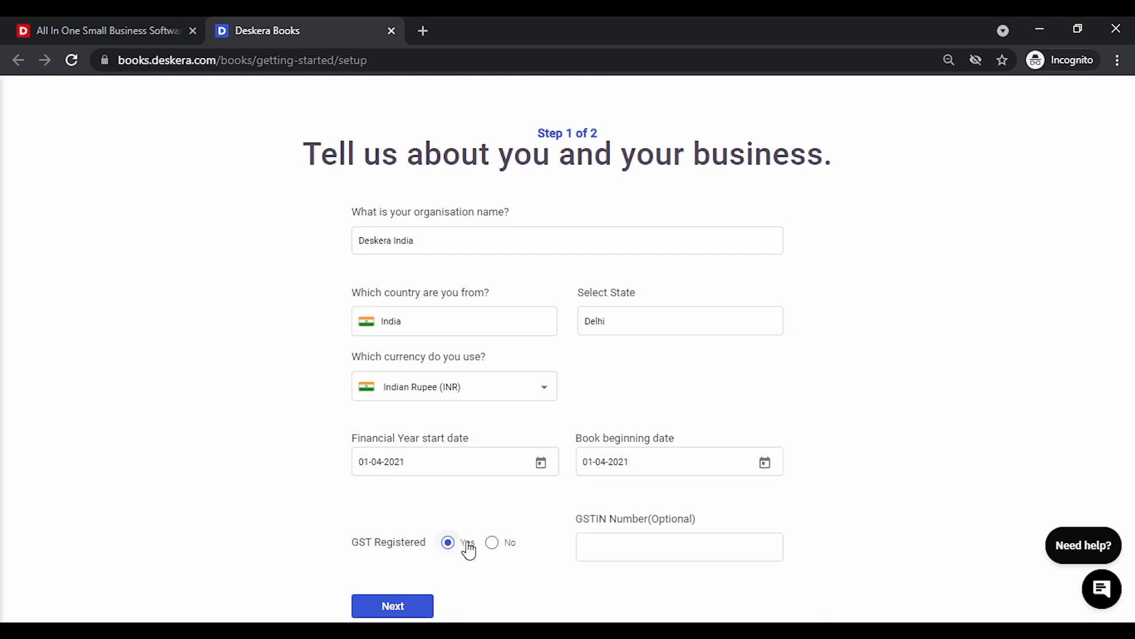
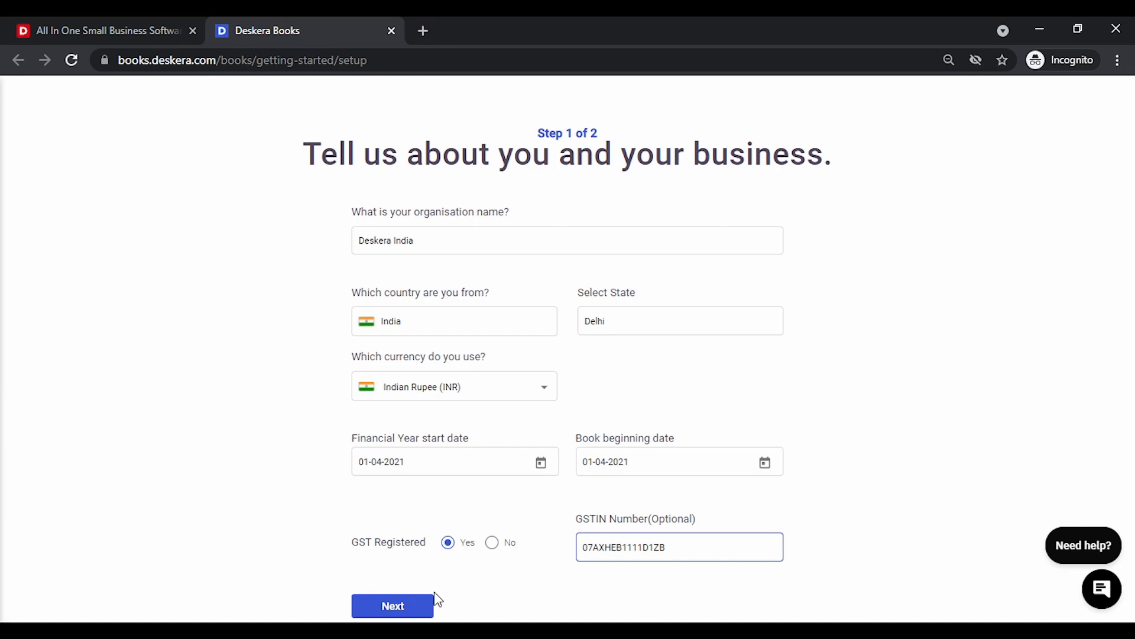
left_click(393, 606)
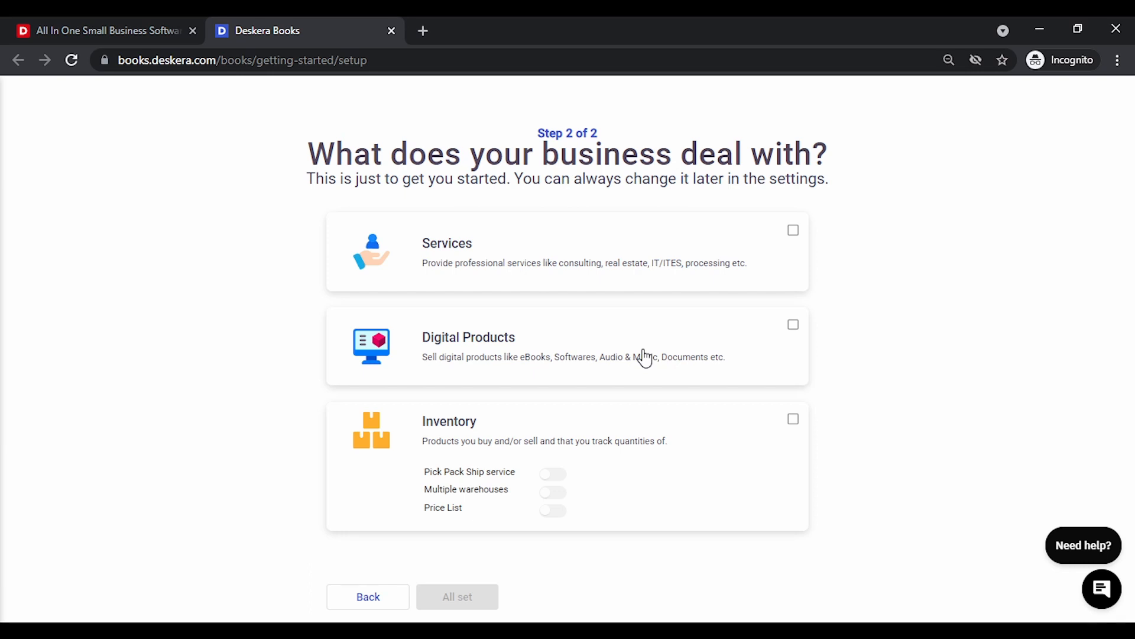
mouse_move(774, 351)
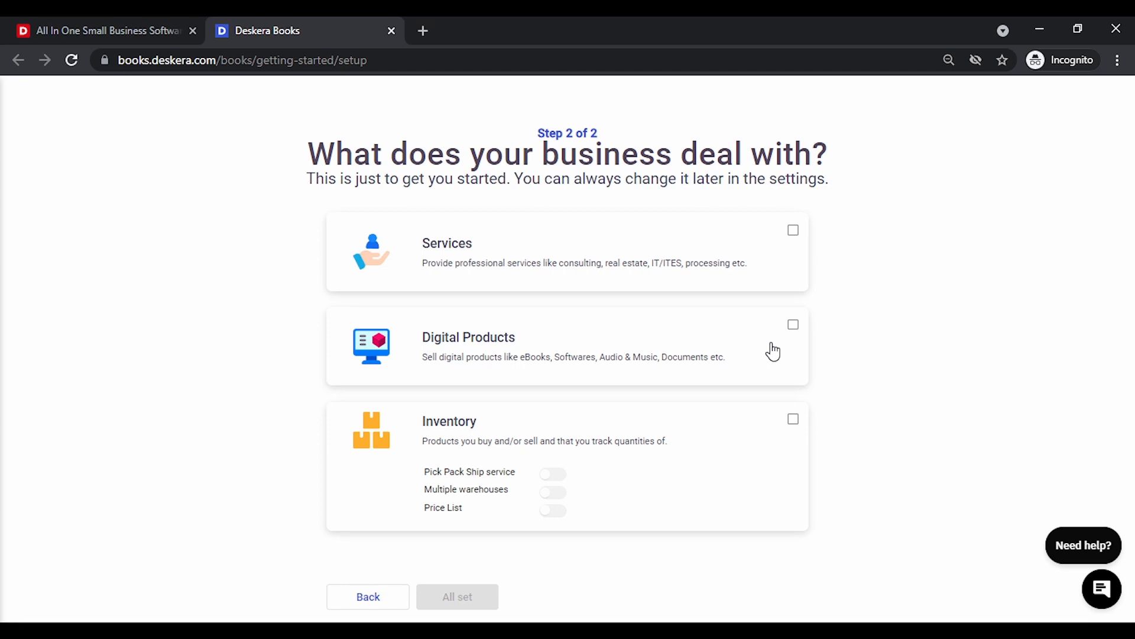
mouse_move(786, 433)
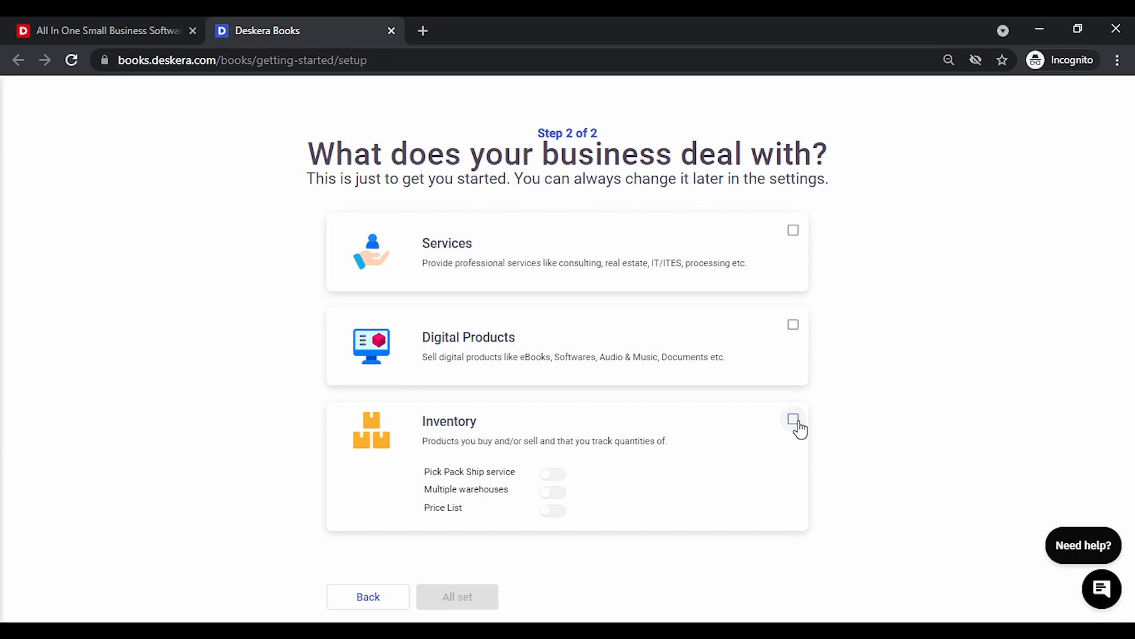
- Select Inventory, enable multiple warehouses, and finish setup with All set
left_click(793, 419)
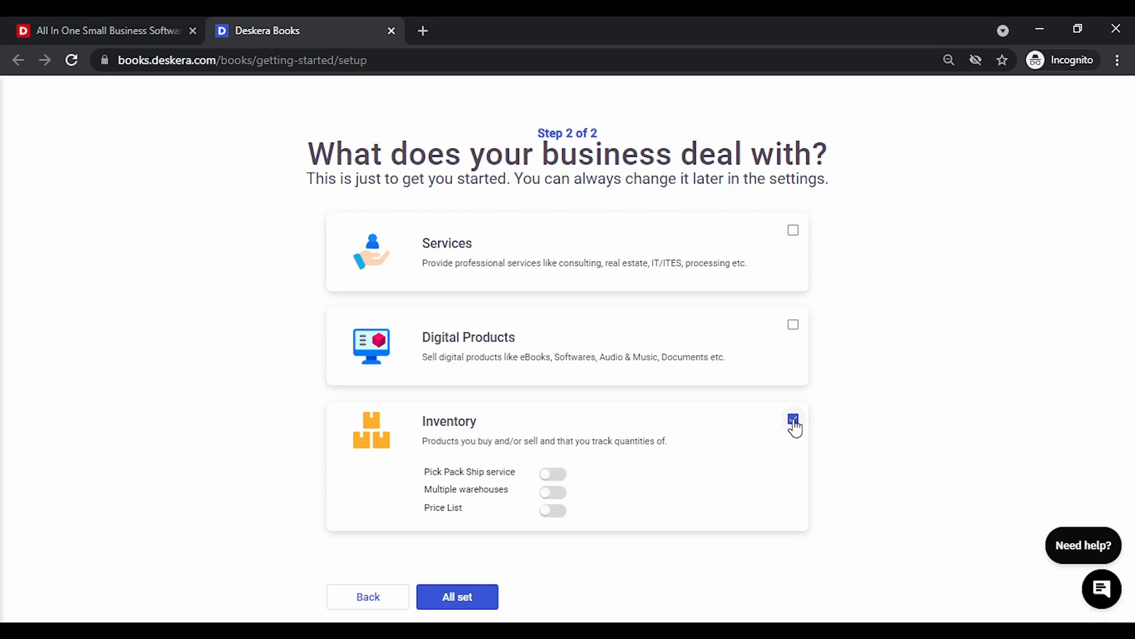
left_click(793, 419)
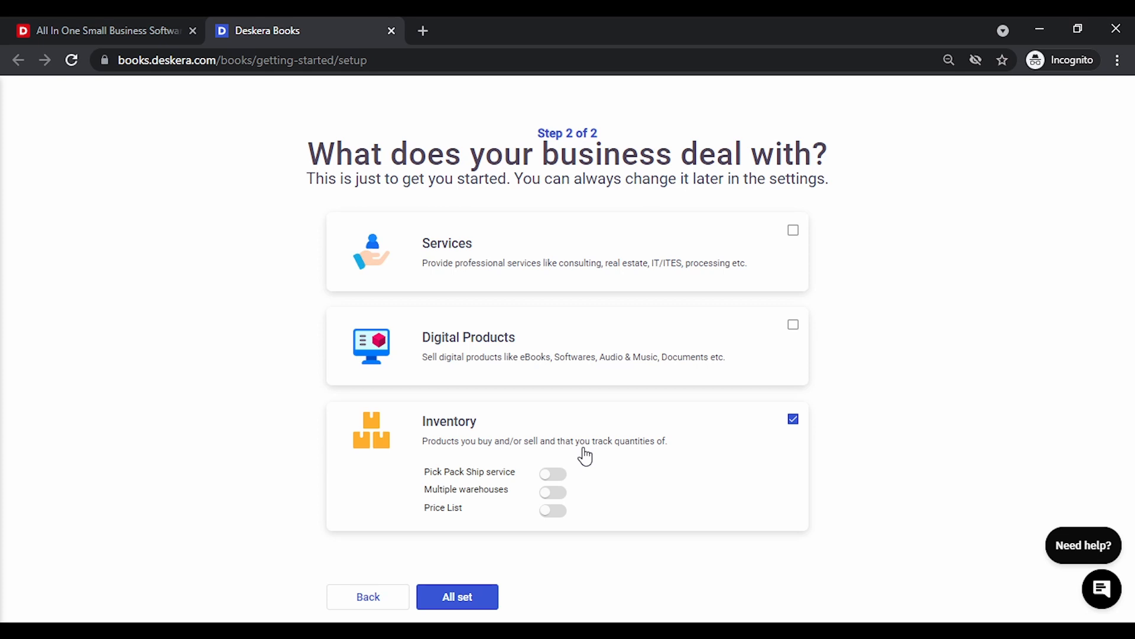
mouse_move(483, 505)
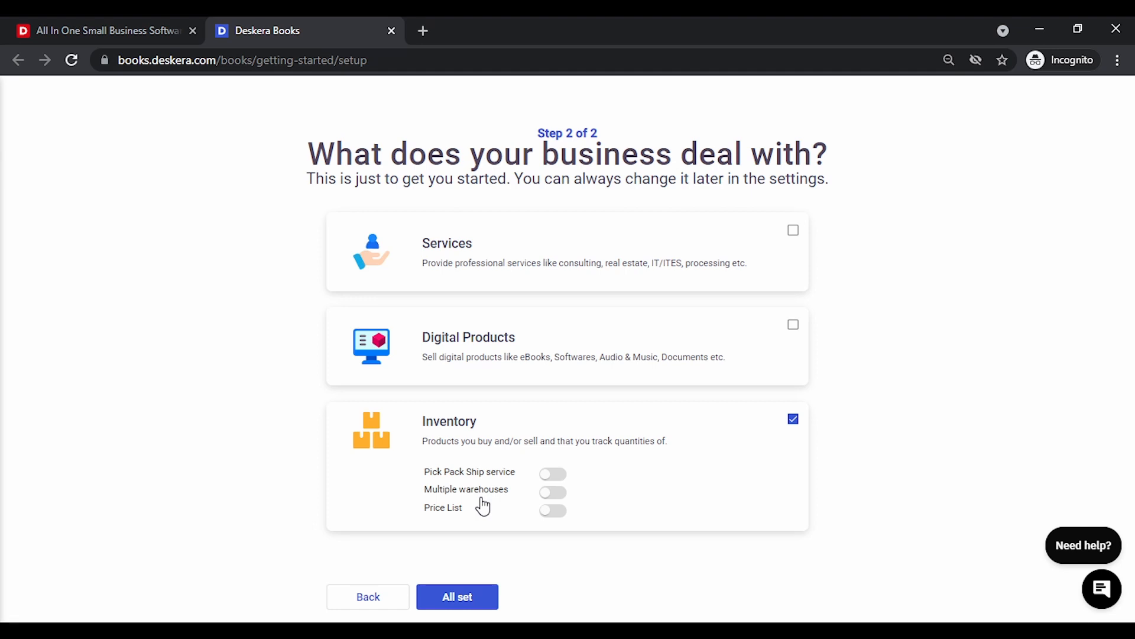
mouse_move(552, 492)
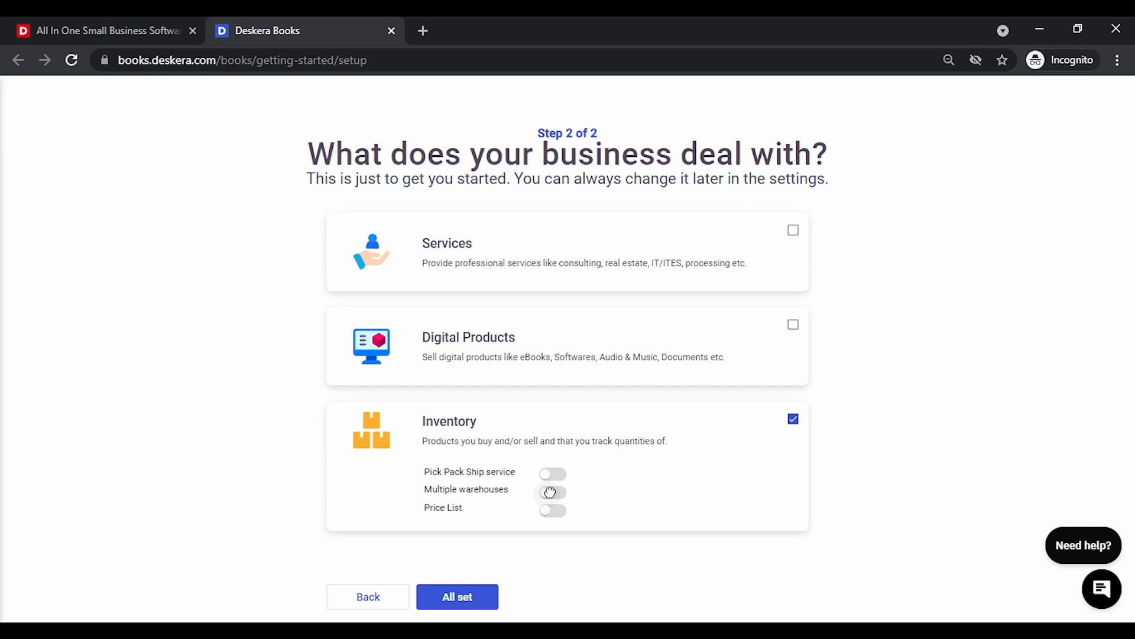
left_click(552, 492)
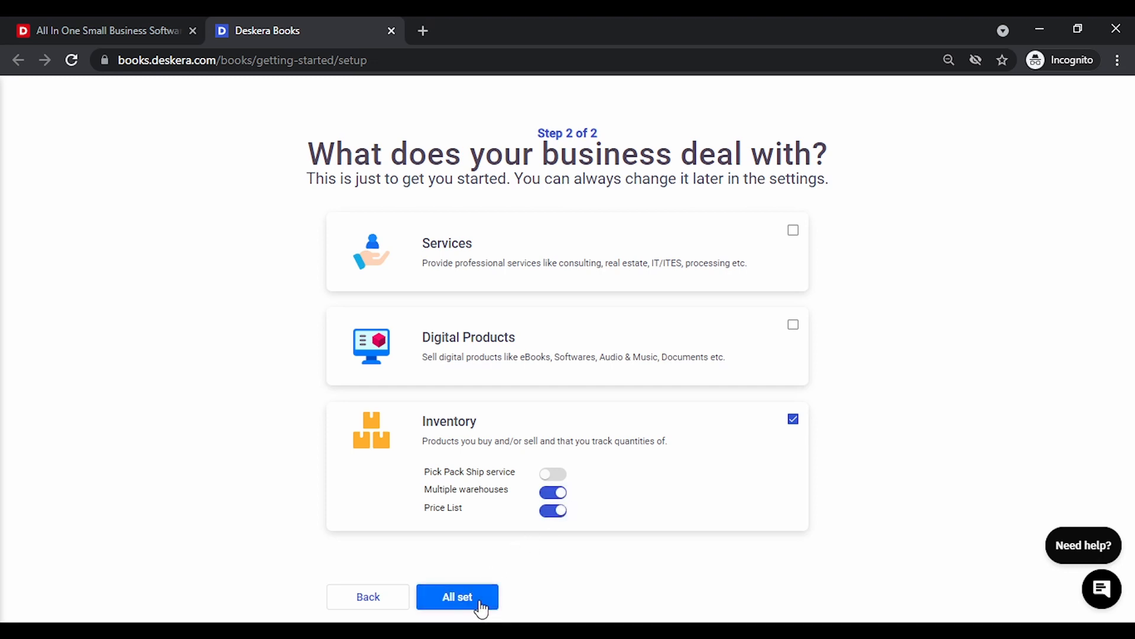
left_click(457, 596)
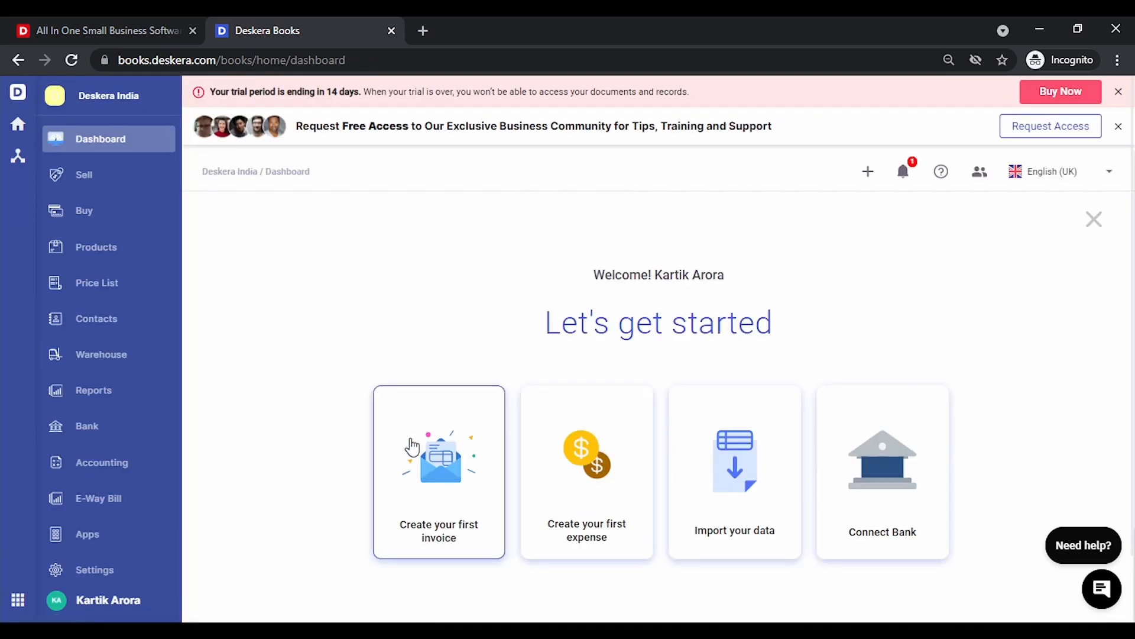
mouse_move(658, 512)
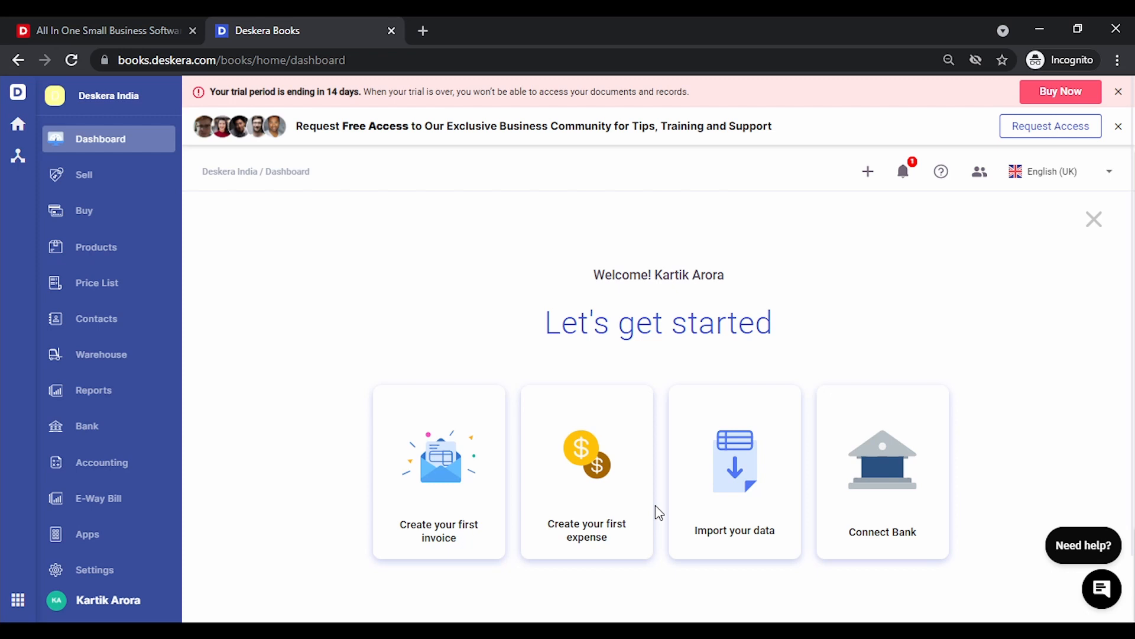
mouse_move(735, 505)
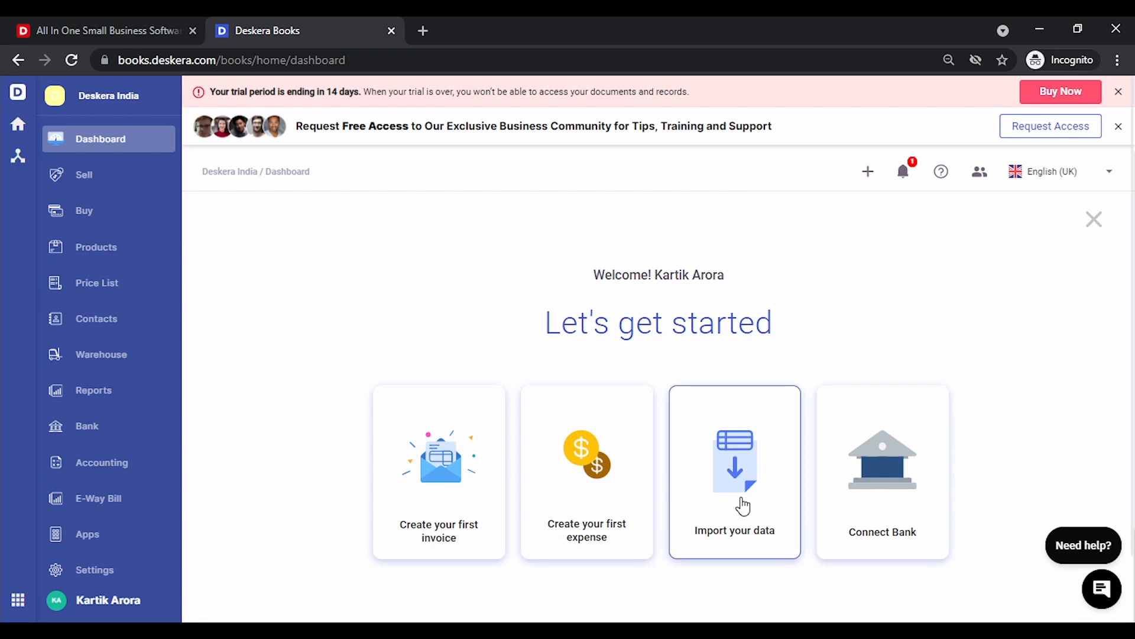
mouse_move(900, 480)
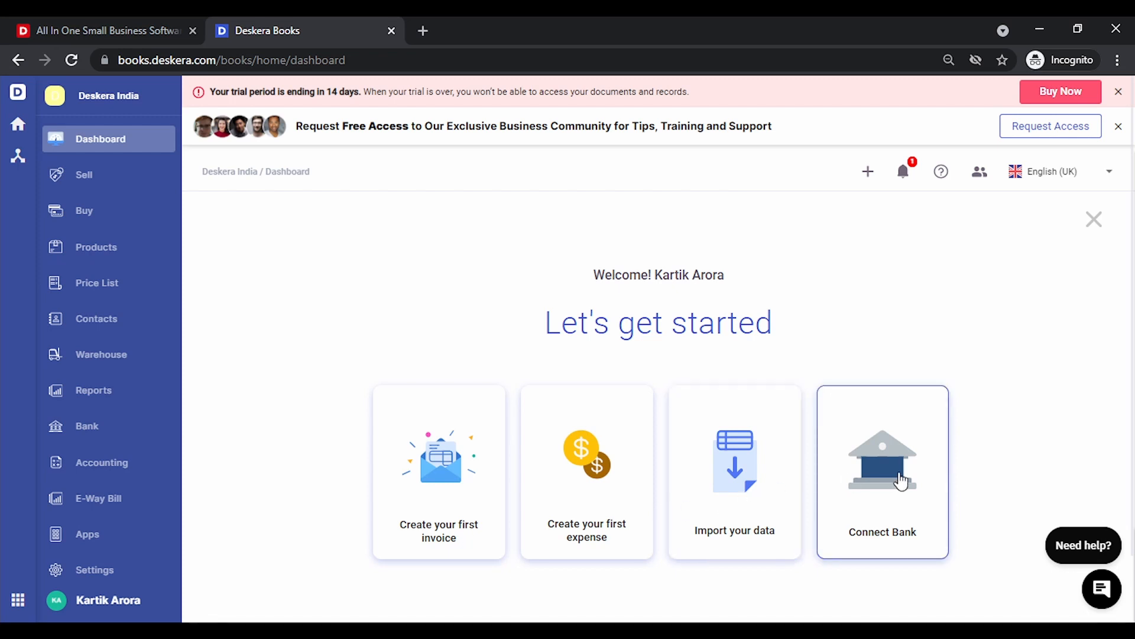
mouse_move(648, 273)
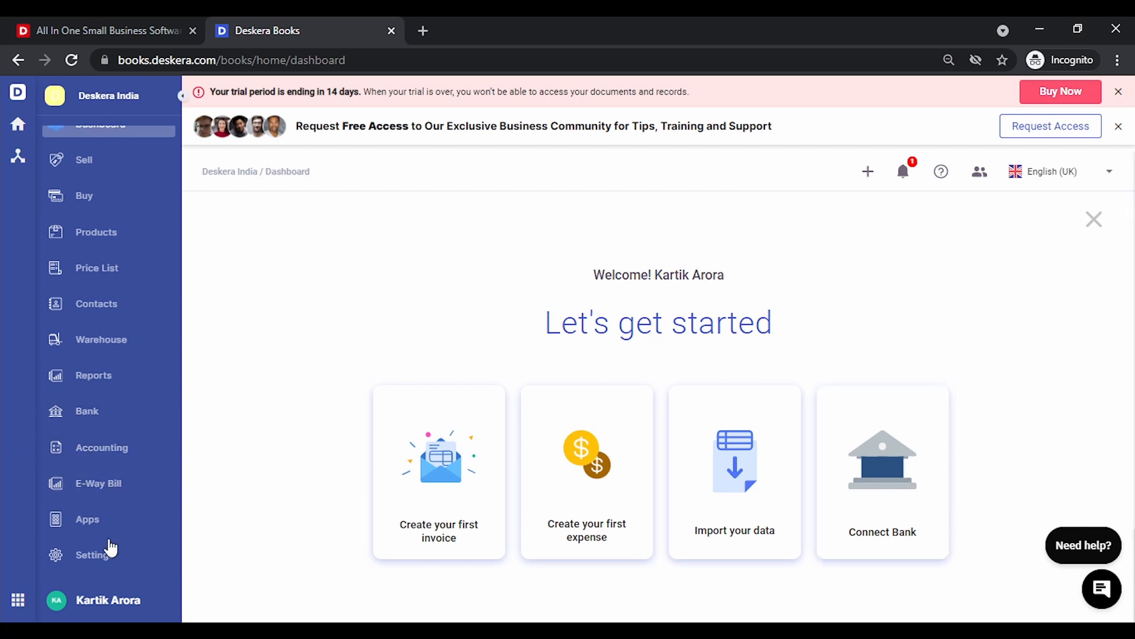
- Go to Settings, Organisation Profile, and edit Organisation Settings to open Edit Company
left_click(94, 555)
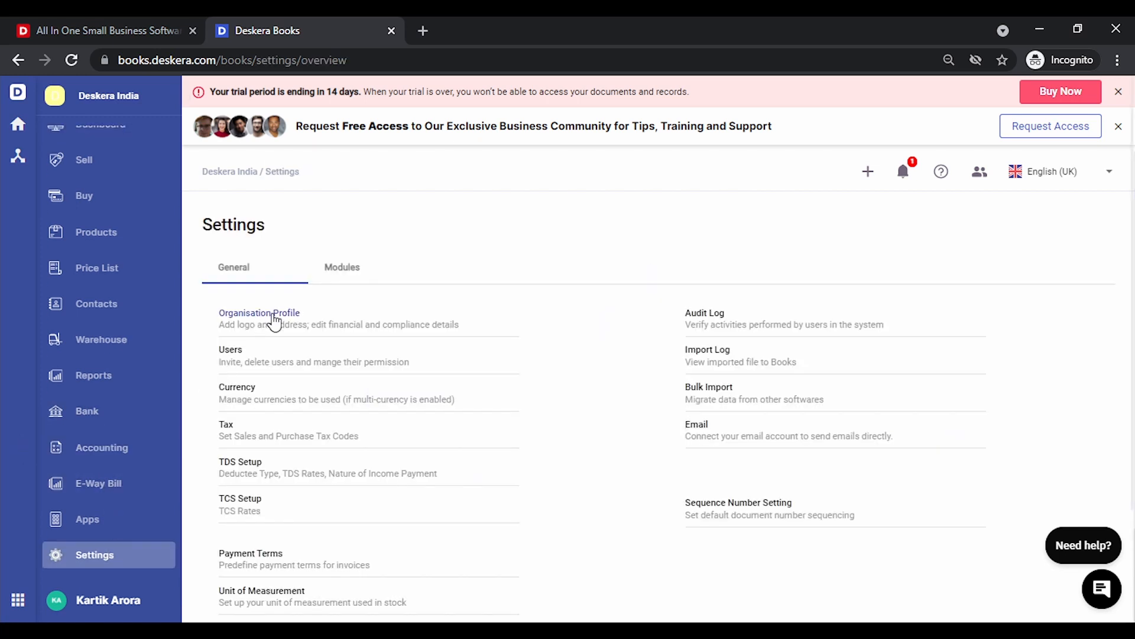
left_click(259, 312)
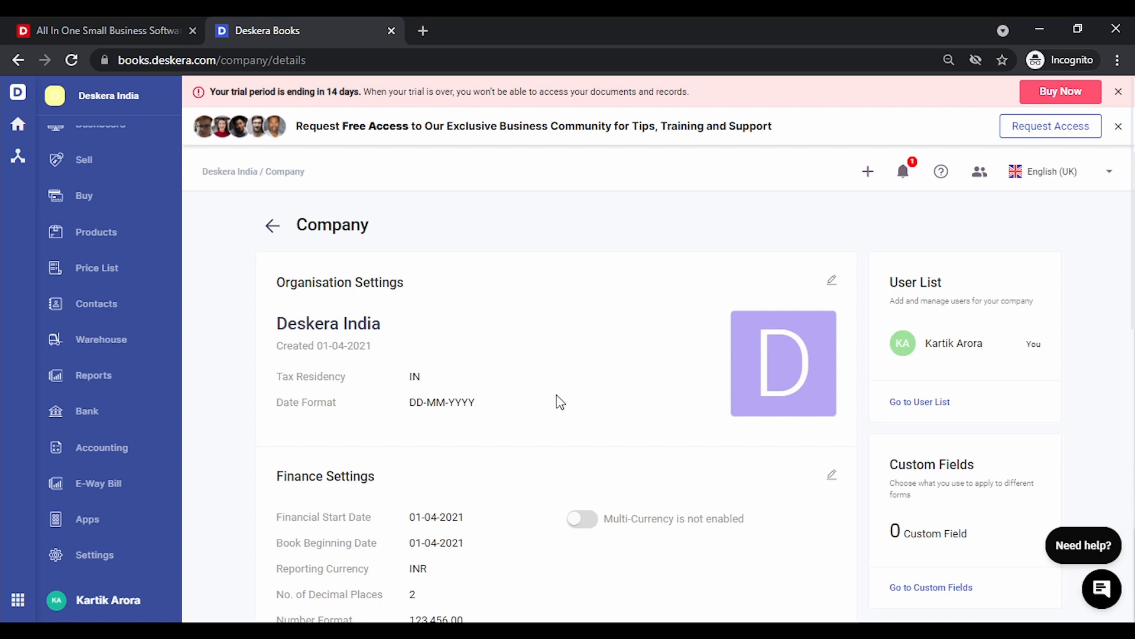
left_click(832, 281)
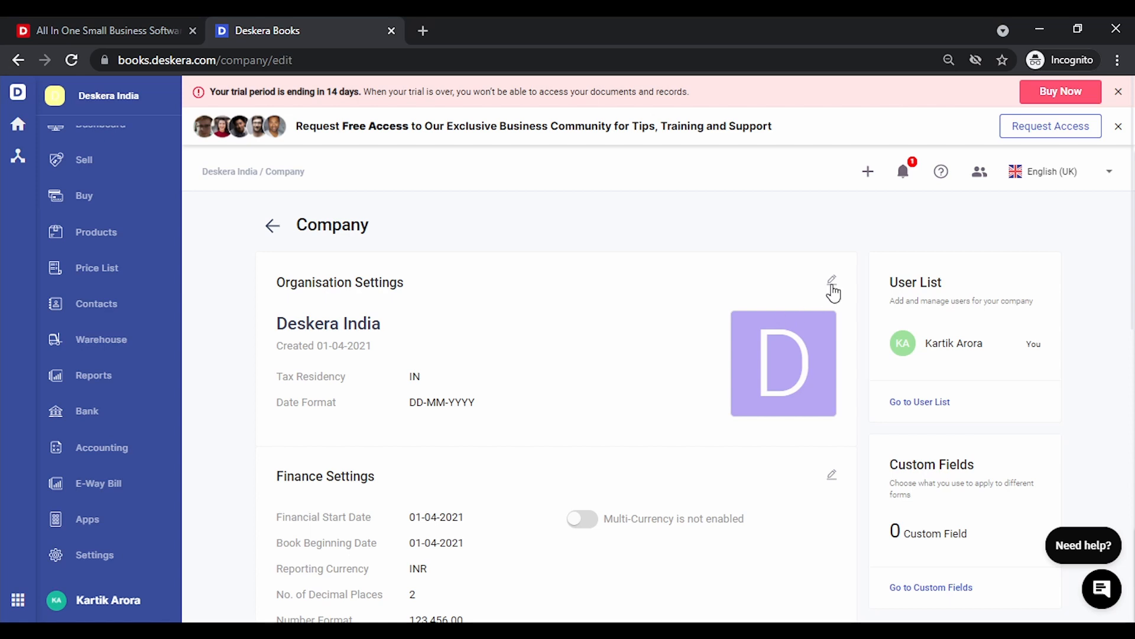
left_click(833, 283)
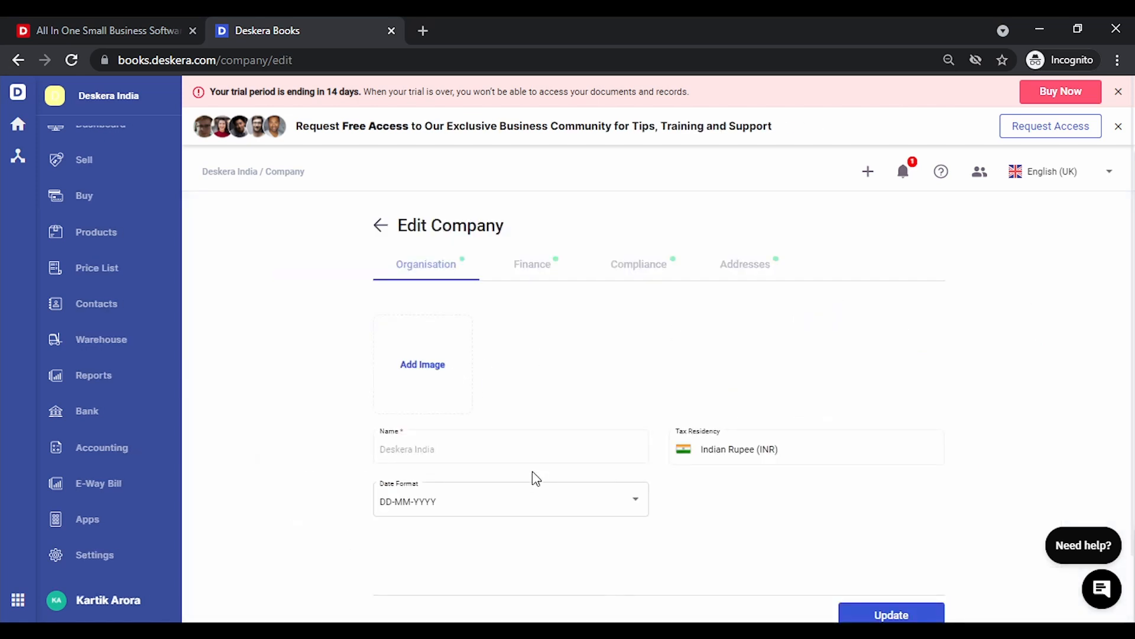
mouse_move(529, 262)
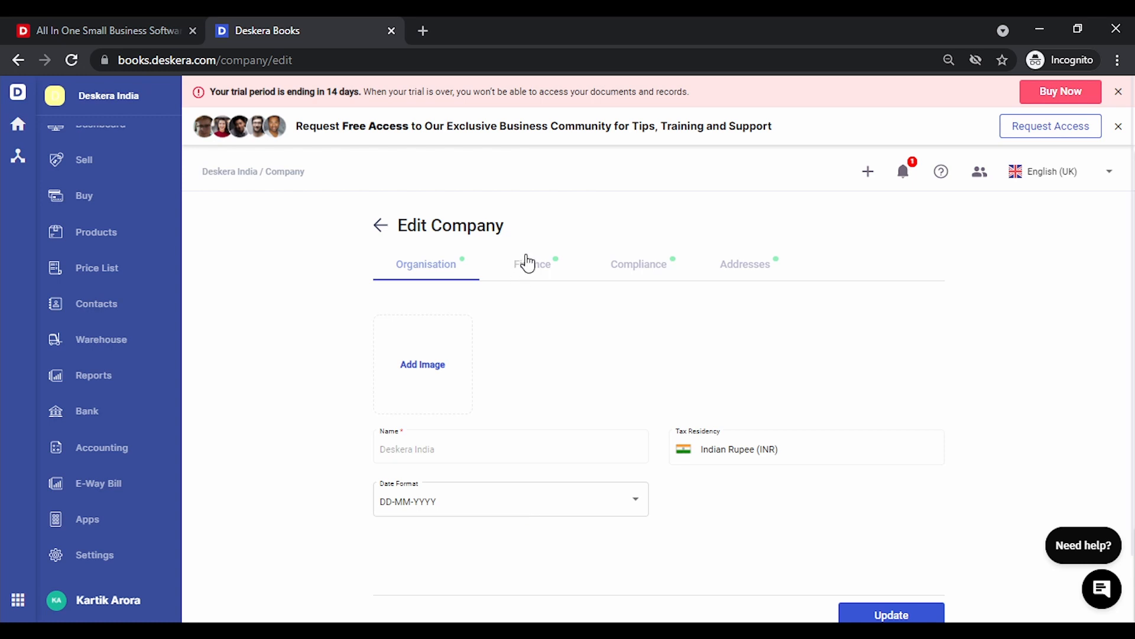
- On the company's Finance tab, choose the 1,23,456.00 number format
left_click(532, 264)
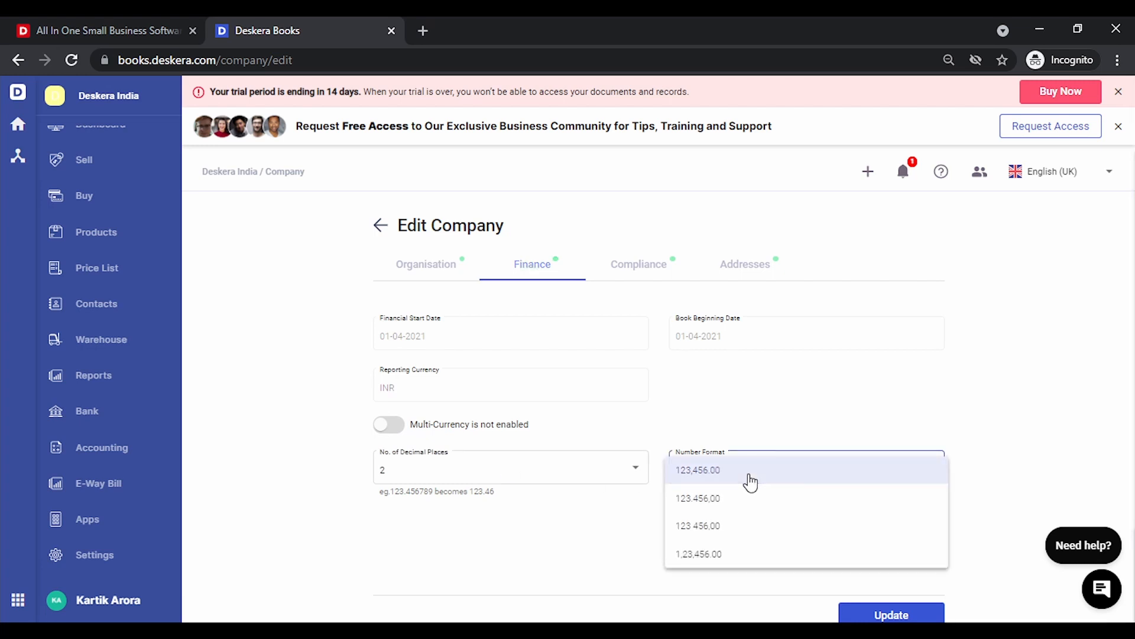
mouse_move(745, 557)
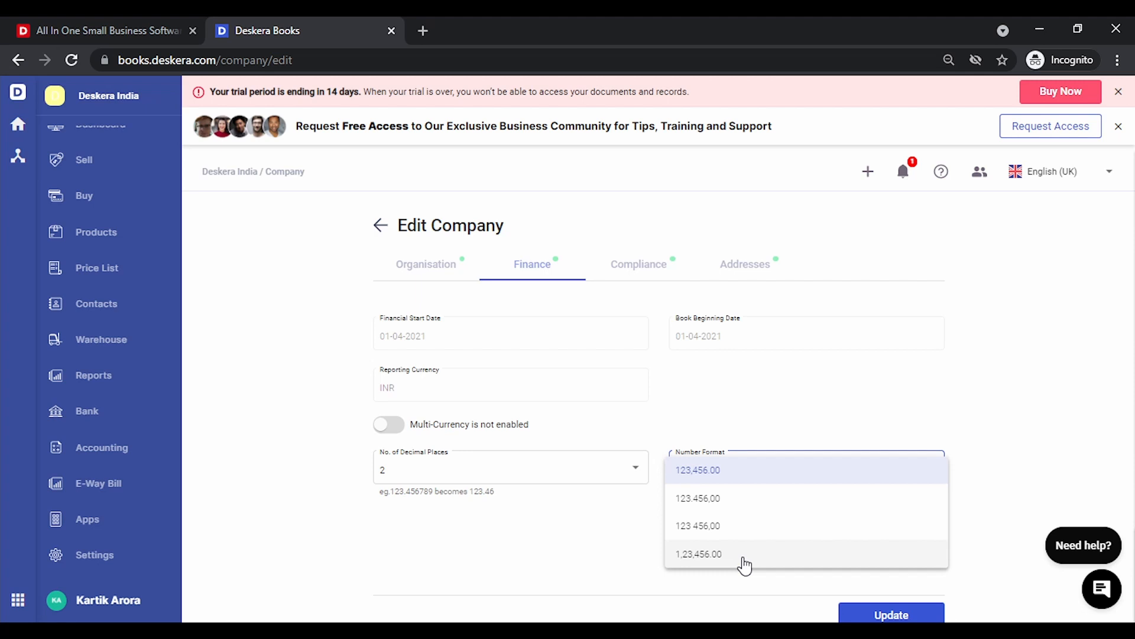
left_click(698, 554)
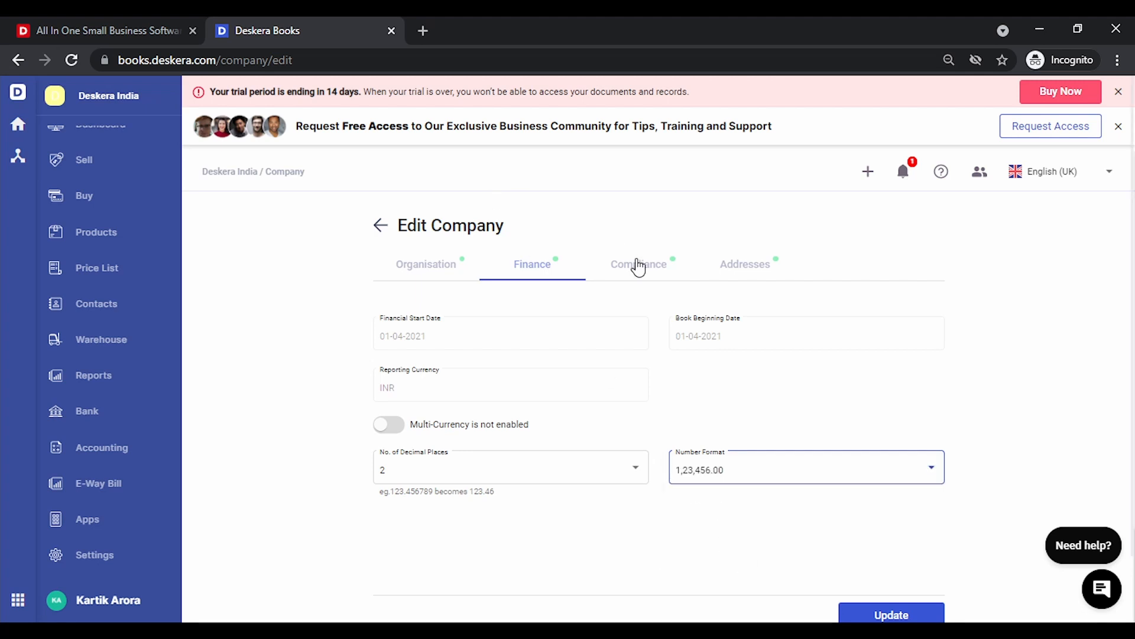
- Enter 01-07-2018 in the GST Registered On field on the Compliance tab
left_click(638, 264)
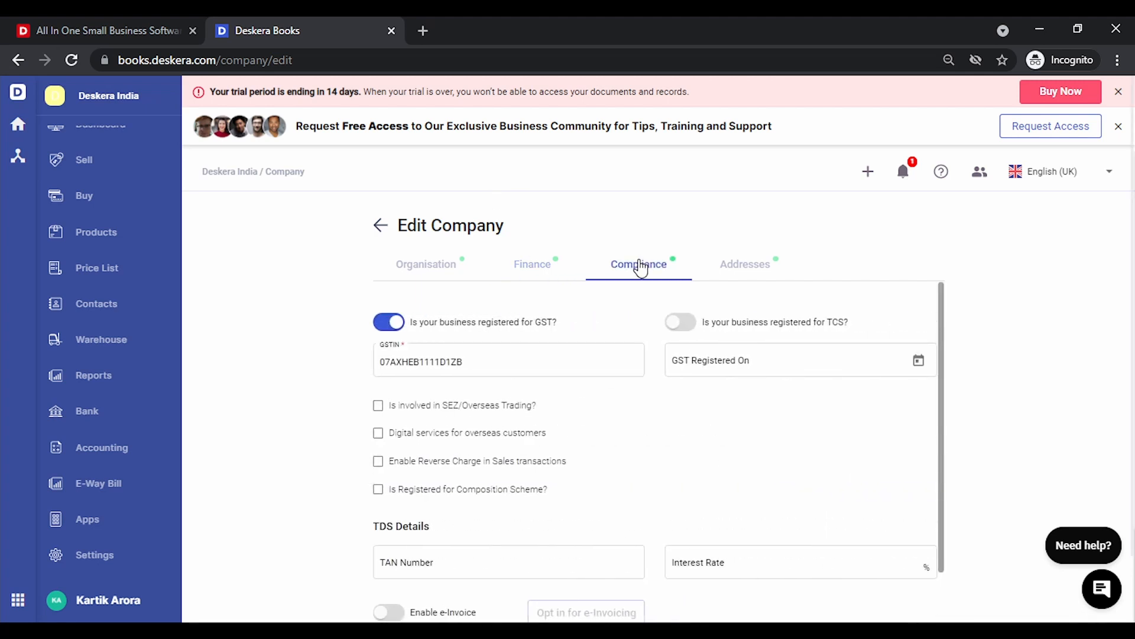
mouse_move(529, 354)
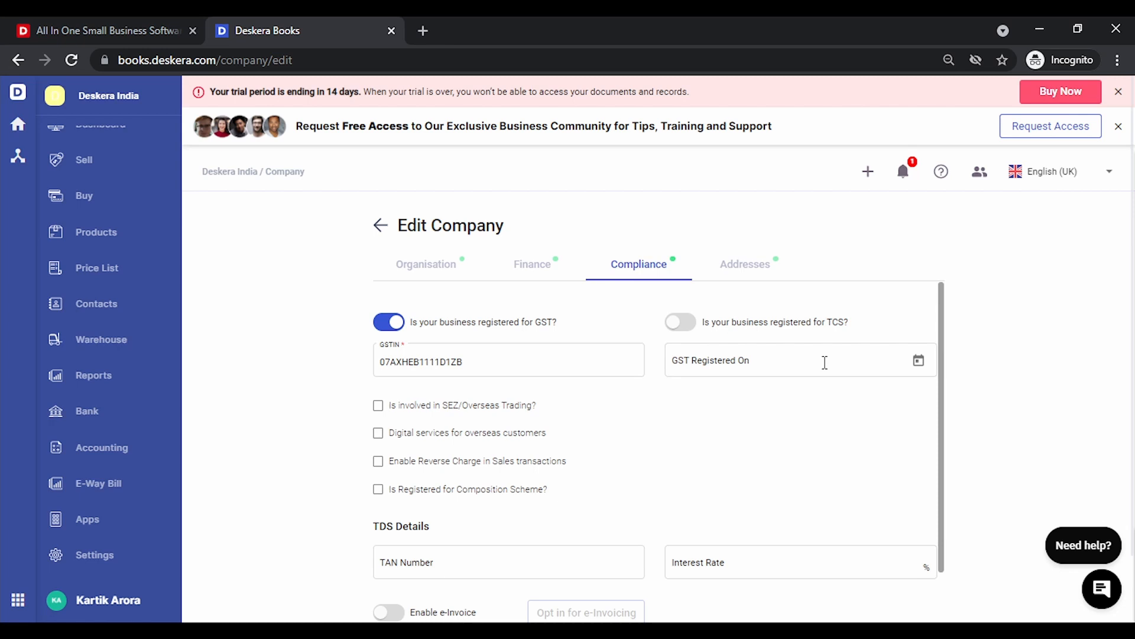
type("1 7")
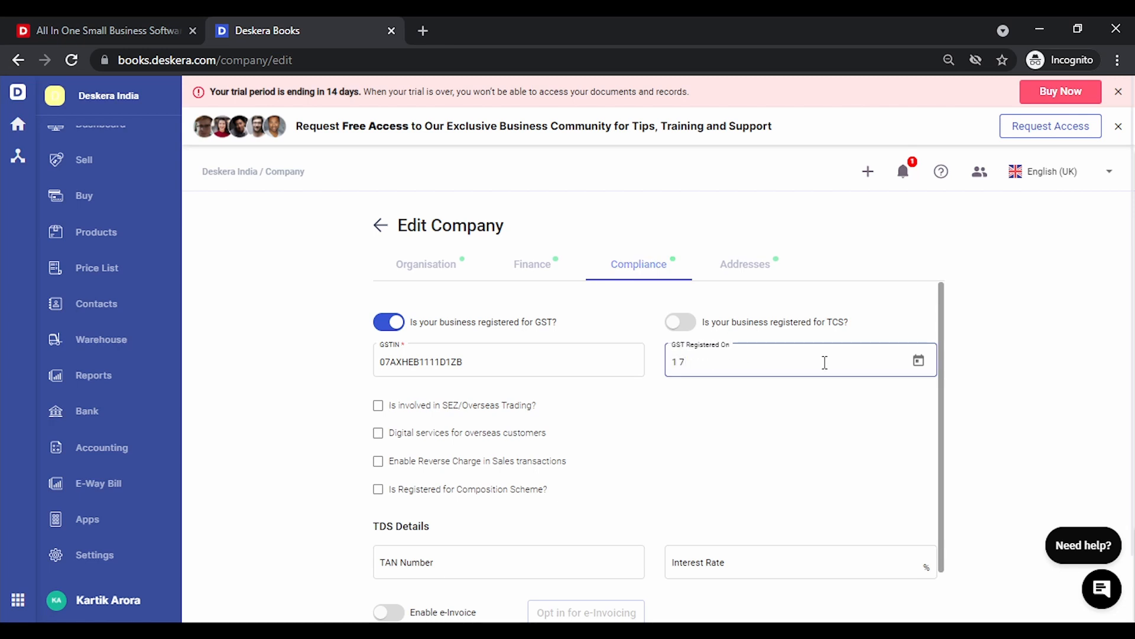
type("01-07-2018")
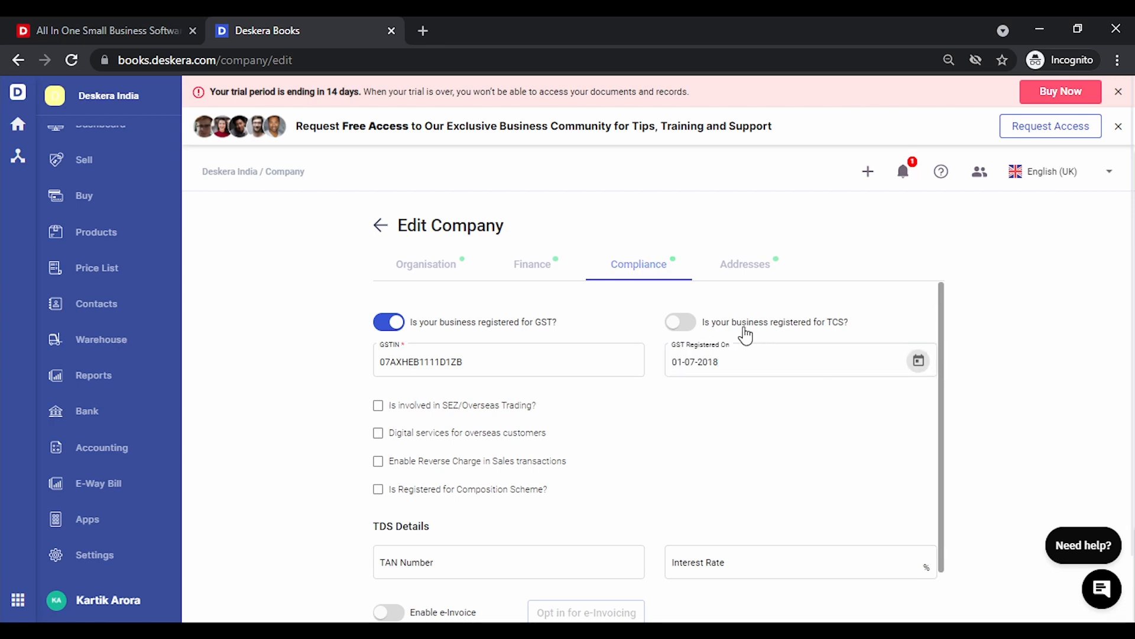
mouse_move(735, 332)
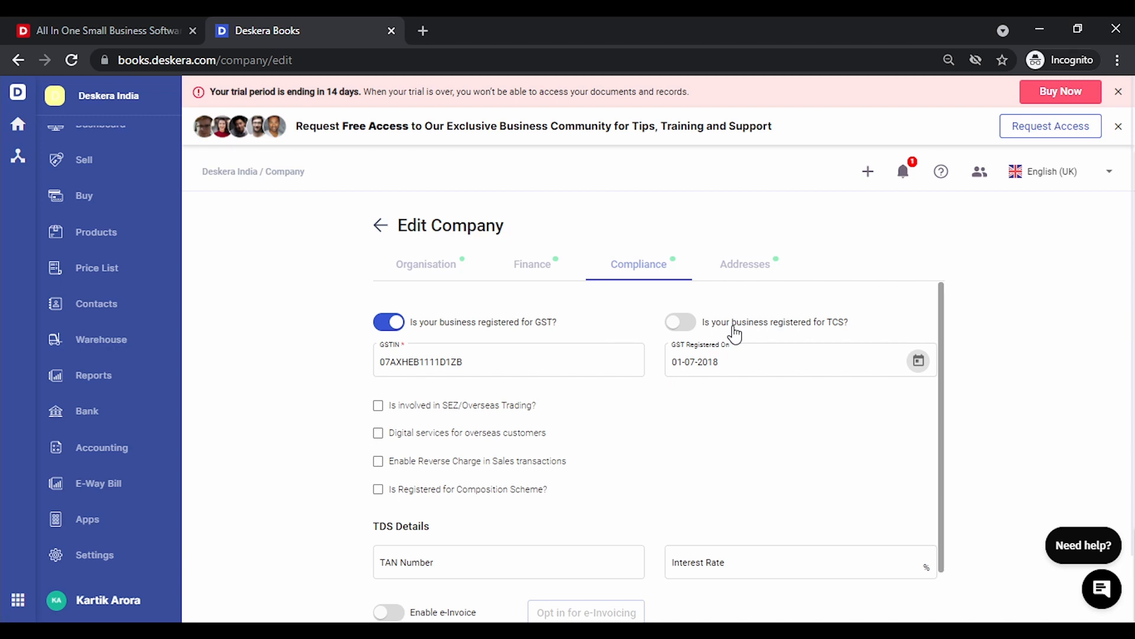
mouse_move(680, 321)
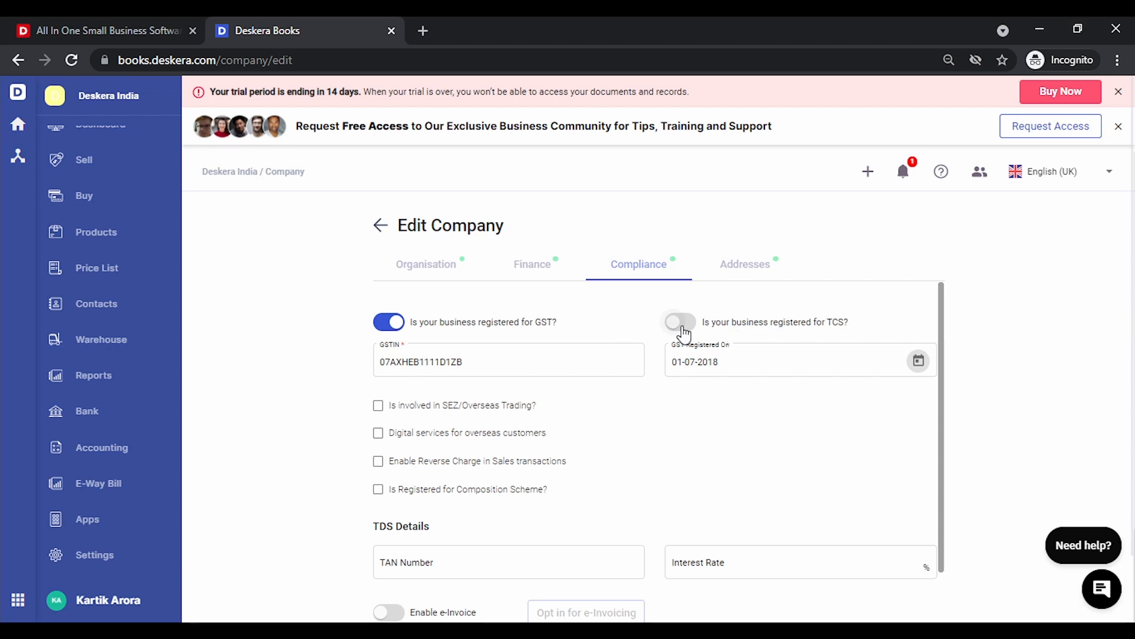
mouse_move(509, 457)
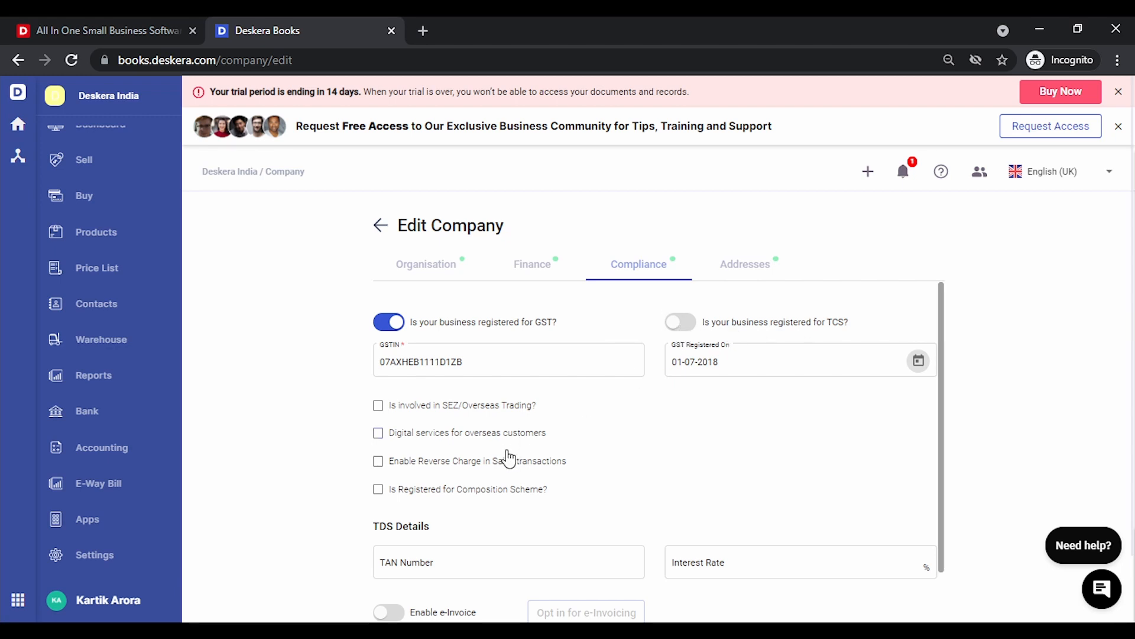
mouse_move(583, 469)
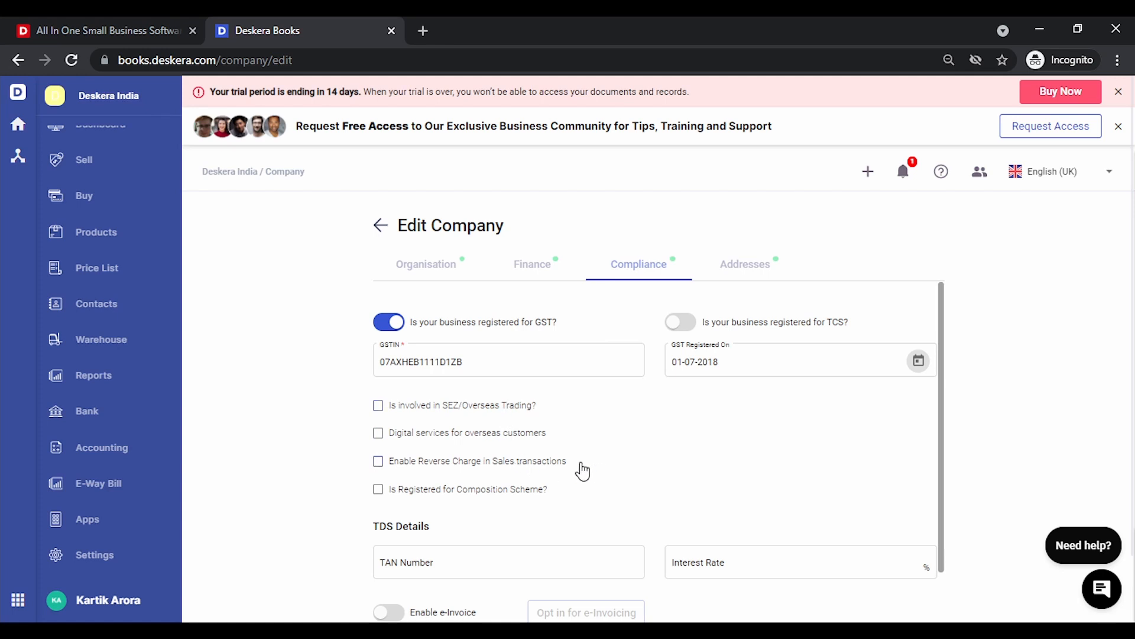
scroll("down", 3)
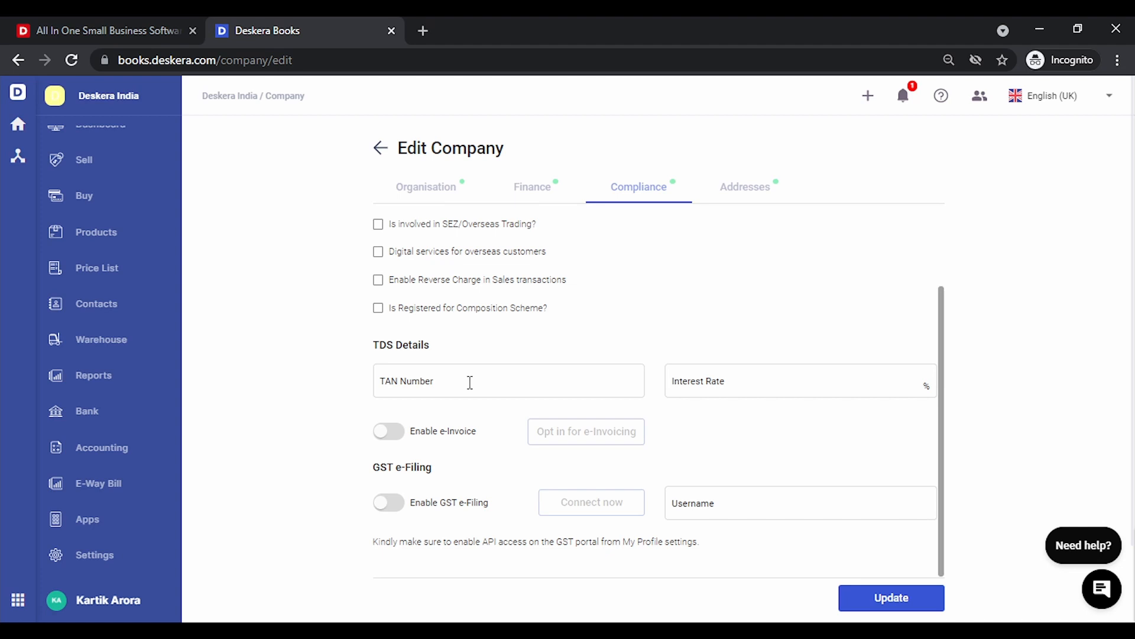
mouse_move(743, 406)
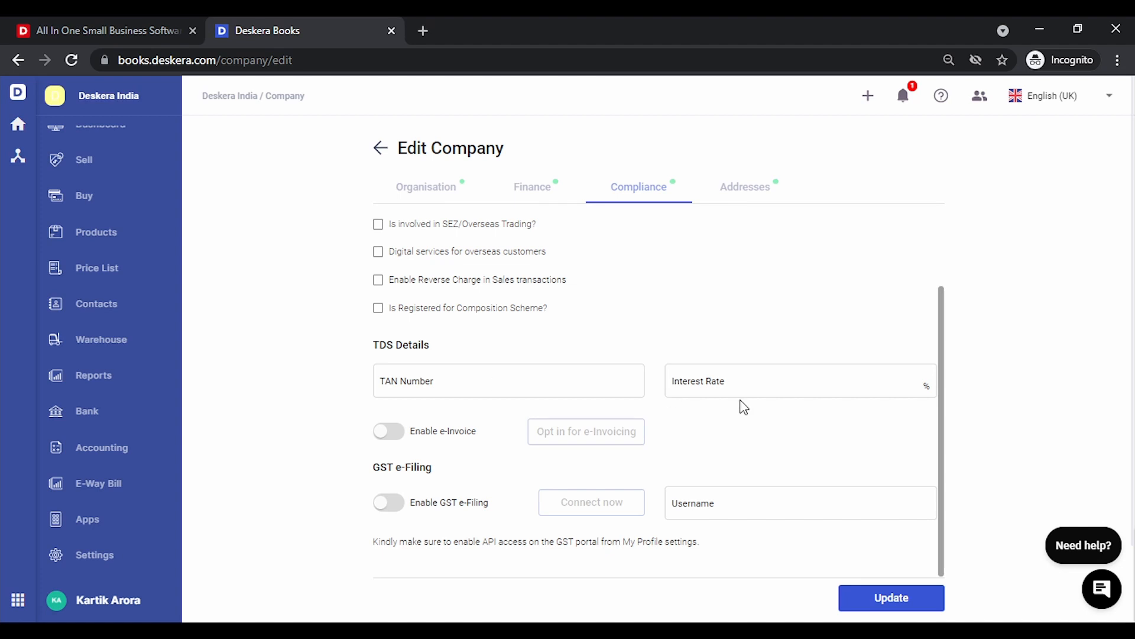
mouse_move(396, 451)
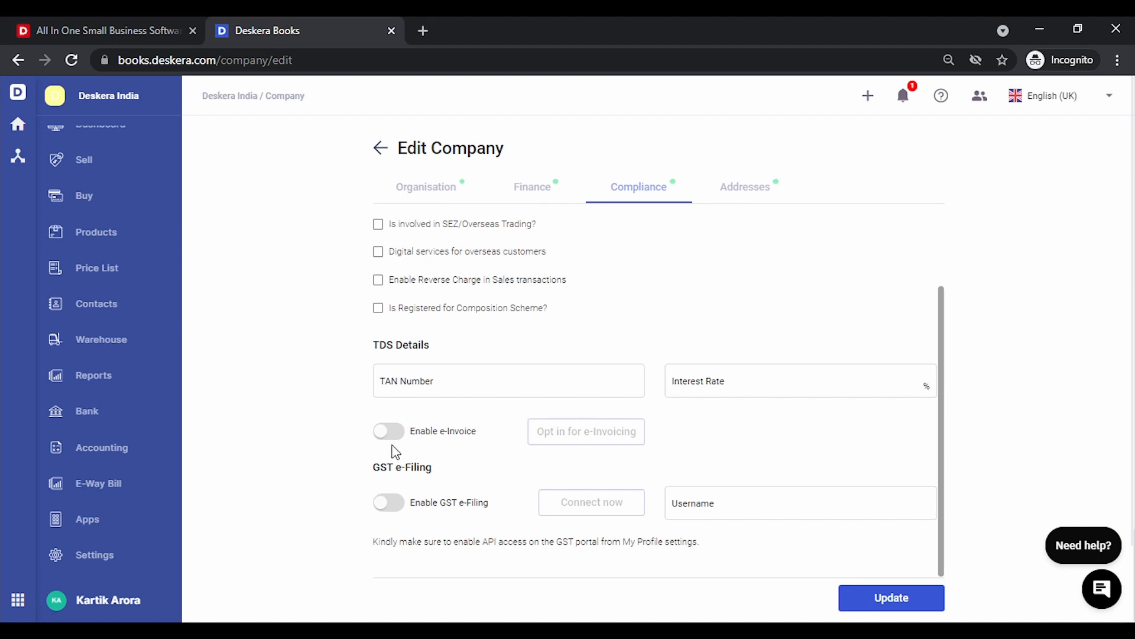
mouse_move(391, 527)
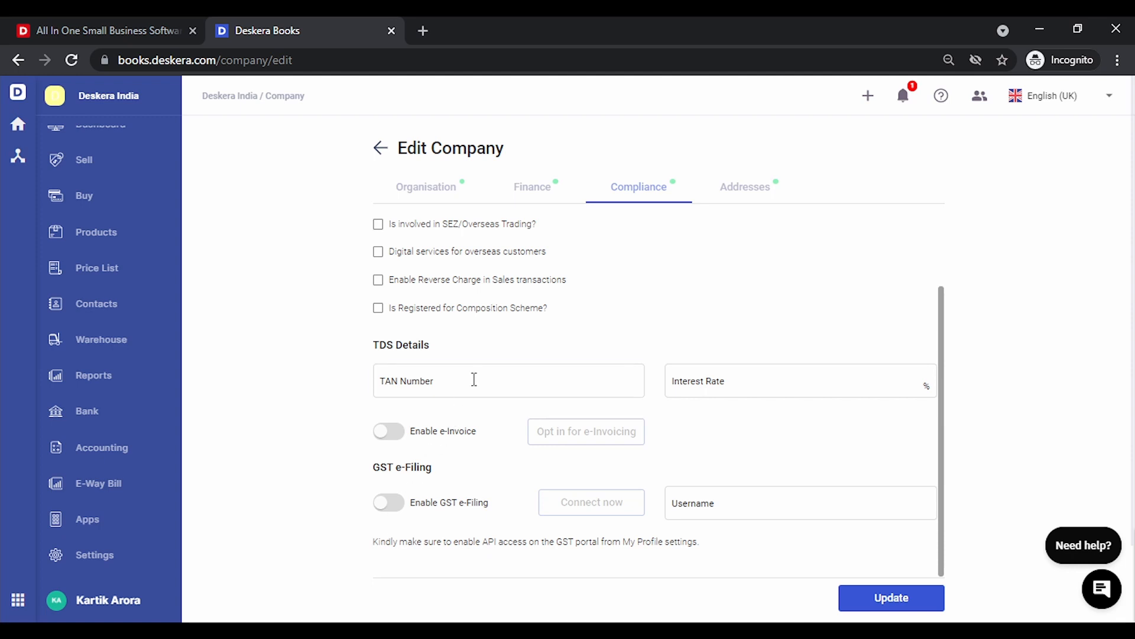
left_click(507, 380)
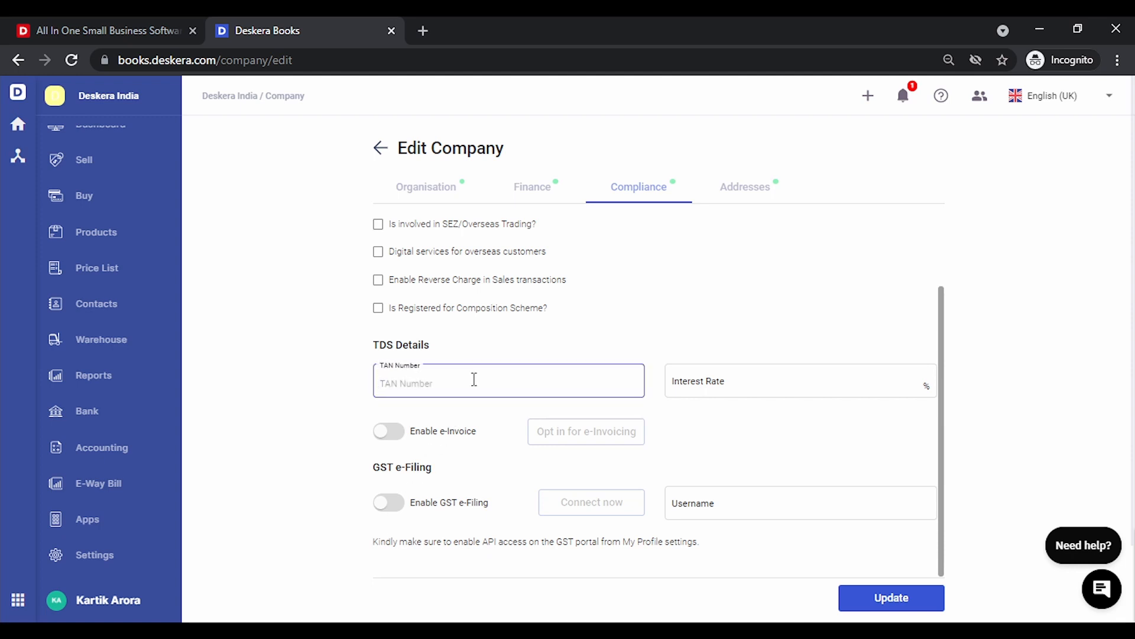
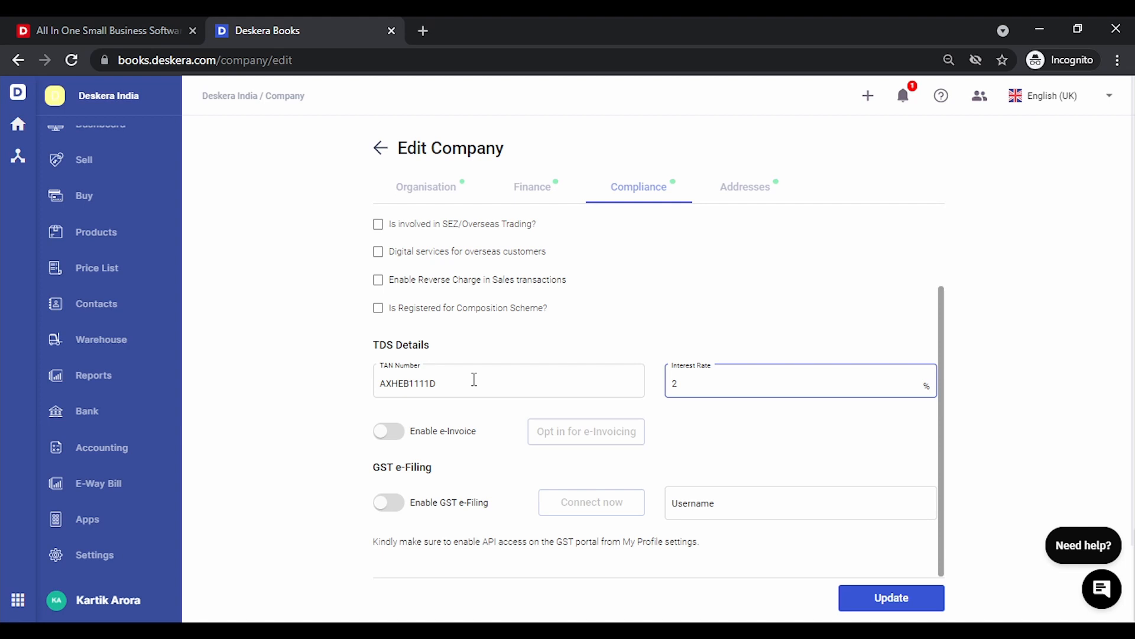
left_click(744, 186)
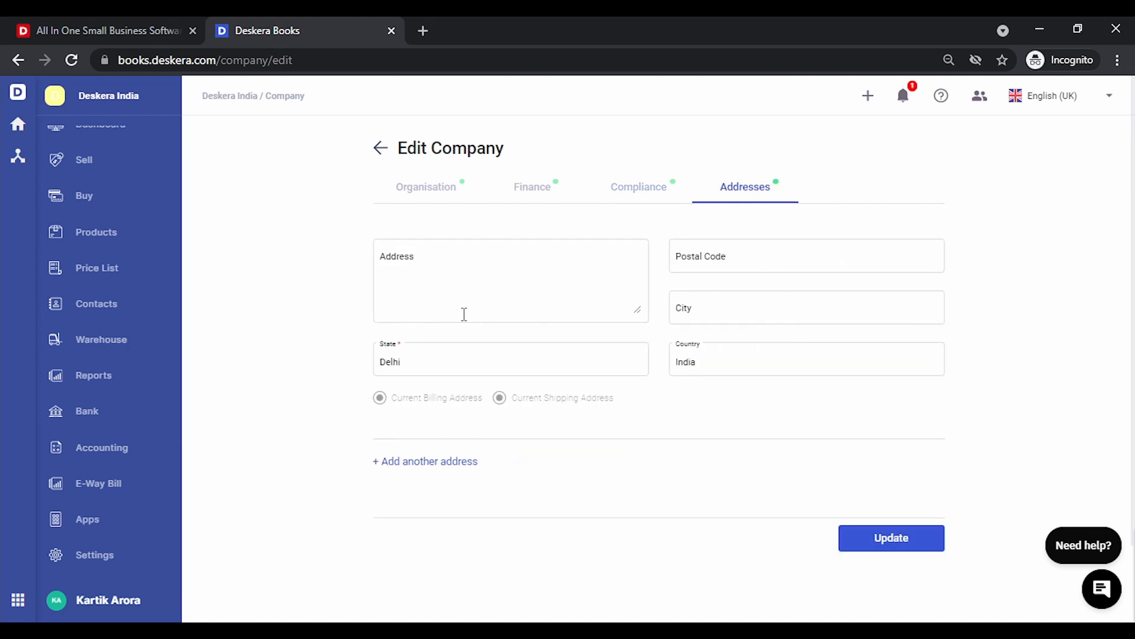
- Fill the address with street Kalkaji and city Delhi, then submit with Update
left_click(510, 281)
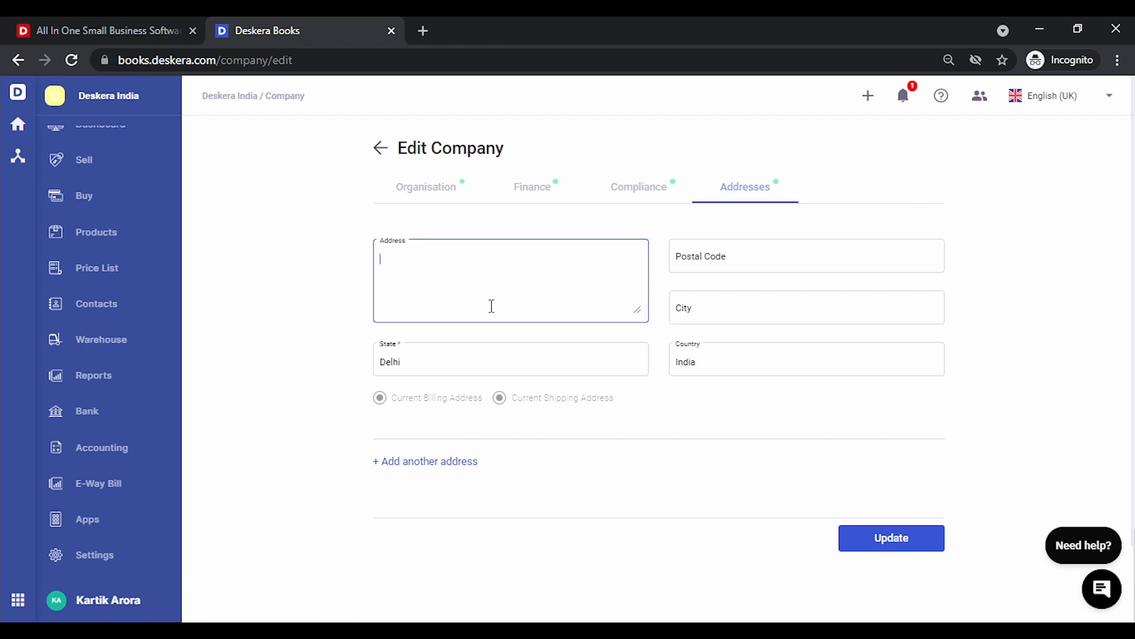
type("kALKA")
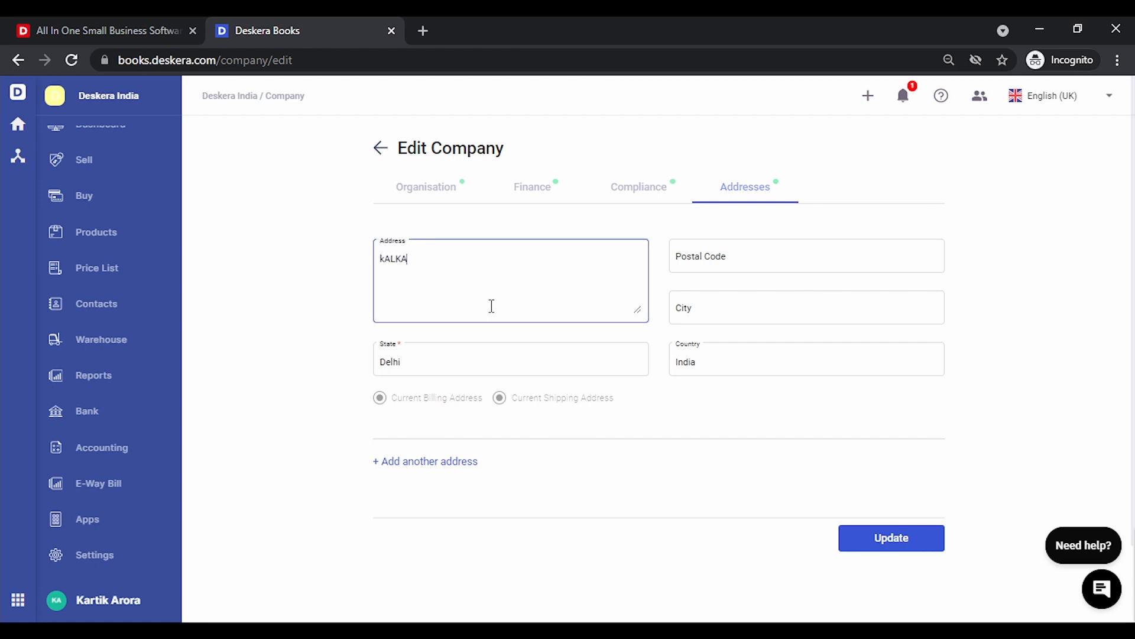
type("Kal")
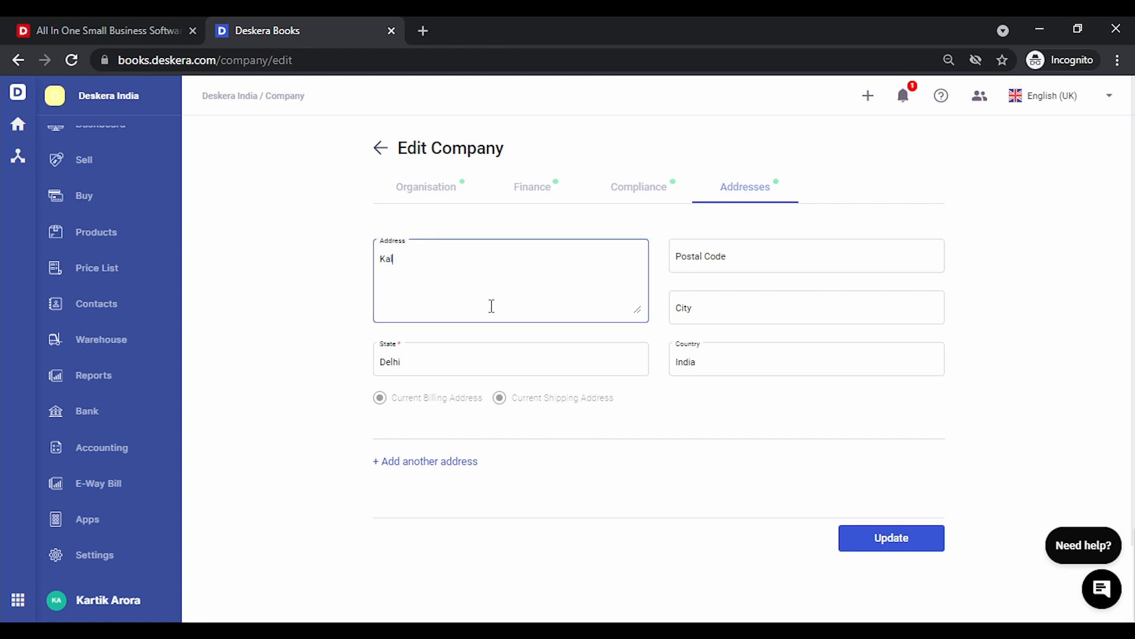
left_click(806, 256)
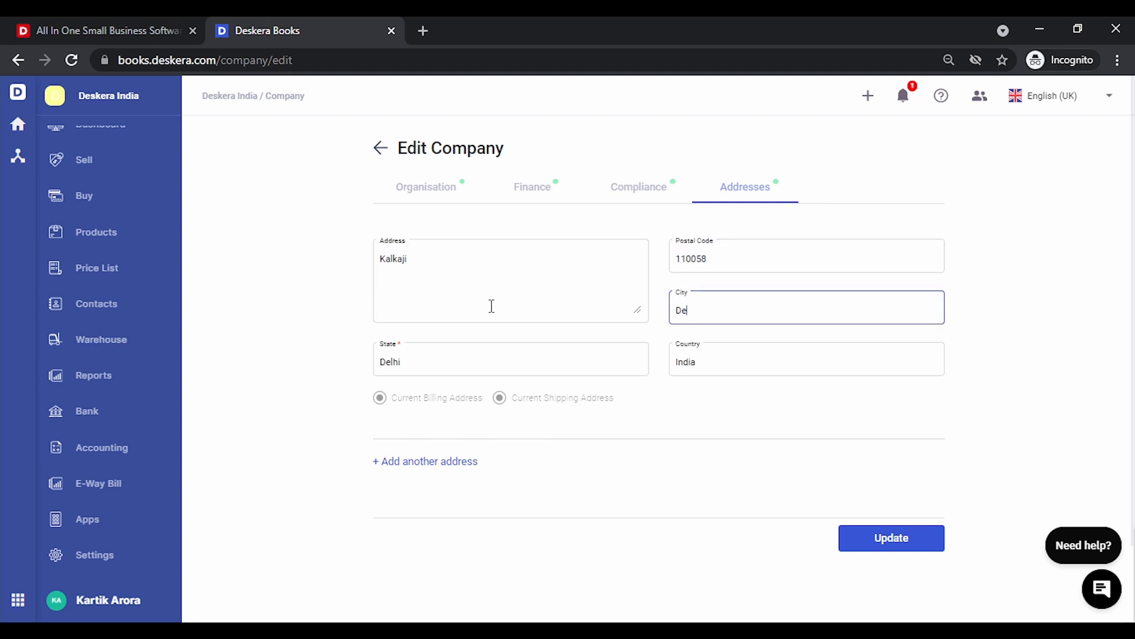
type("lhi")
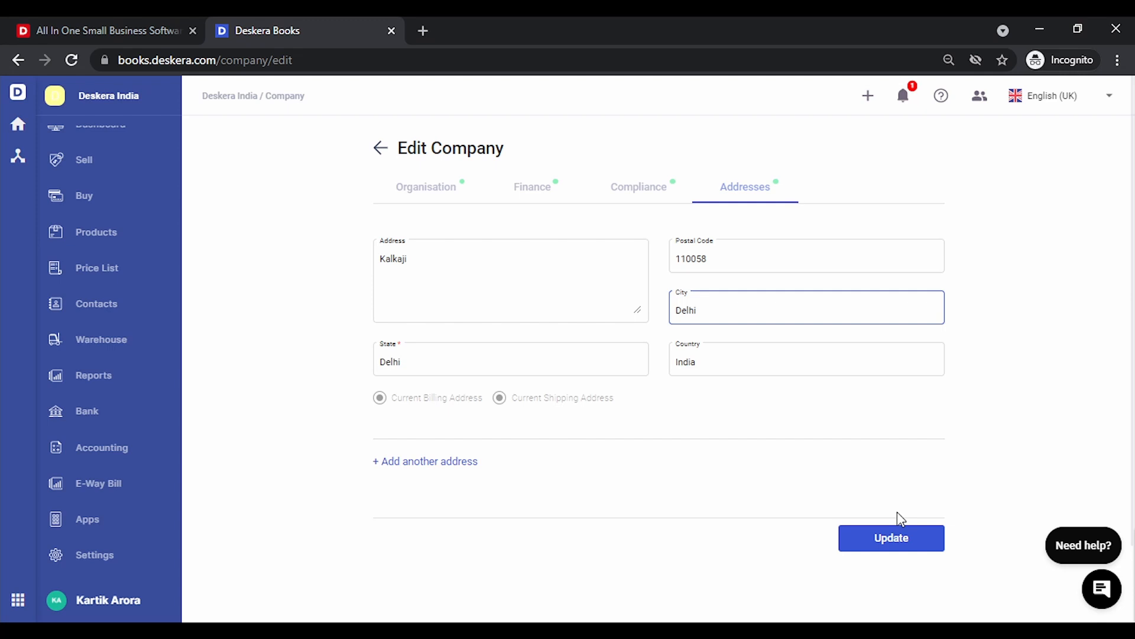
left_click(891, 537)
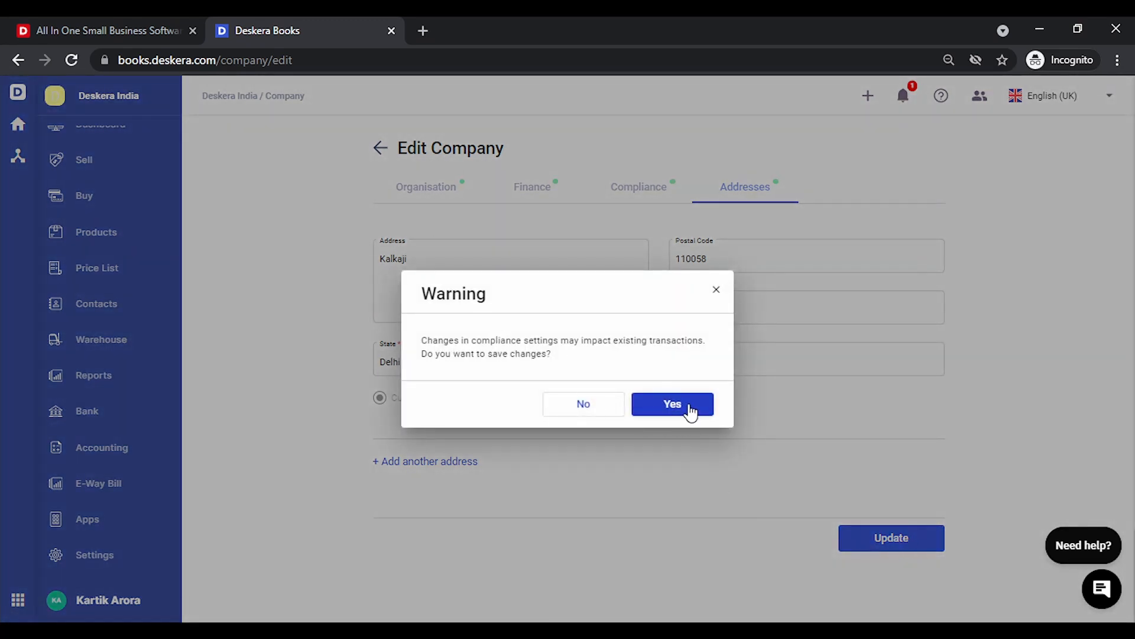
- Confirm the save warning with Yes and return to the Settings overview
left_click(671, 404)
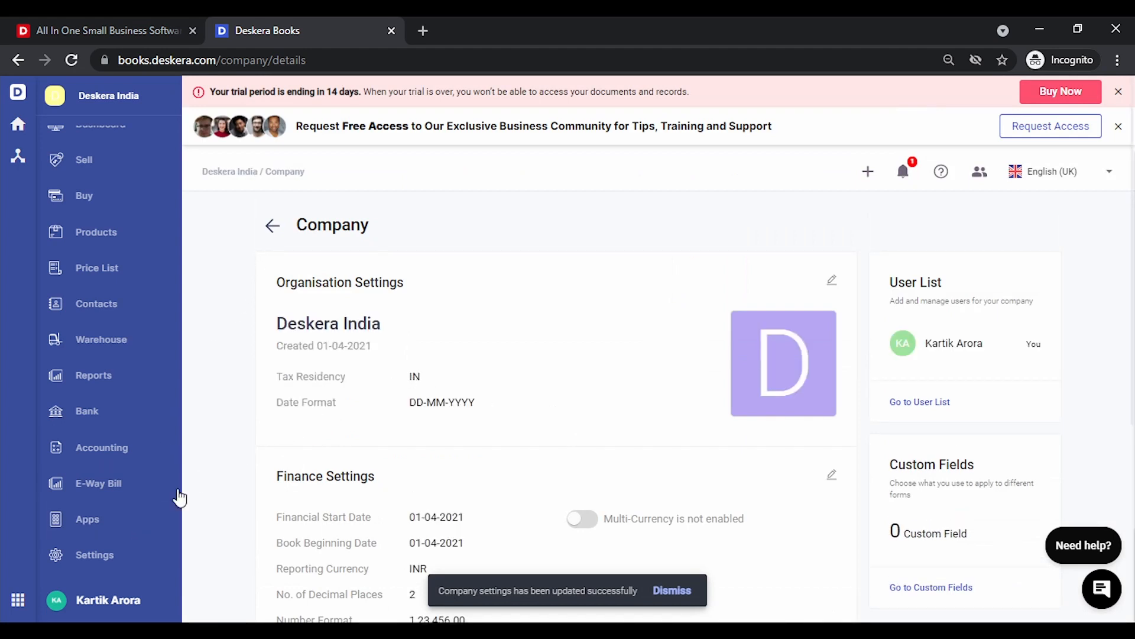
left_click(94, 554)
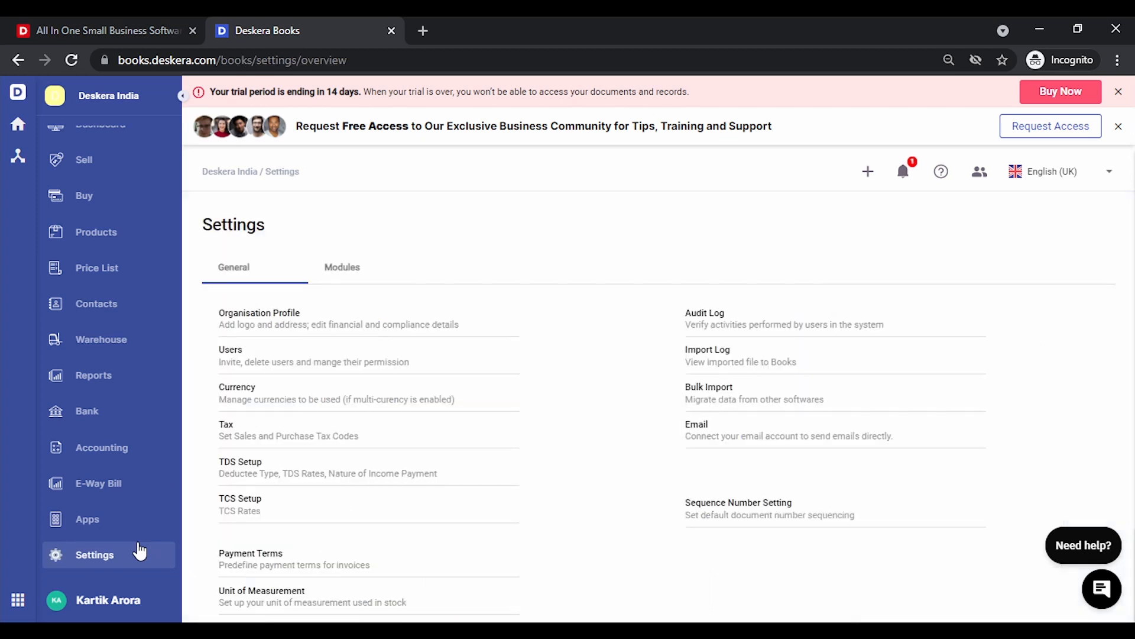
mouse_move(867, 251)
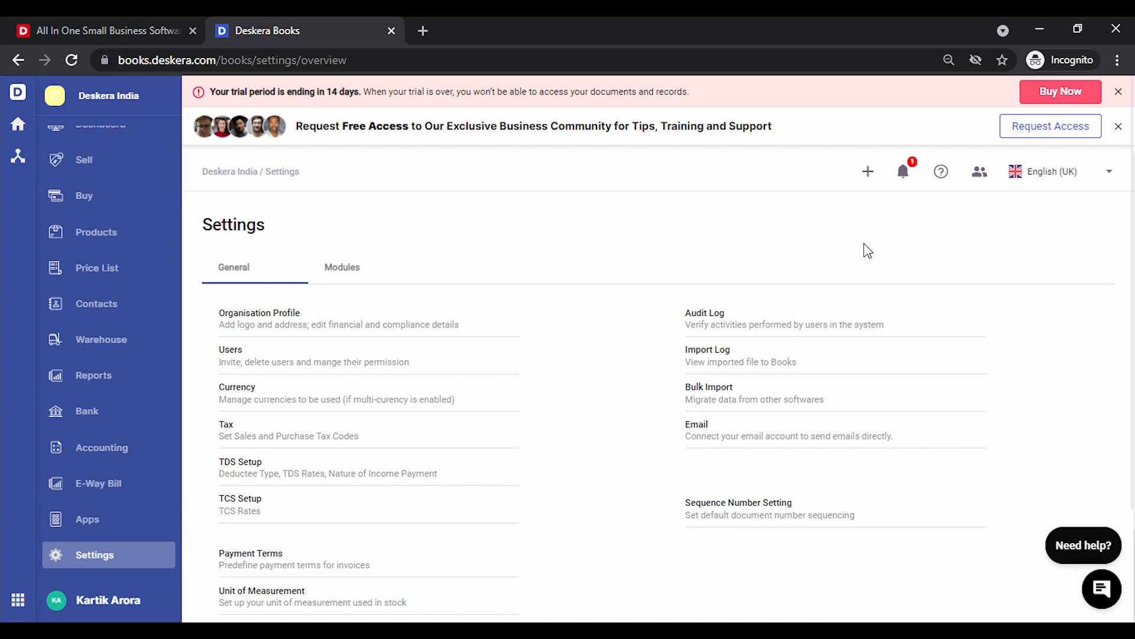
mouse_move(270, 419)
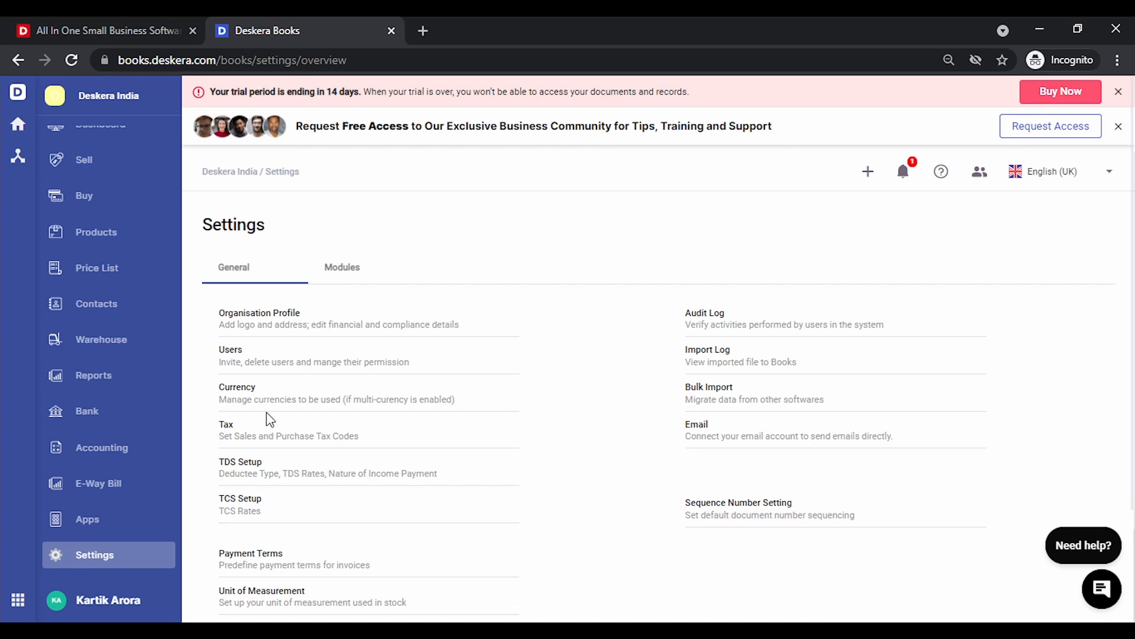
mouse_move(226, 423)
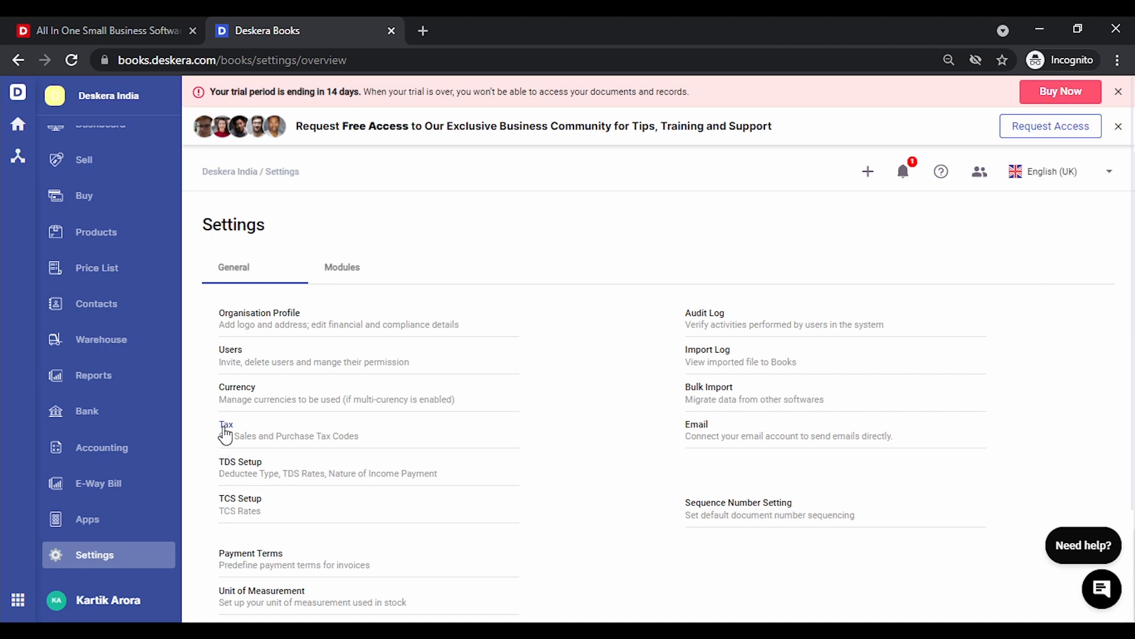
- Open Tax settings listing GST 0%–28% codes and view the Add Tax options
left_click(226, 430)
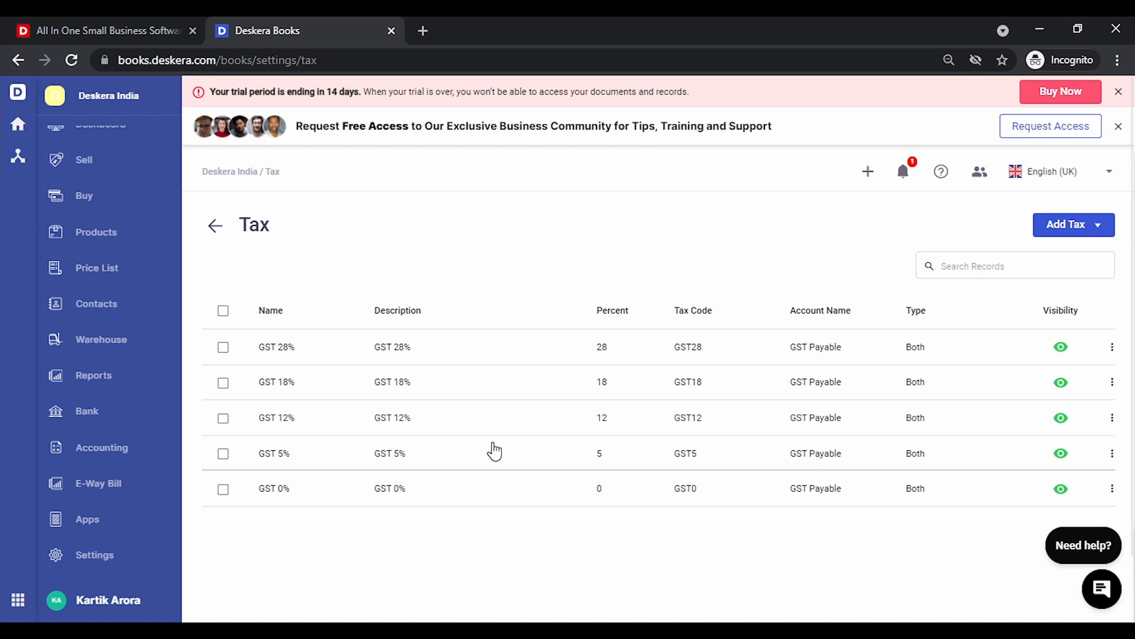
left_click(1074, 225)
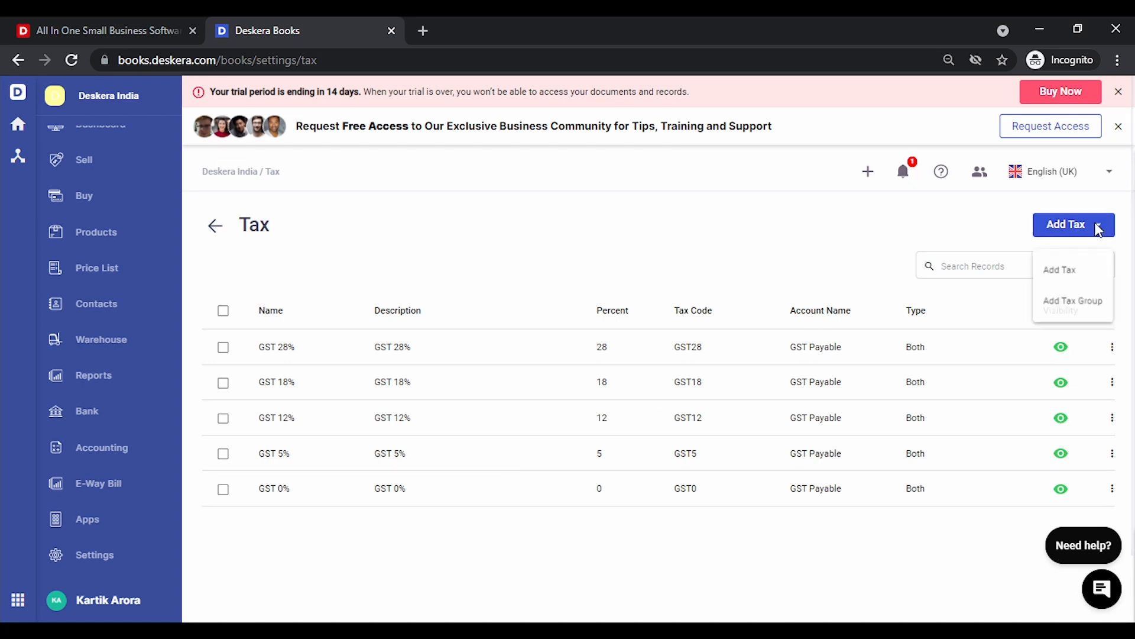
mouse_move(1078, 290)
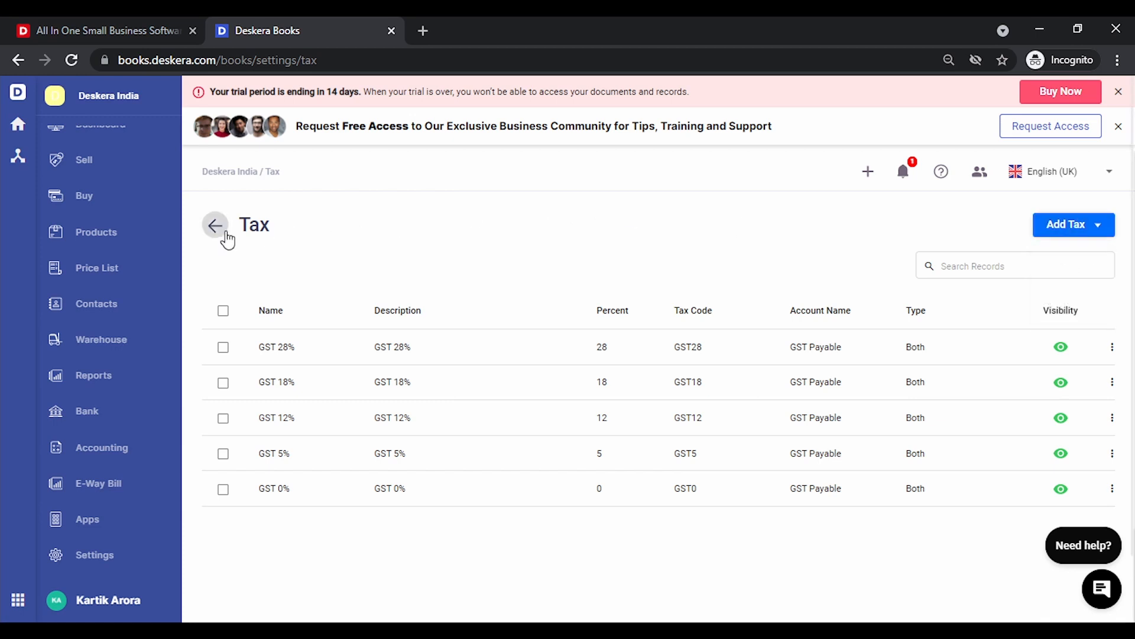
- Open TDS Setup, browse Nature of Income Payment and Deductee Type, then return to TDS Rates
left_click(216, 225)
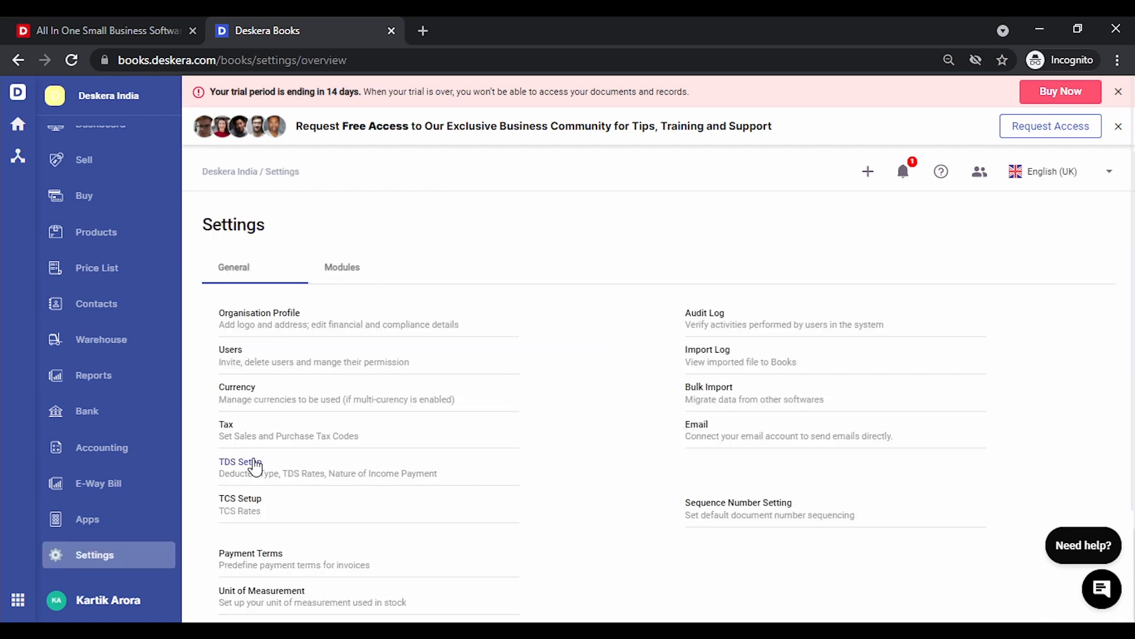
left_click(239, 462)
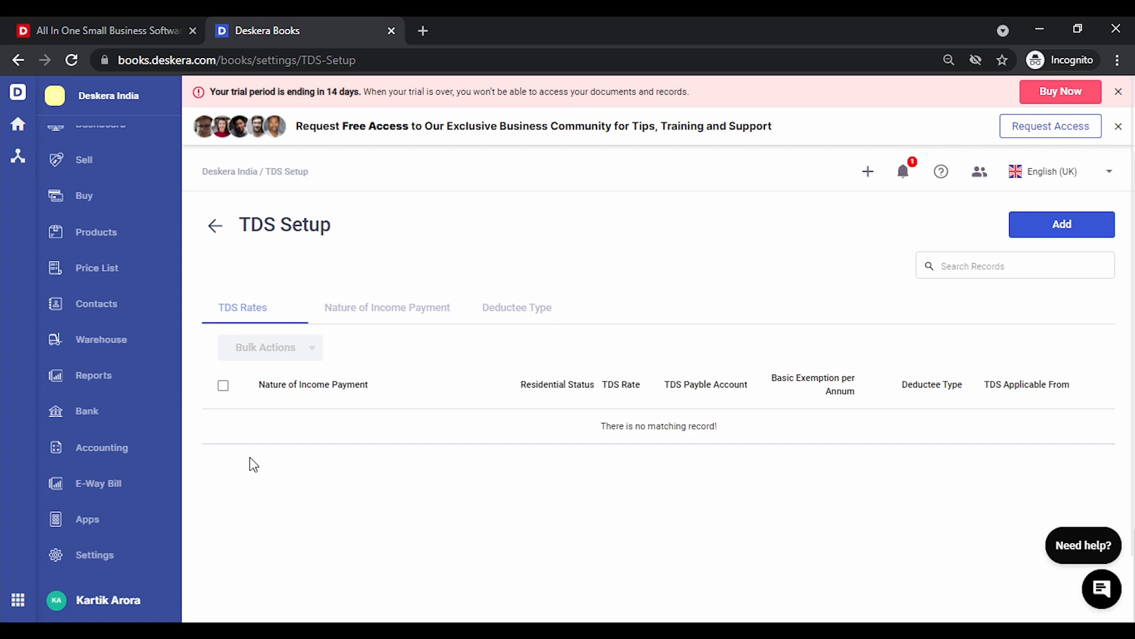
mouse_move(371, 321)
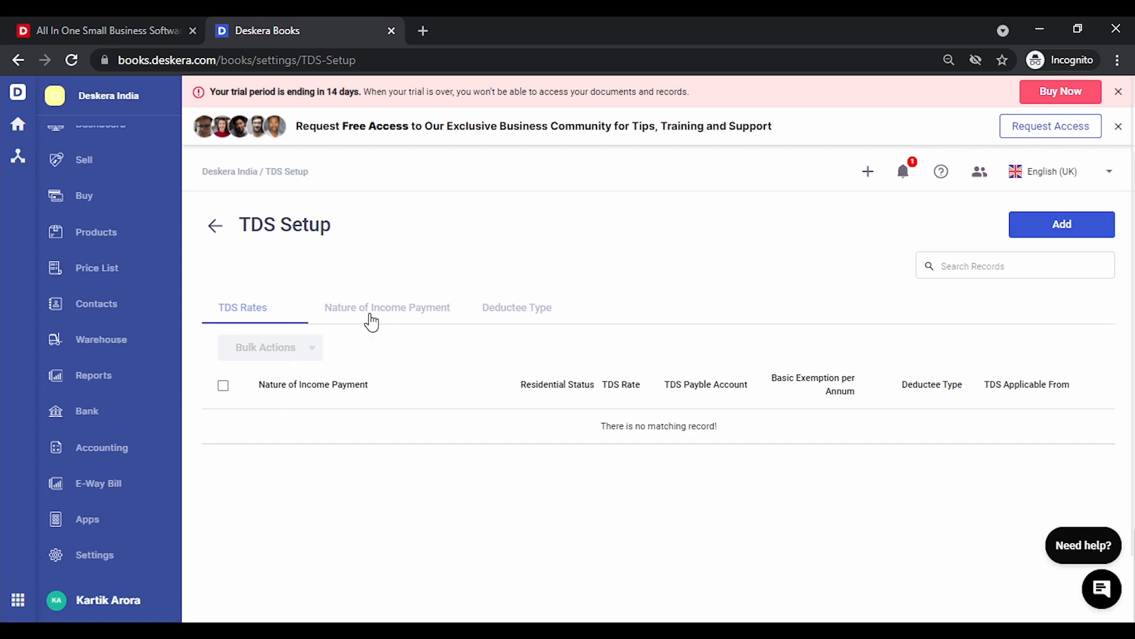
left_click(387, 307)
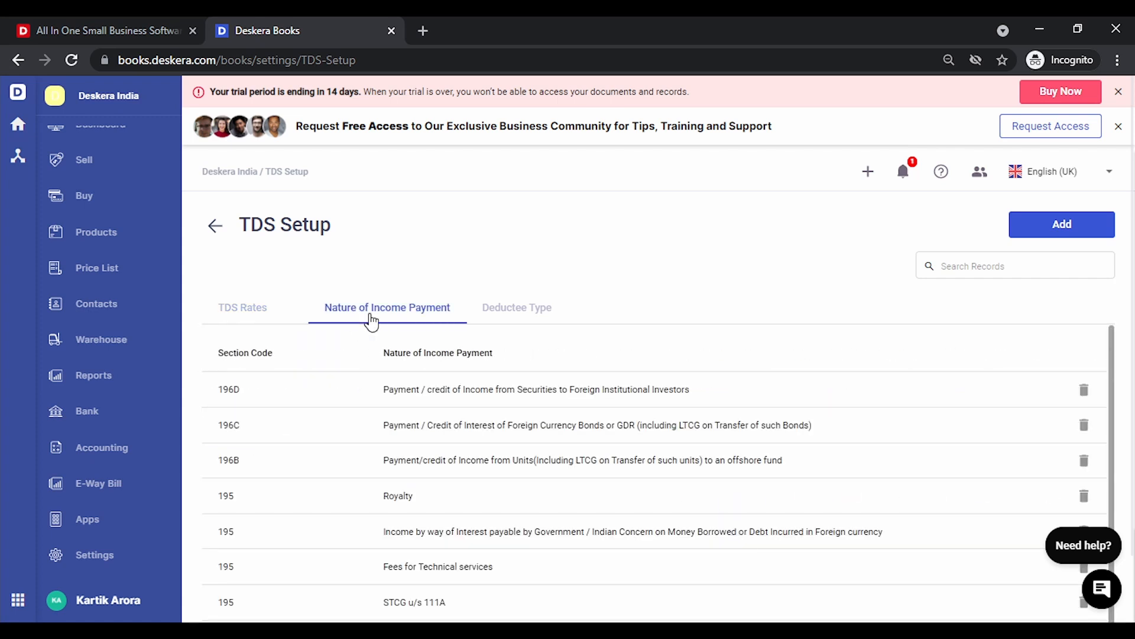
left_click(516, 307)
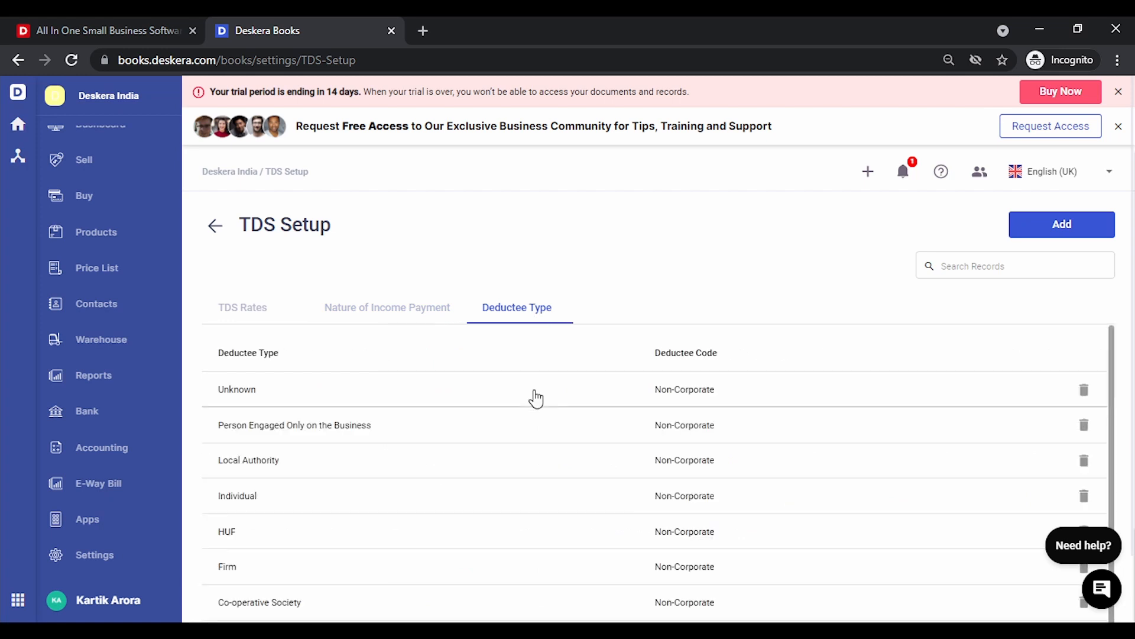
mouse_move(615, 362)
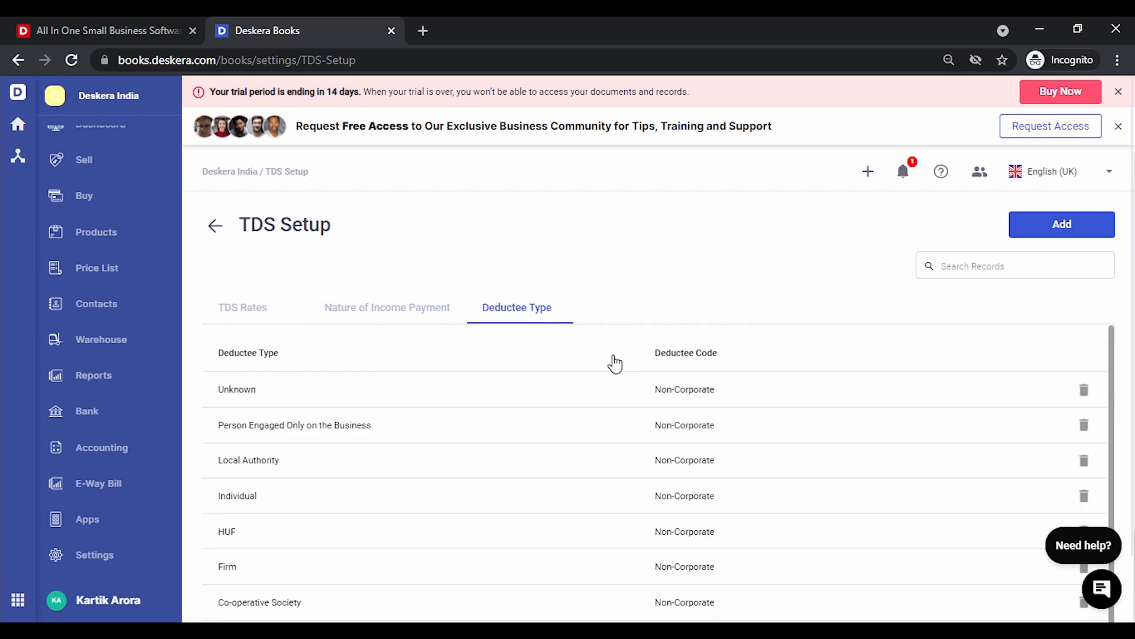
mouse_move(1062, 224)
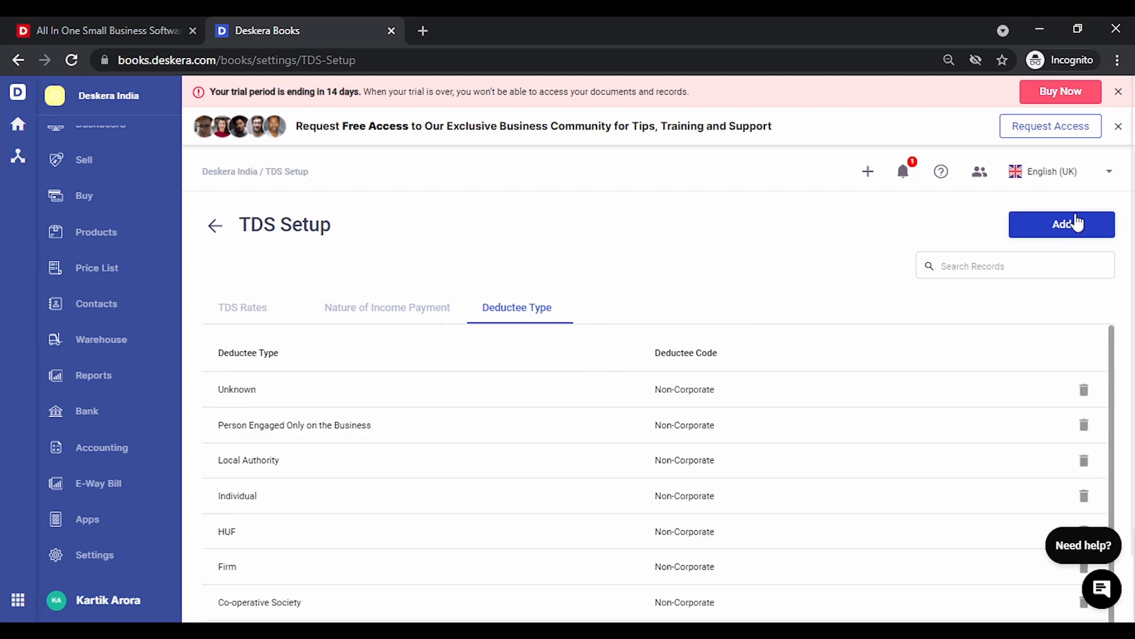
mouse_move(436, 275)
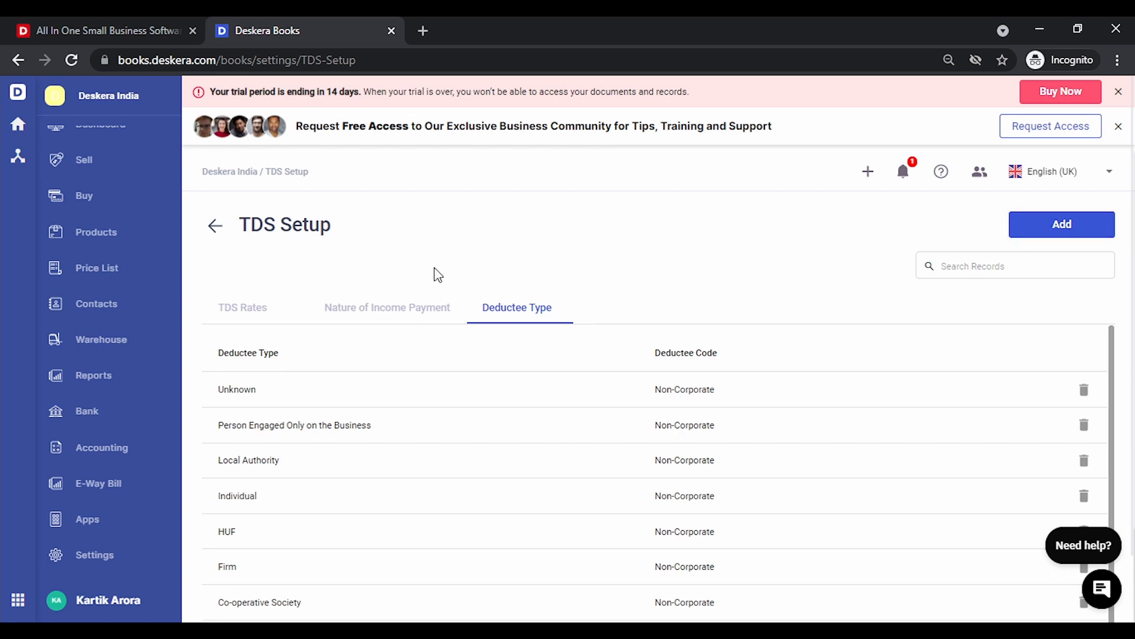
mouse_move(232, 343)
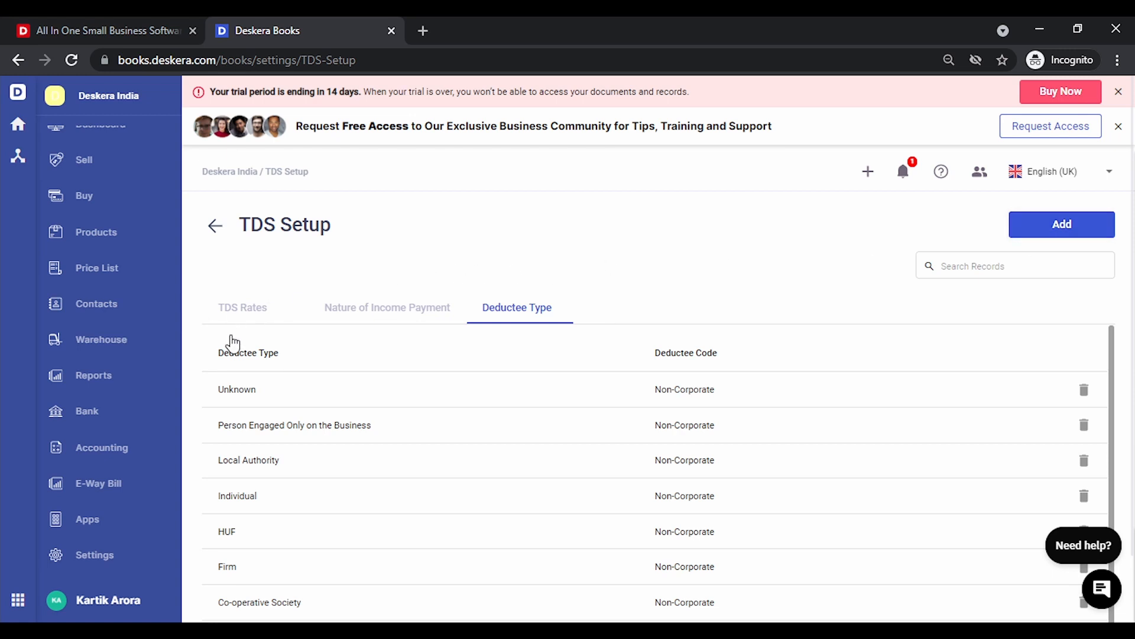
left_click(242, 307)
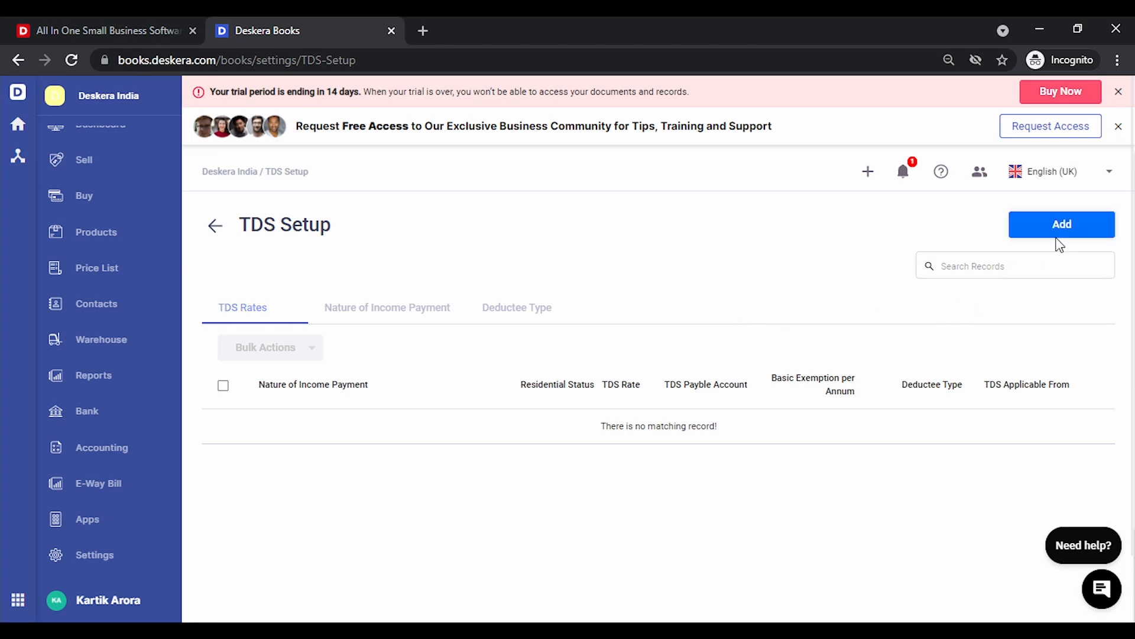
- Fill a new TDS rate: 194I rent nature, Resident, 180000 exemption, deductee type Company
left_click(1062, 223)
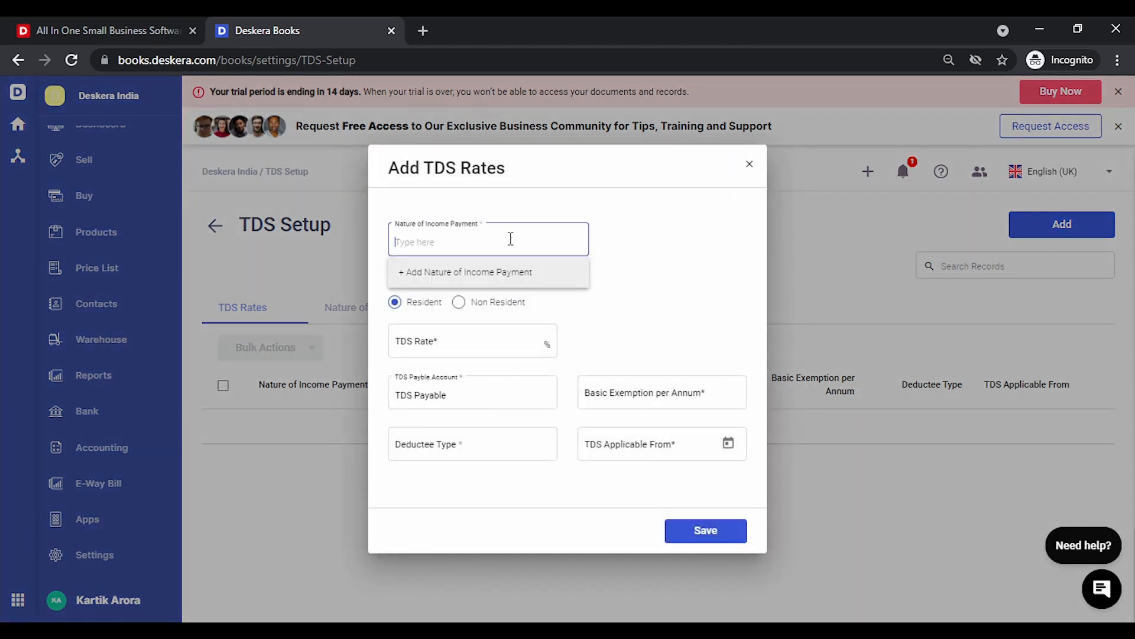
type("194")
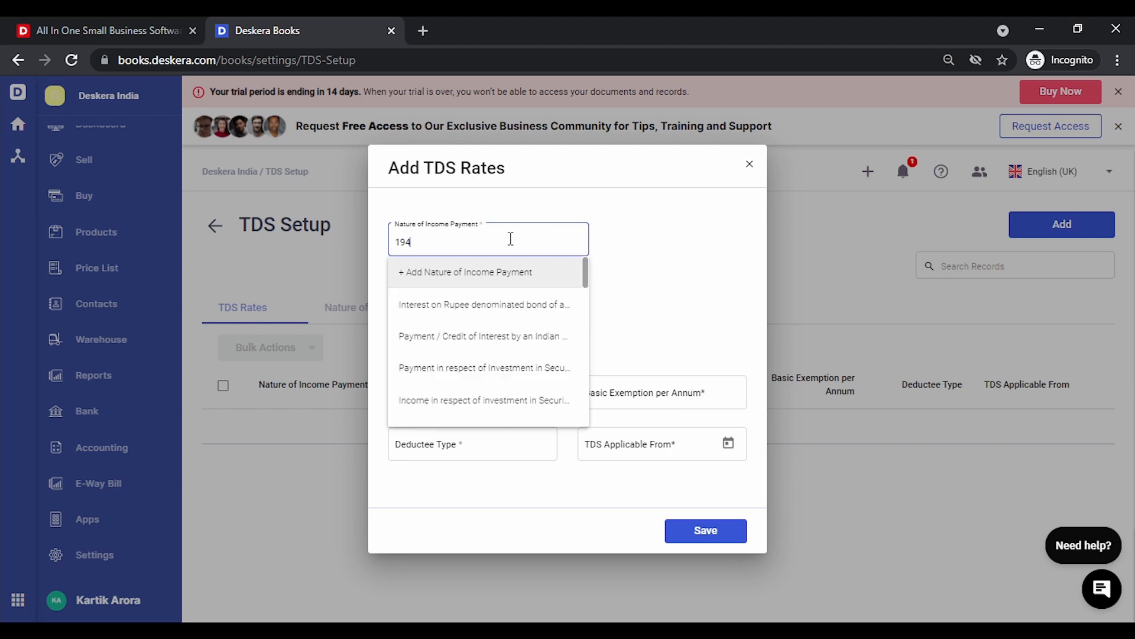
type("I")
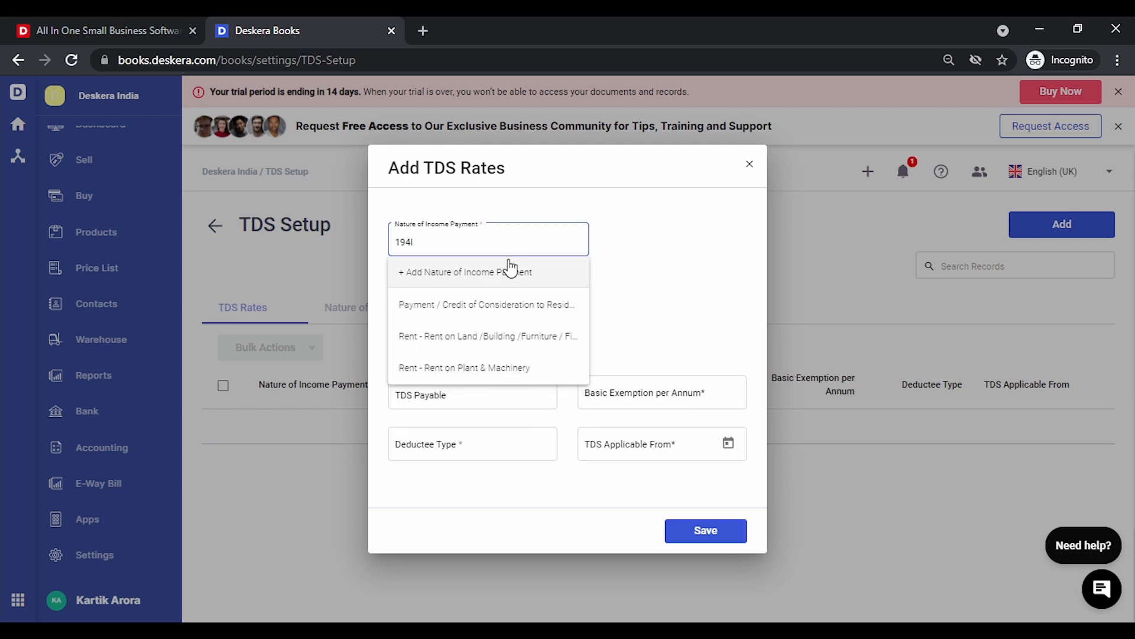
left_click(488, 336)
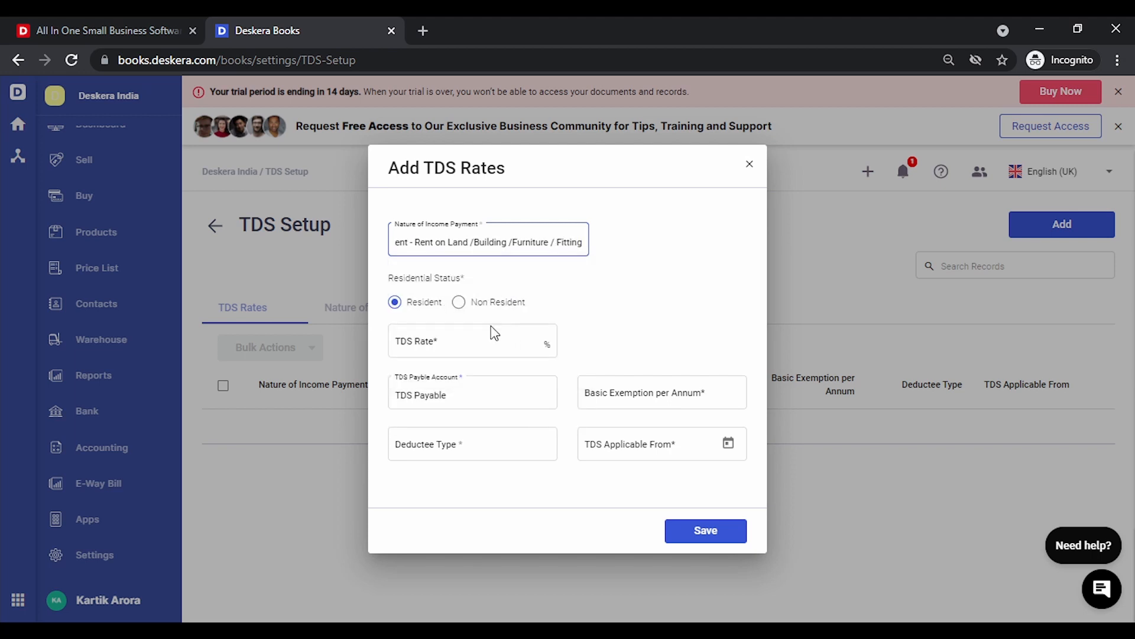
mouse_move(431, 310)
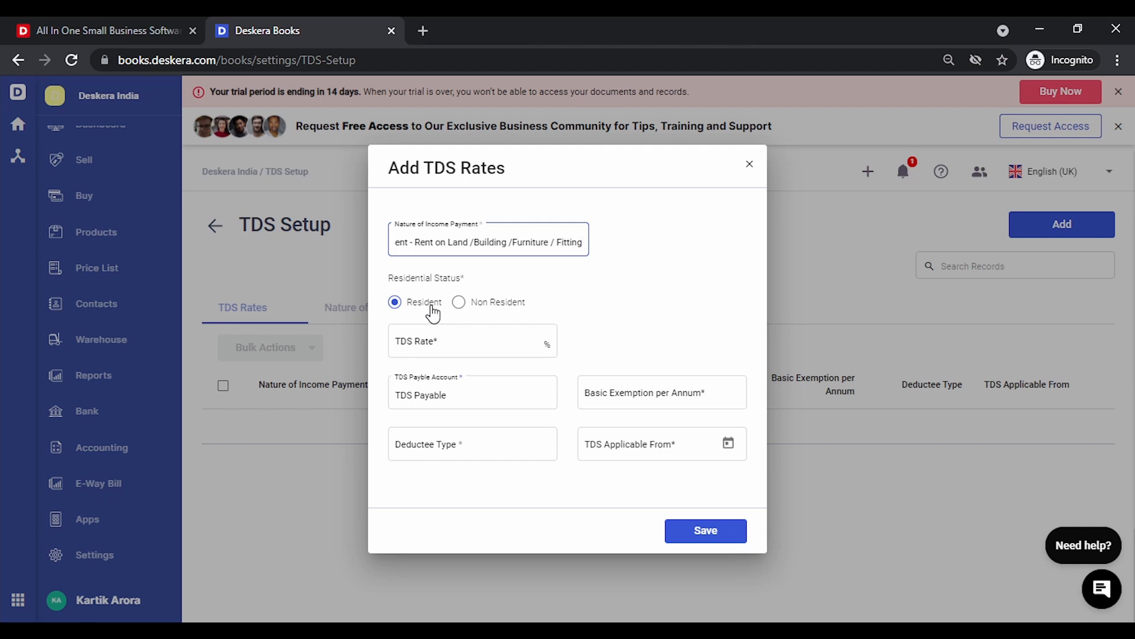
left_click(472, 341)
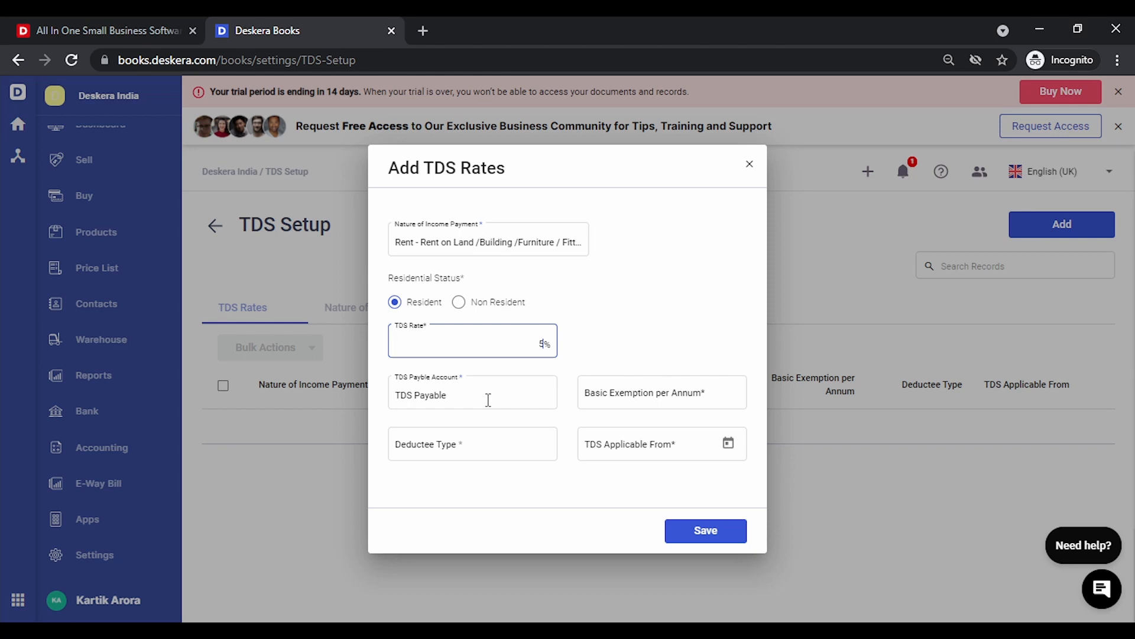
mouse_move(672, 399)
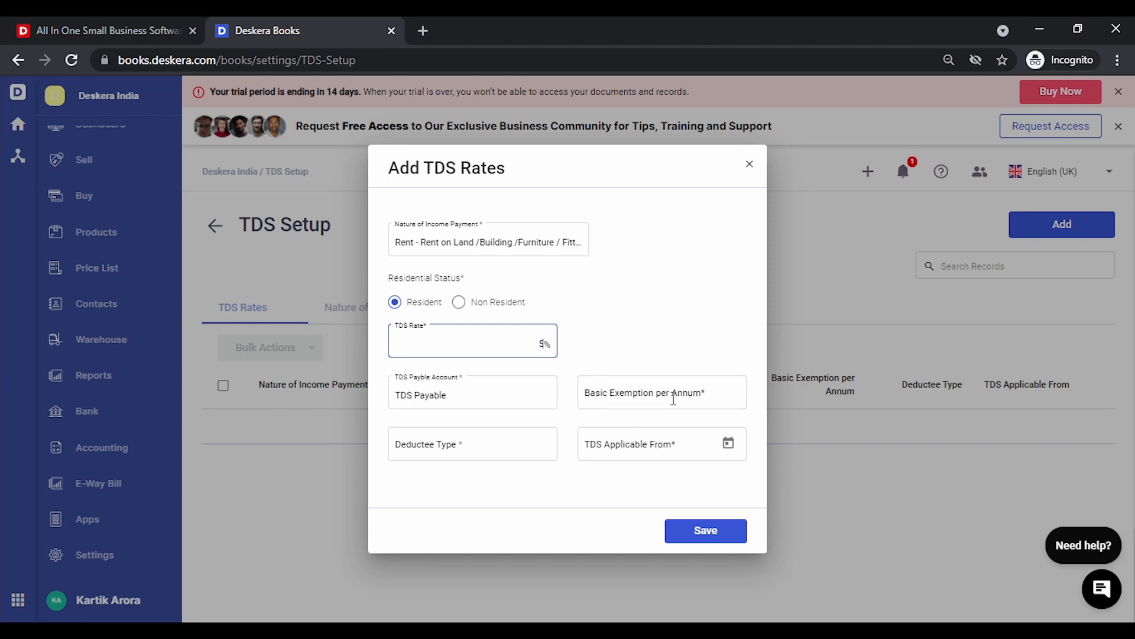
left_click(662, 392)
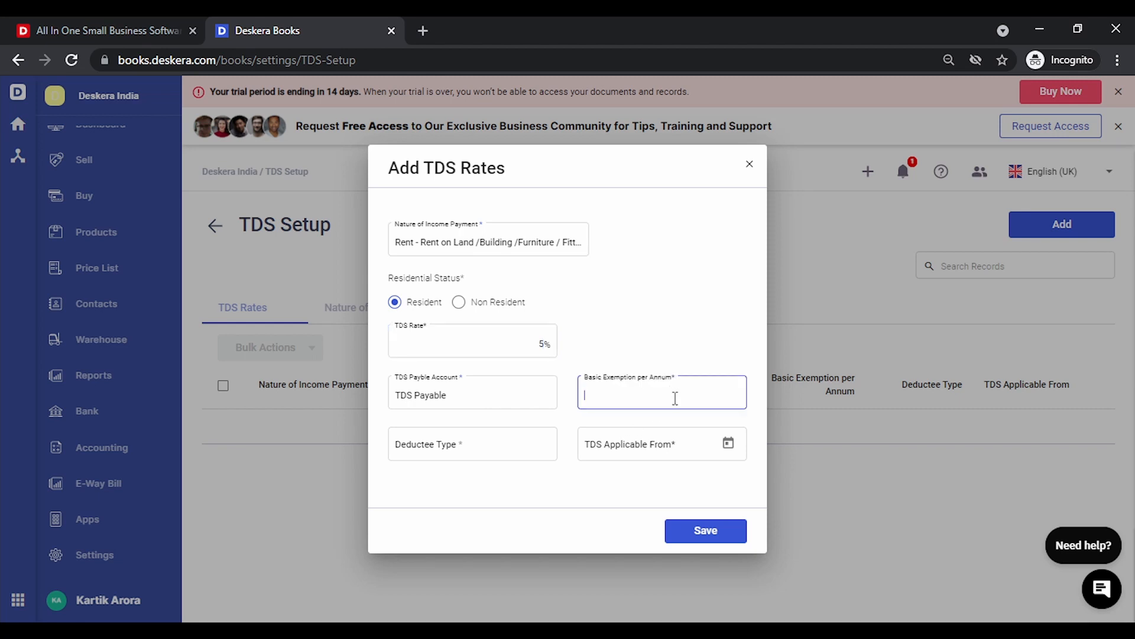
type("180000")
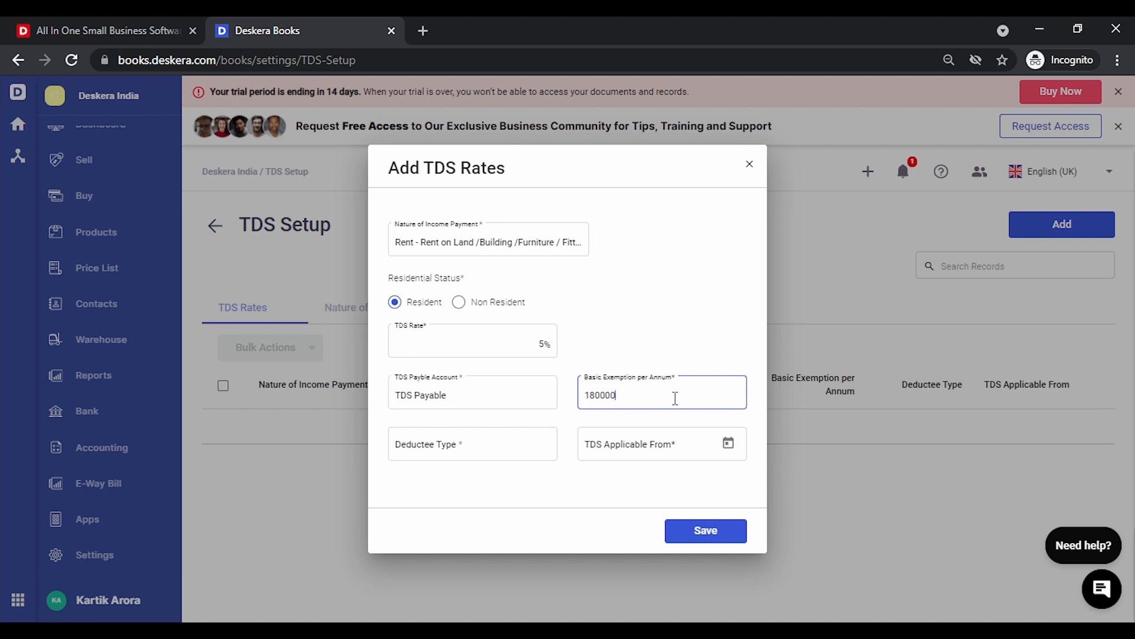
left_click(472, 444)
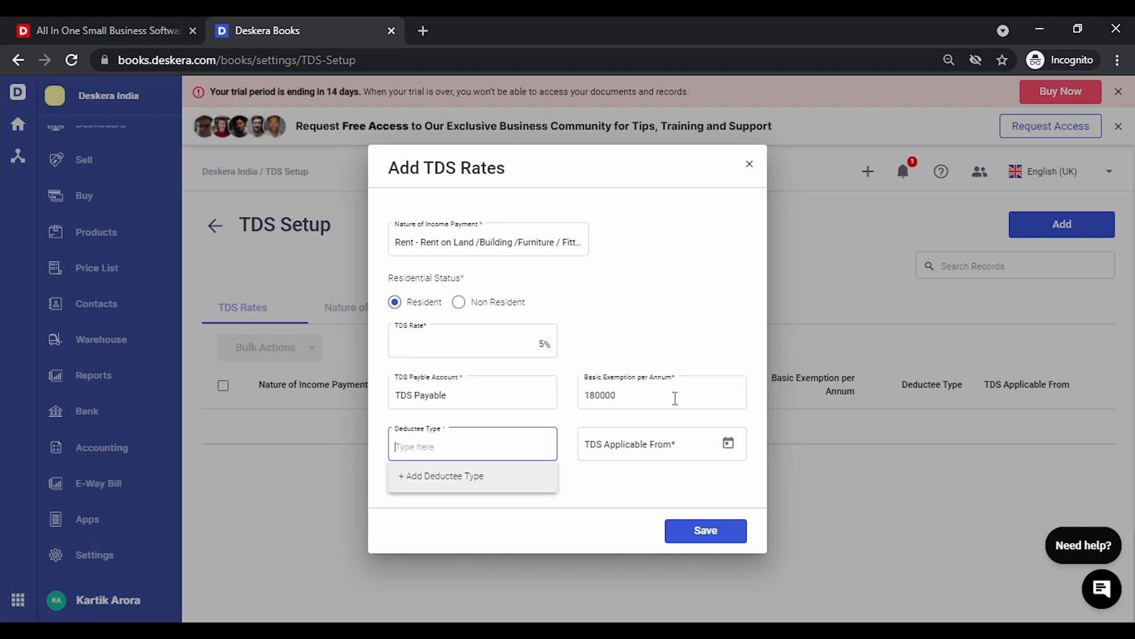
type("Com")
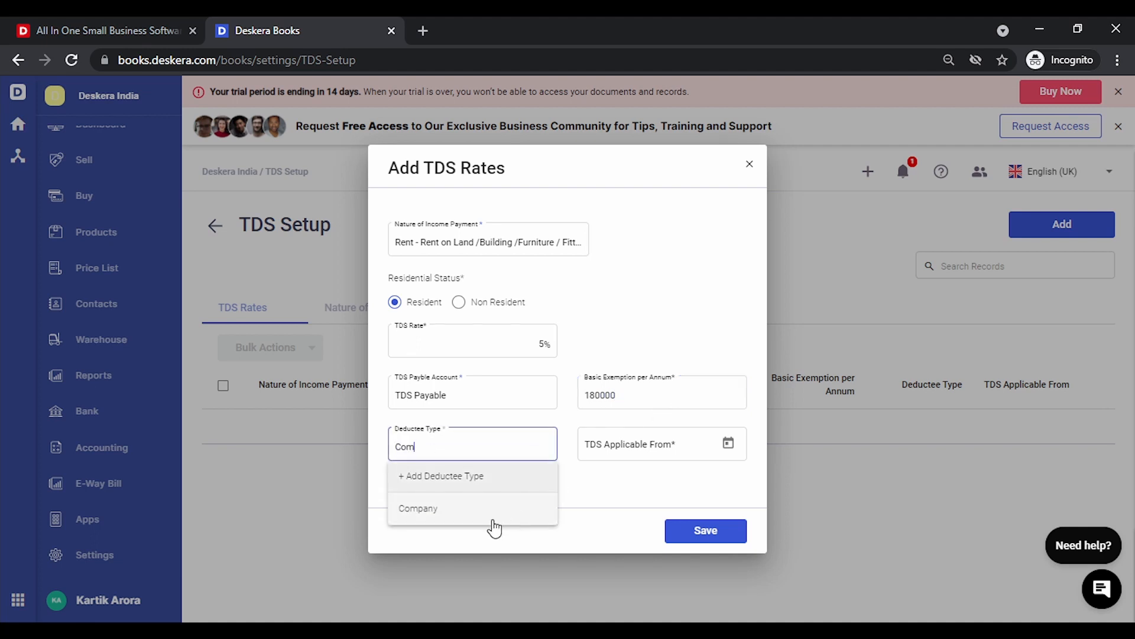
left_click(419, 507)
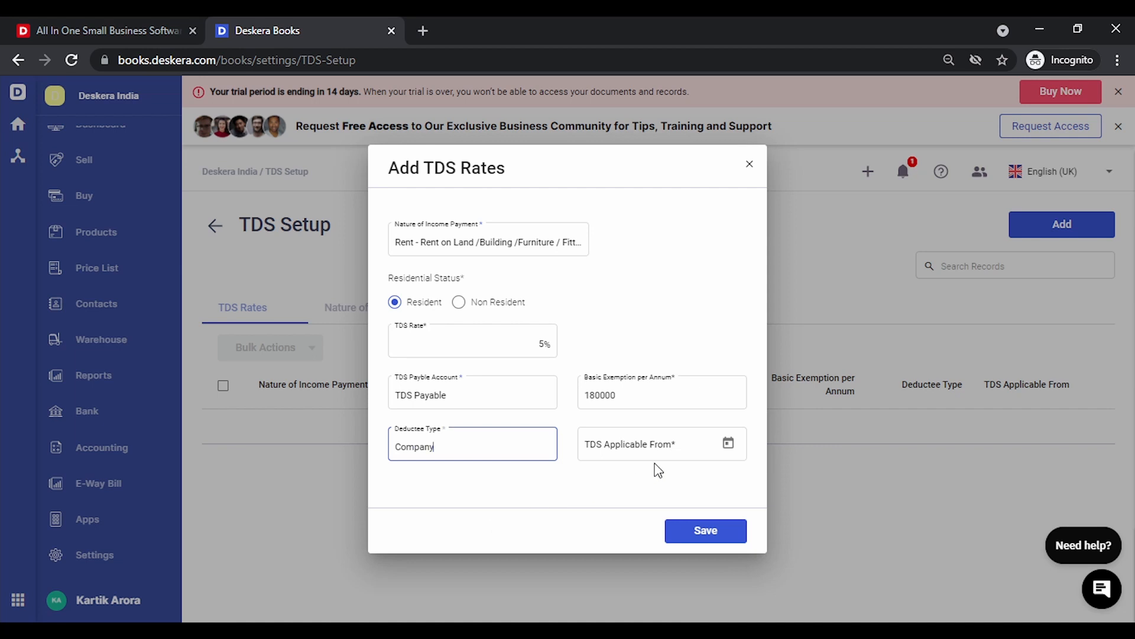
mouse_move(680, 462)
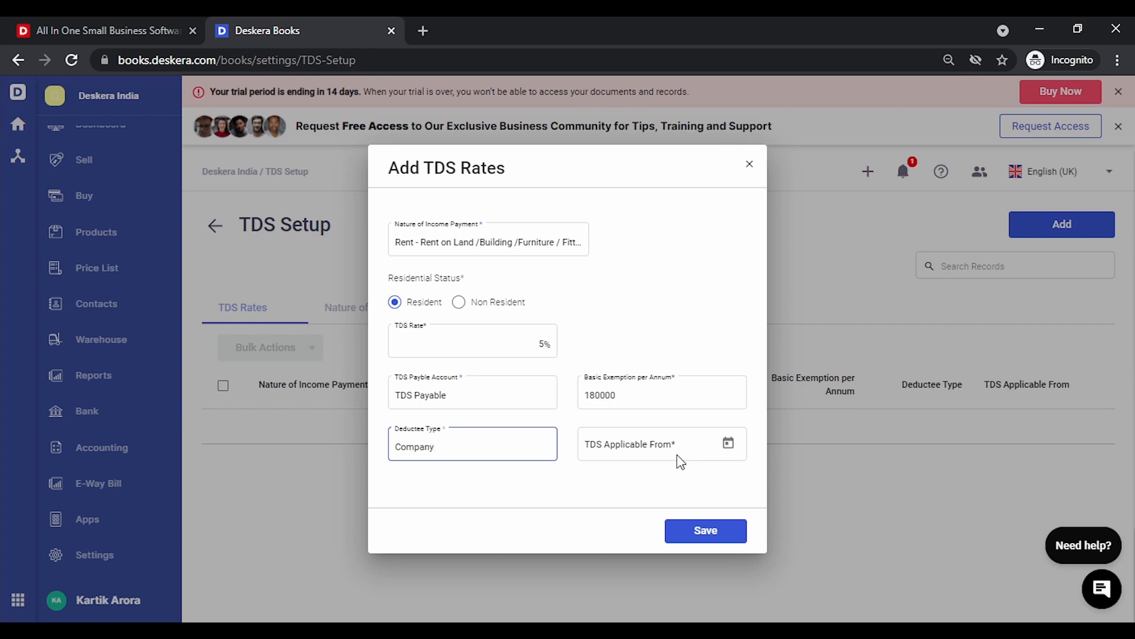
mouse_move(703, 444)
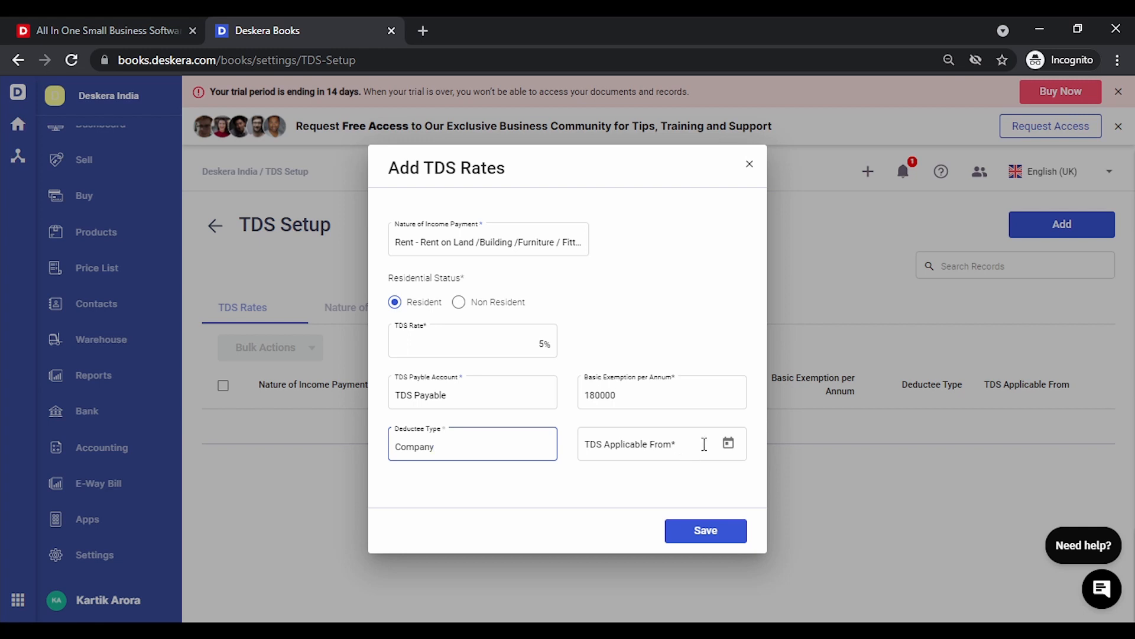
- Set applicable-from date 01-04-2021, save the TDS rate, and return to Settings
left_click(728, 443)
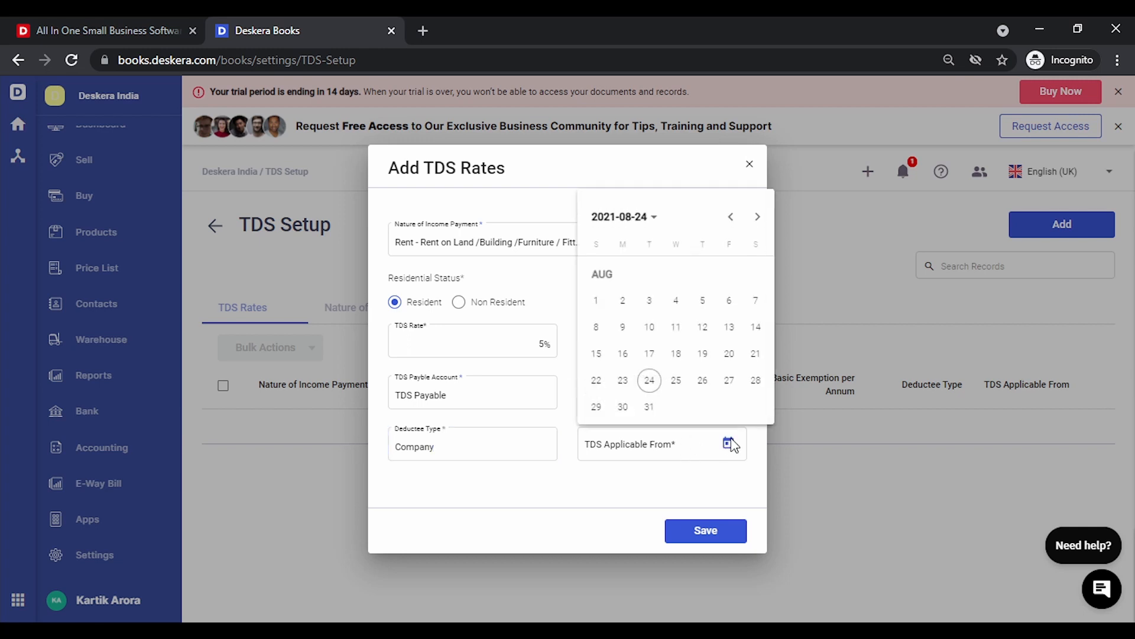
left_click(731, 217)
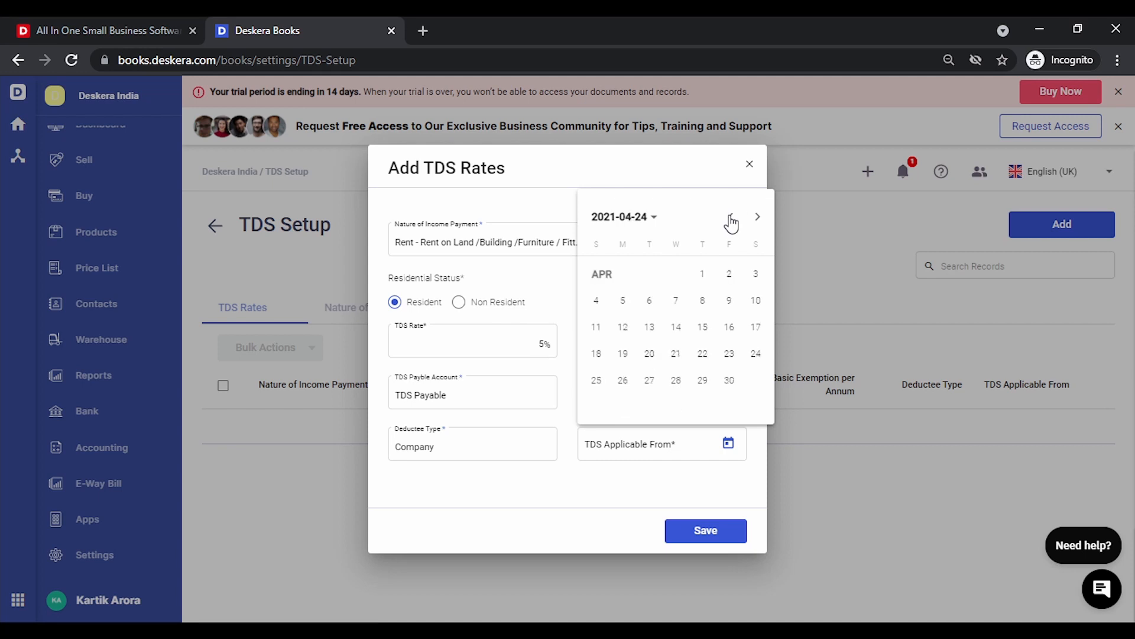
left_click(702, 274)
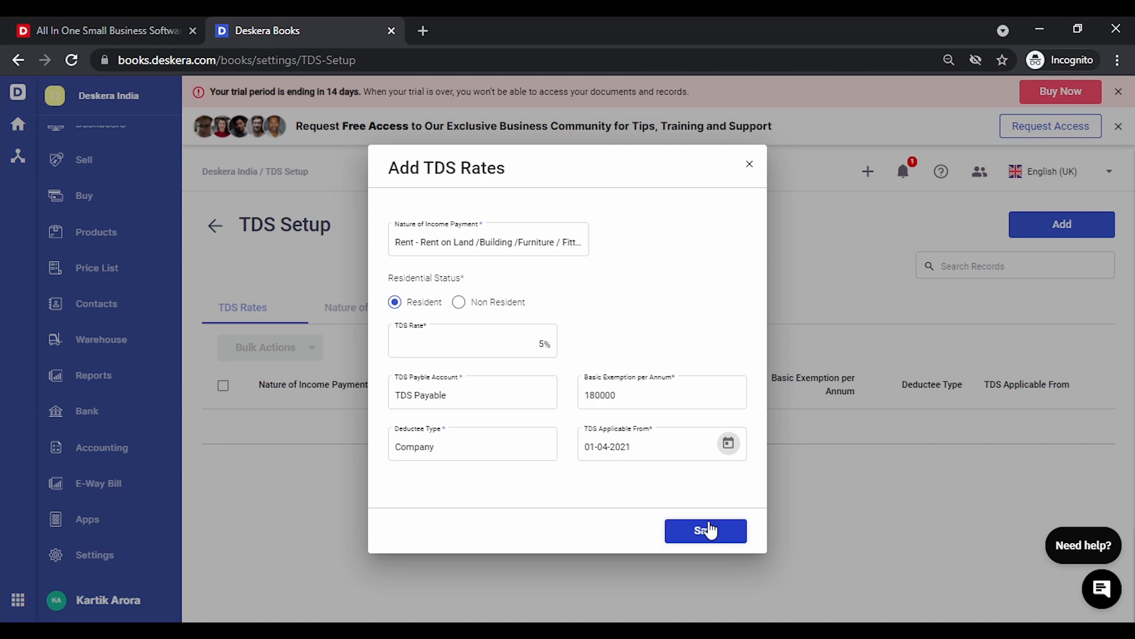
left_click(704, 530)
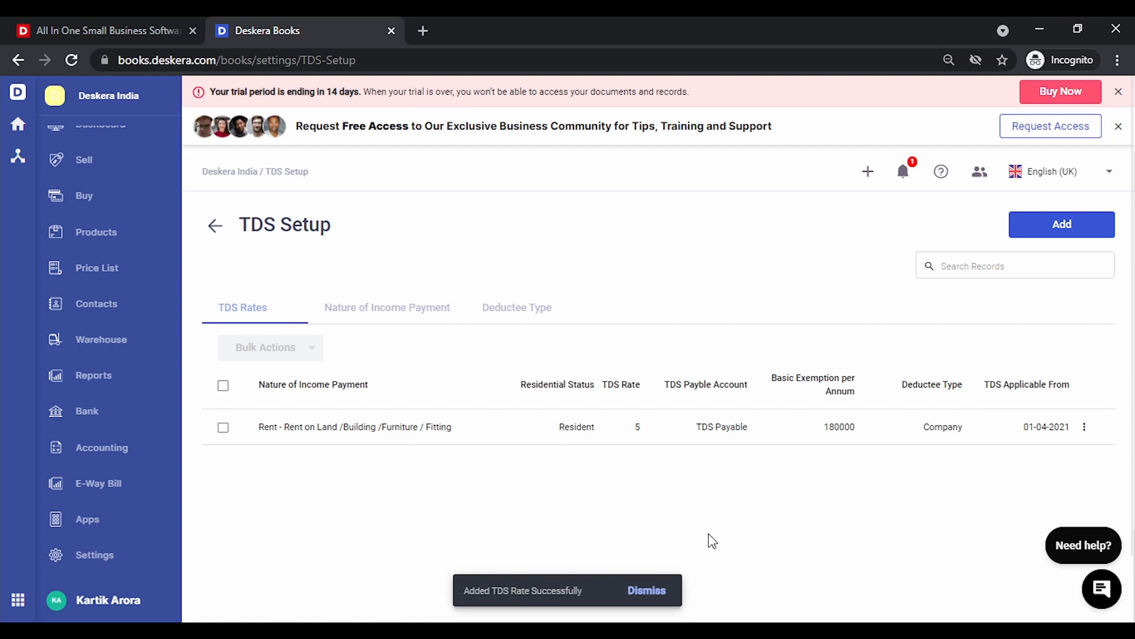
left_click(646, 590)
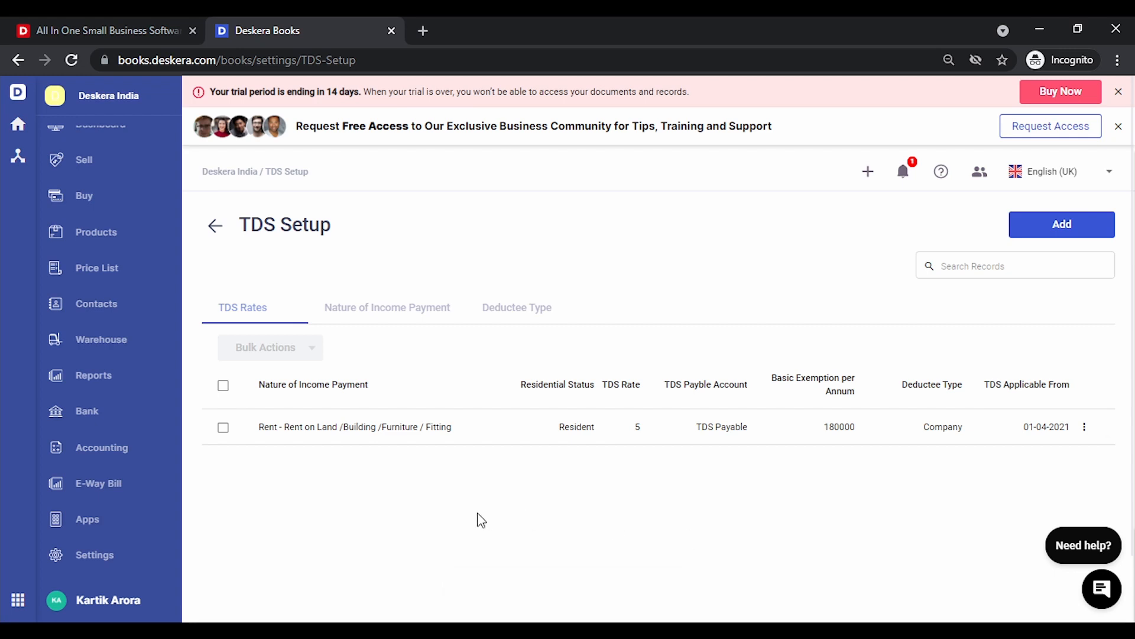
mouse_move(217, 248)
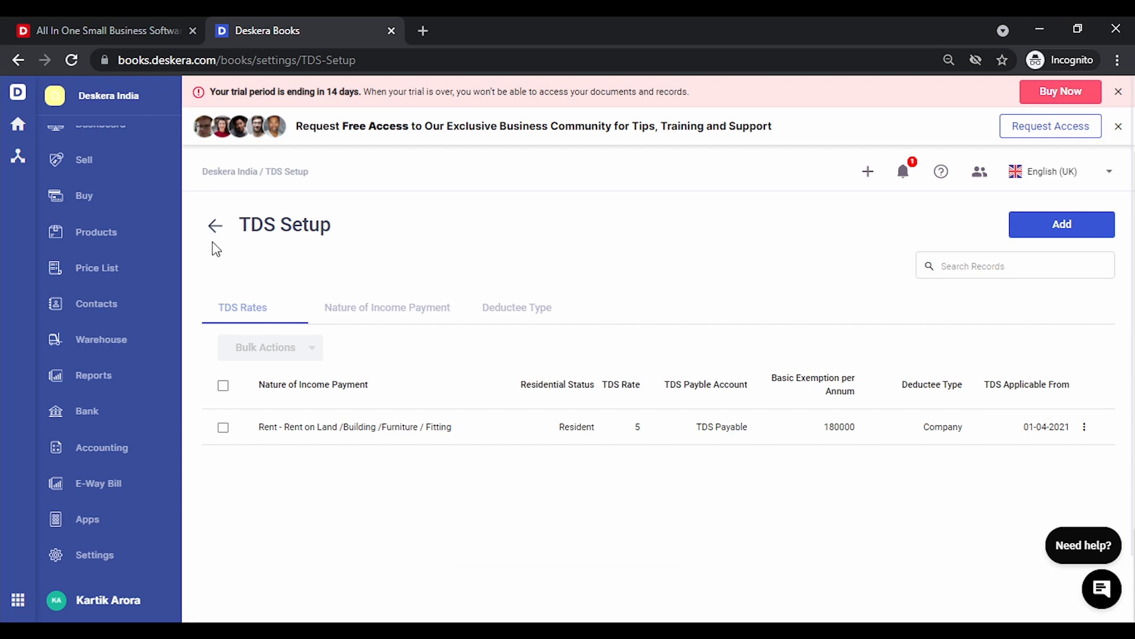
left_click(214, 225)
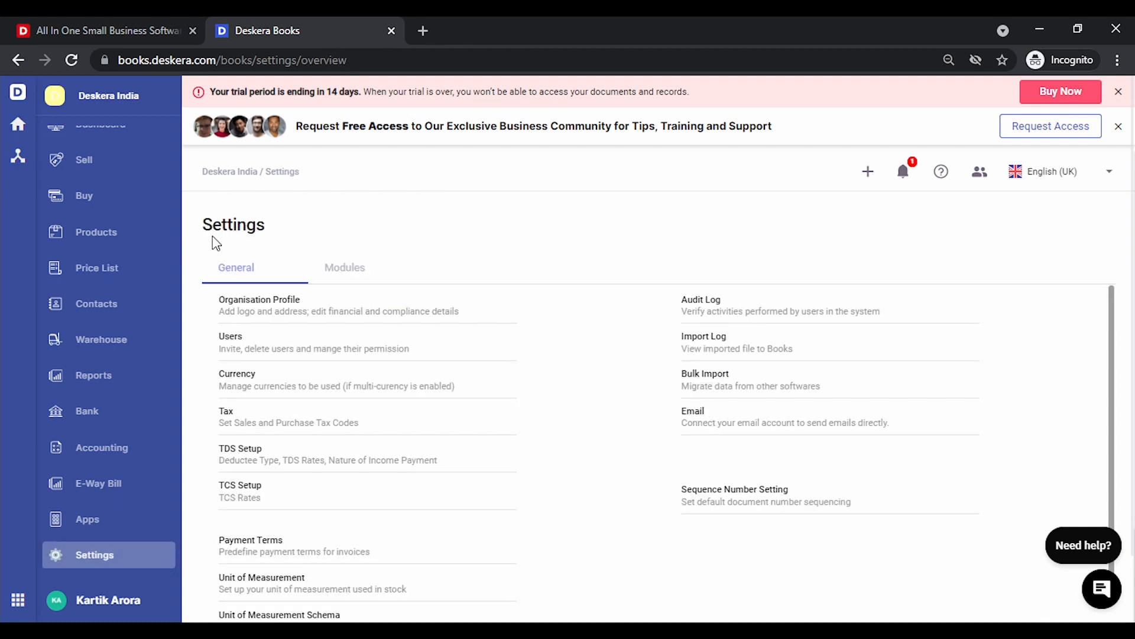
- In TCS Setup, save a .1 rate named 'TCS .1%', then return to Settings
left_click(240, 485)
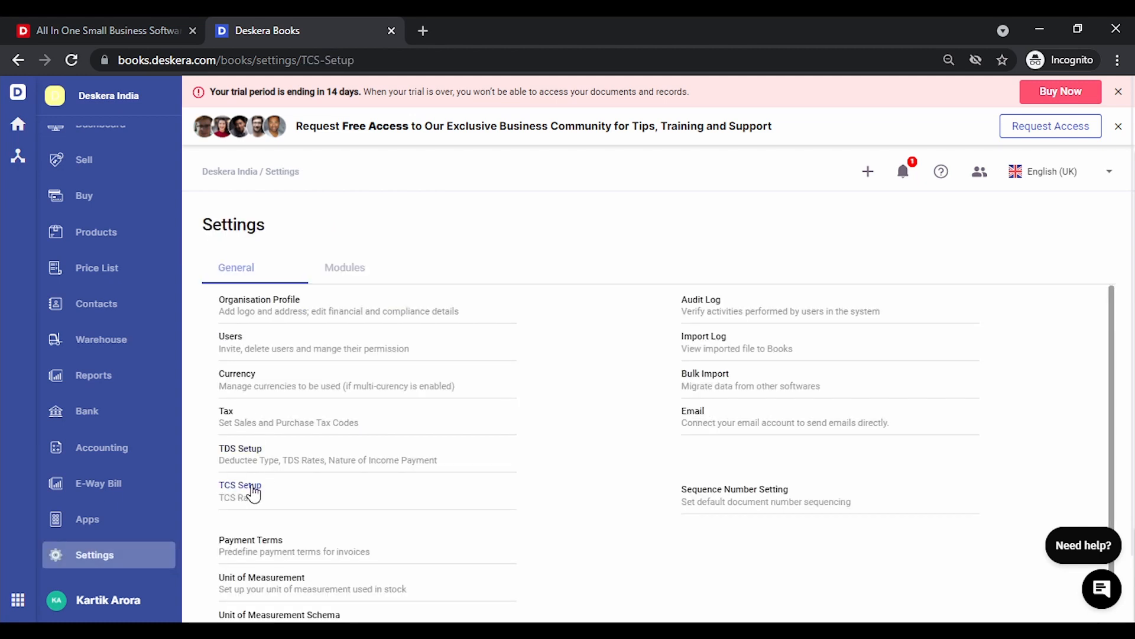
left_click(239, 490)
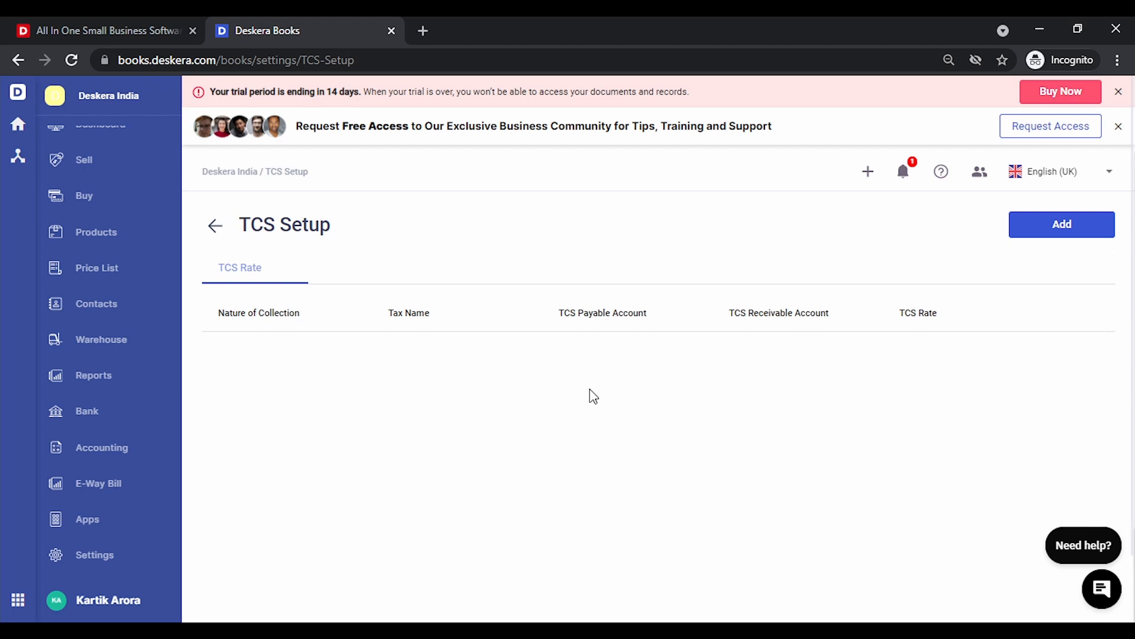
mouse_move(1062, 223)
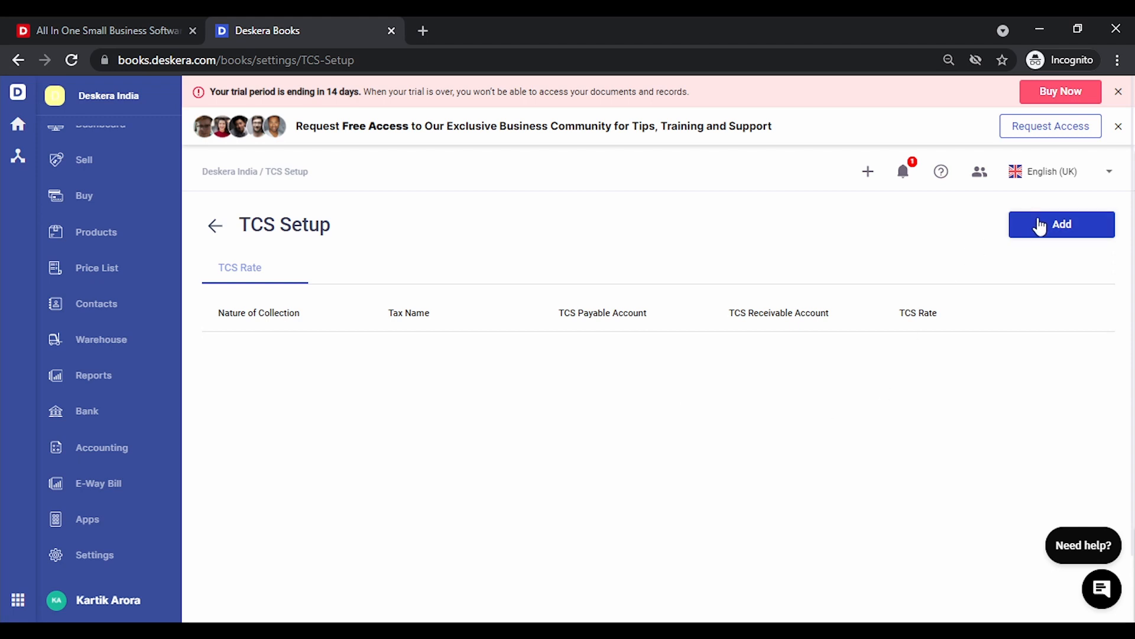
left_click(1061, 224)
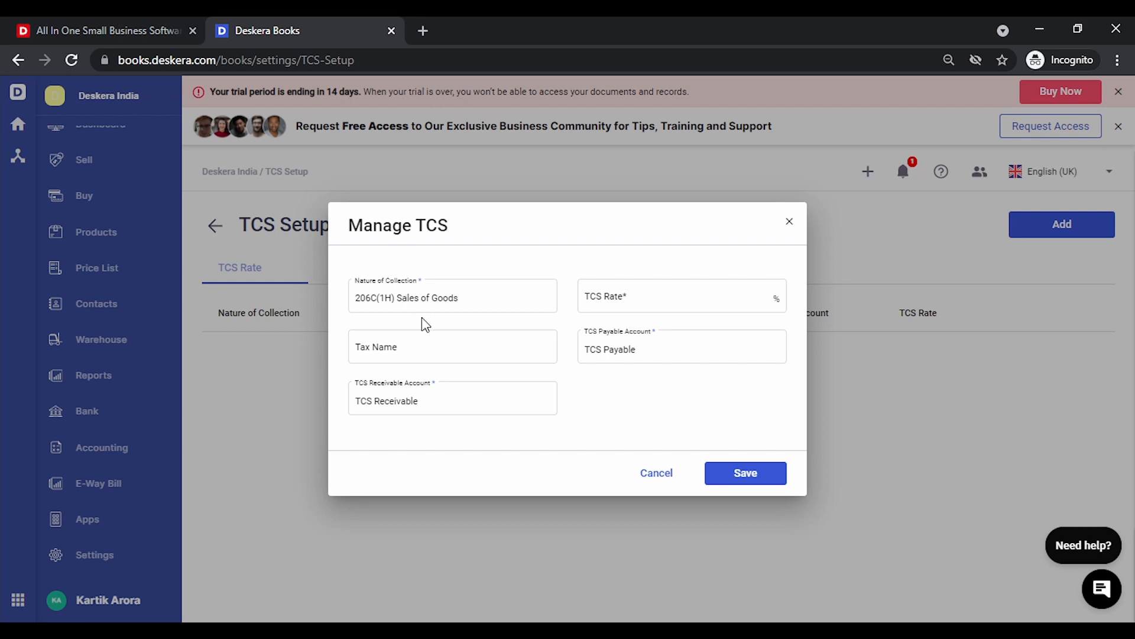
left_click(680, 297)
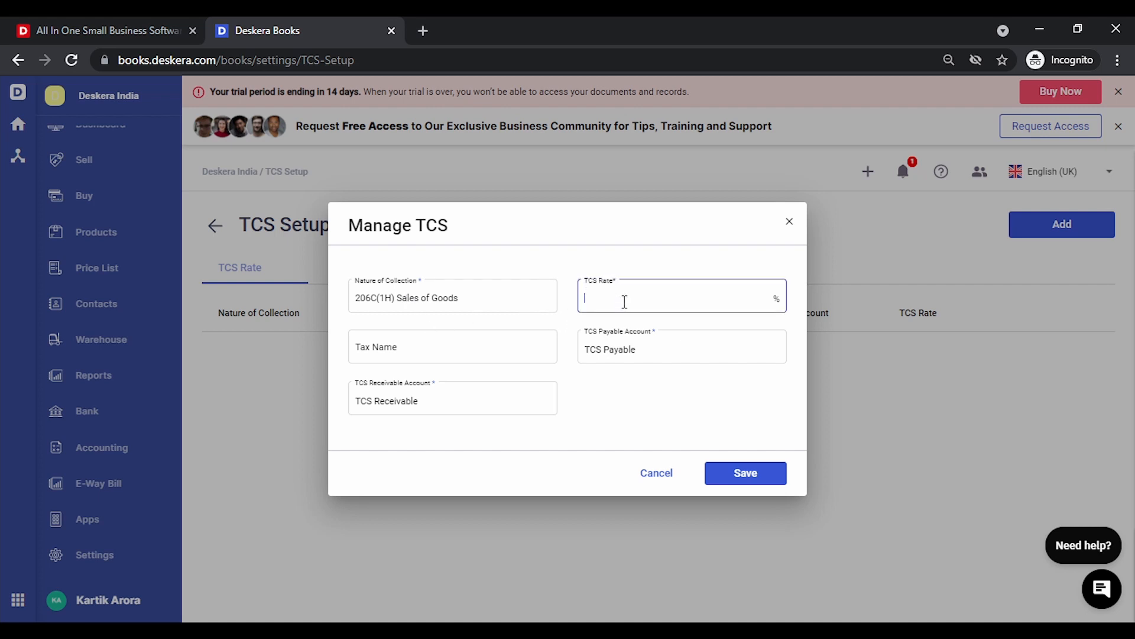
type(".1")
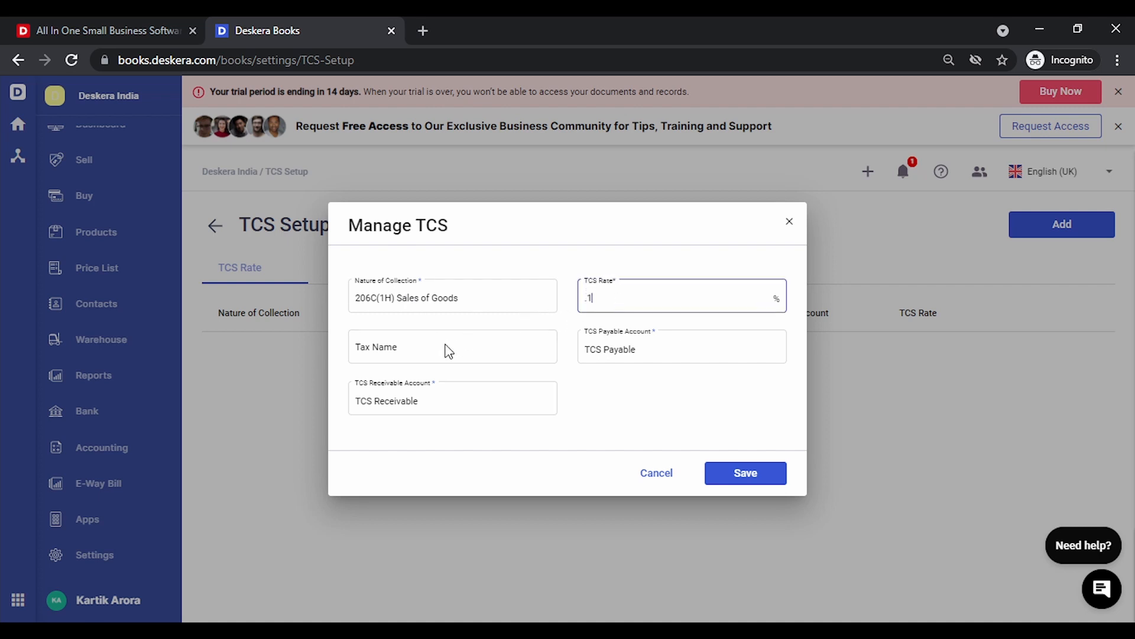
type("TCS")
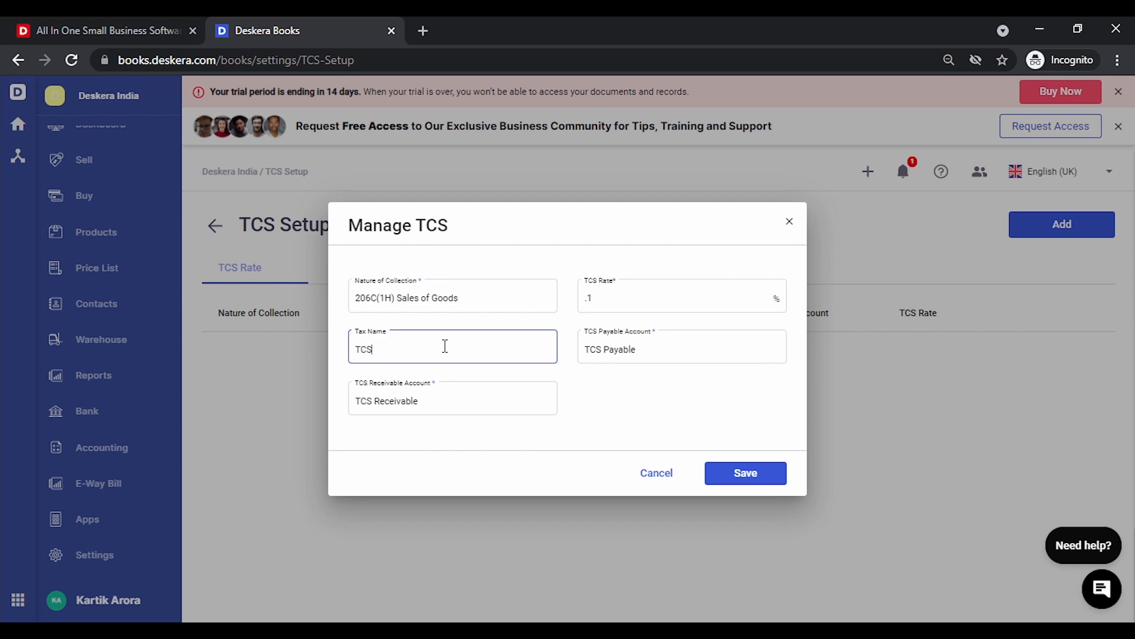
type(".1")
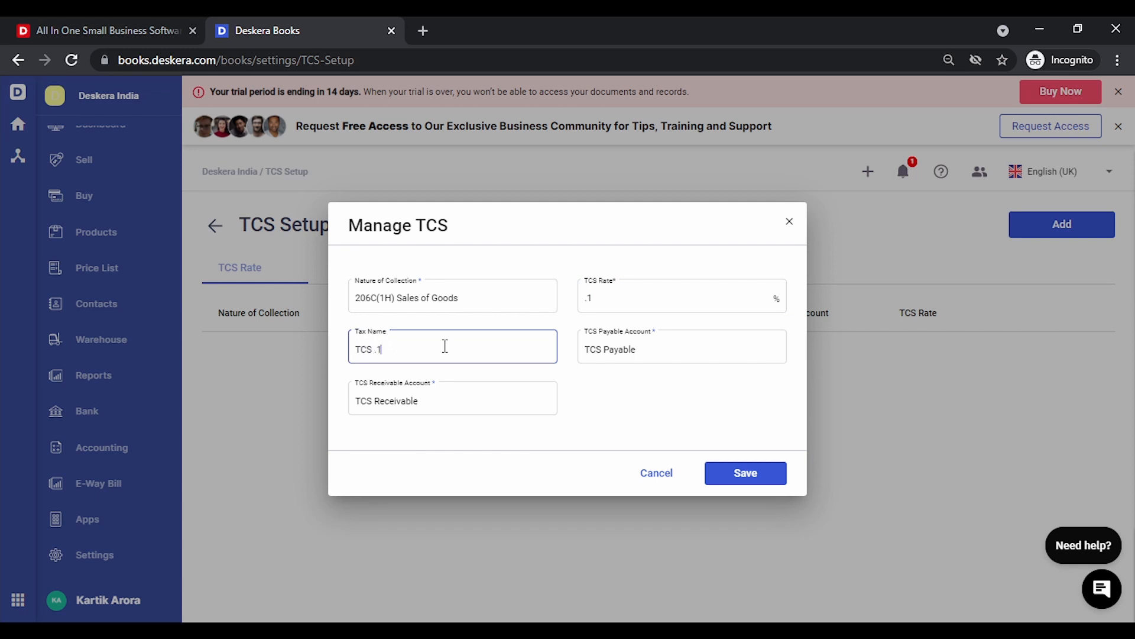
type("%")
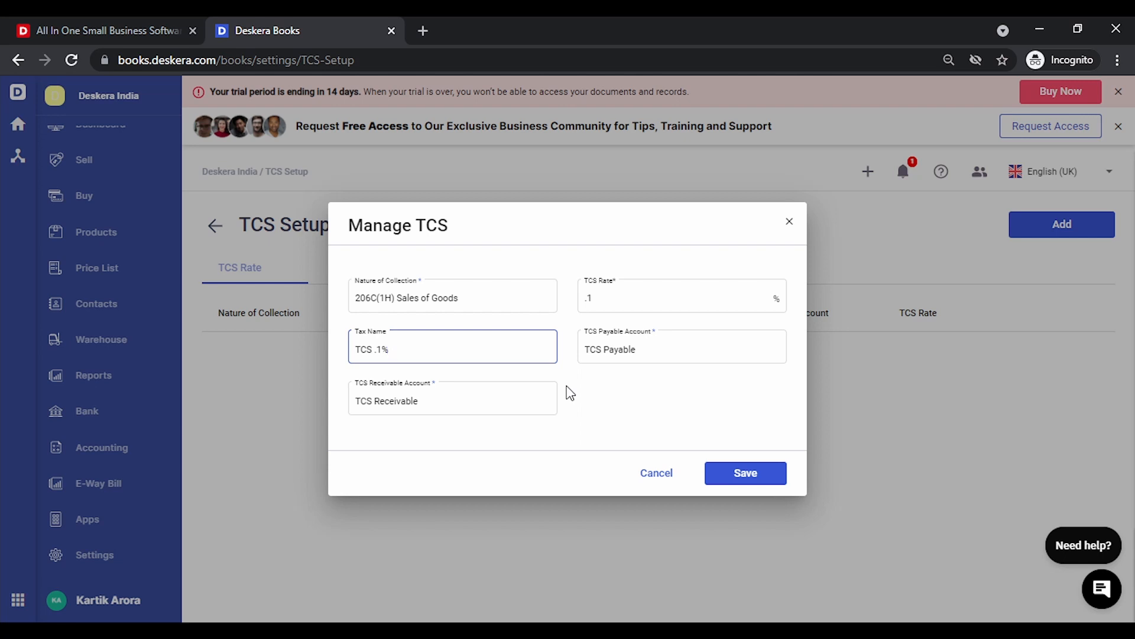
left_click(745, 472)
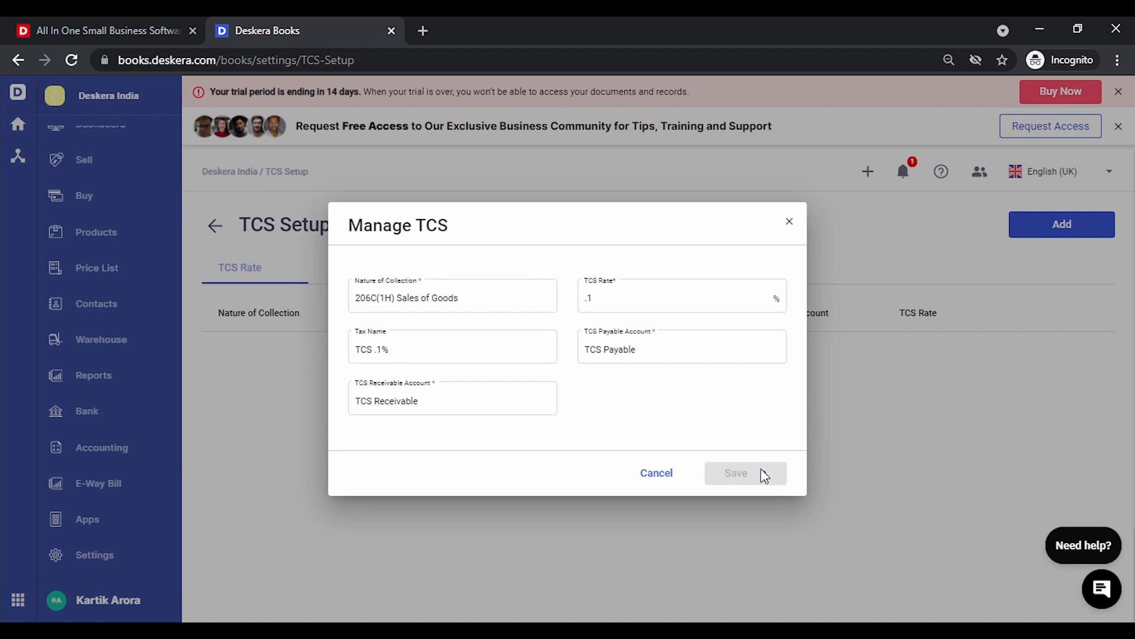
left_click(736, 473)
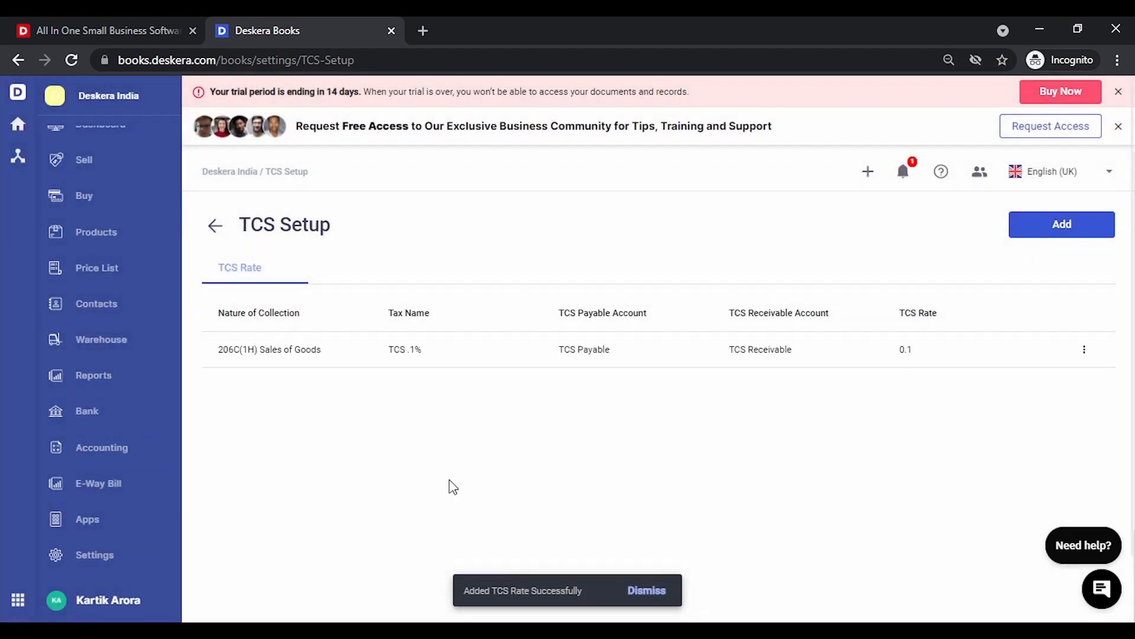
mouse_move(215, 225)
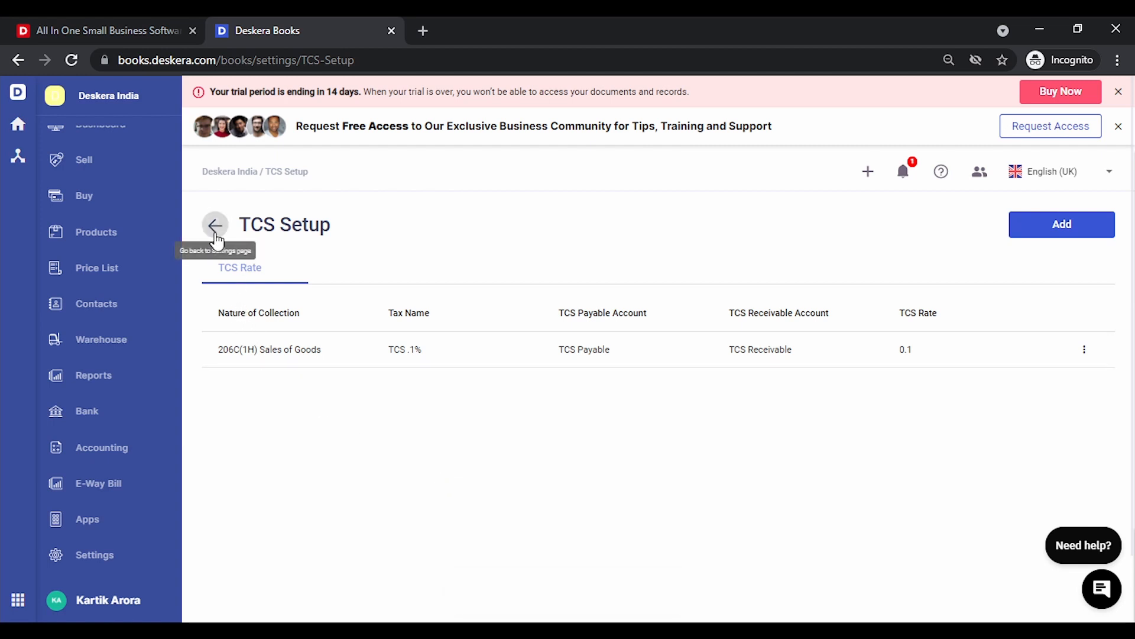
left_click(215, 225)
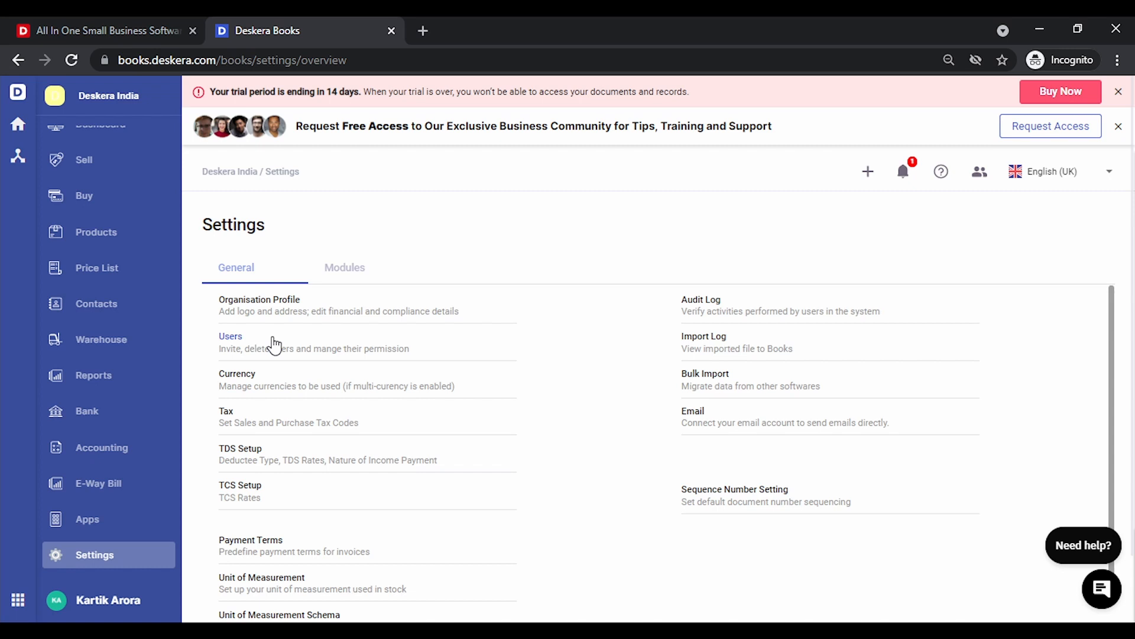
mouse_move(639, 454)
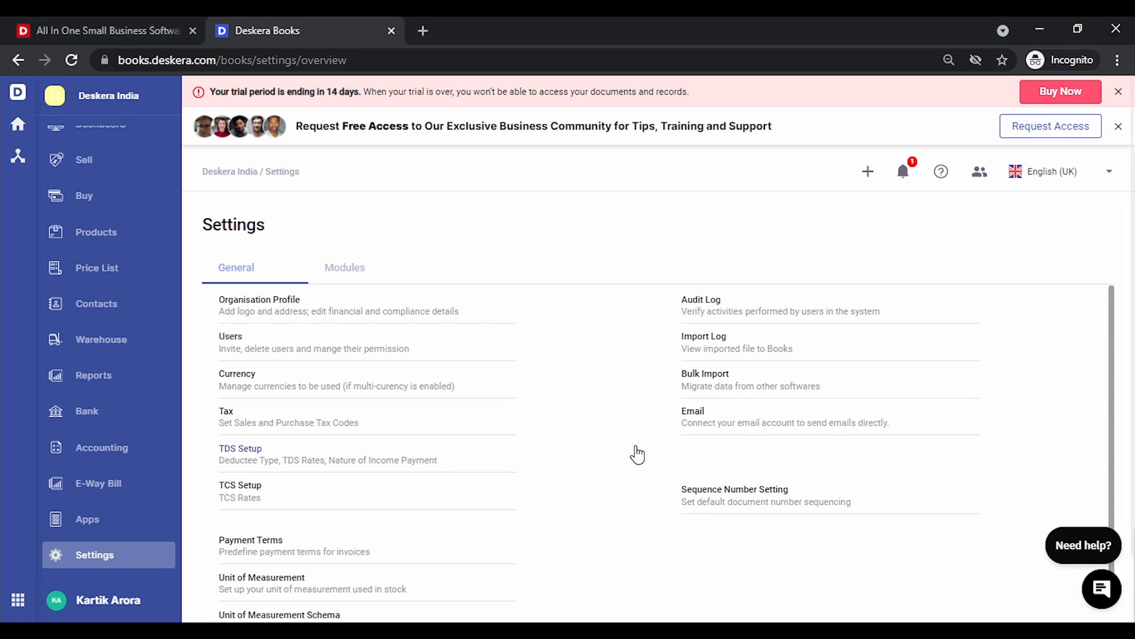
mouse_move(503, 461)
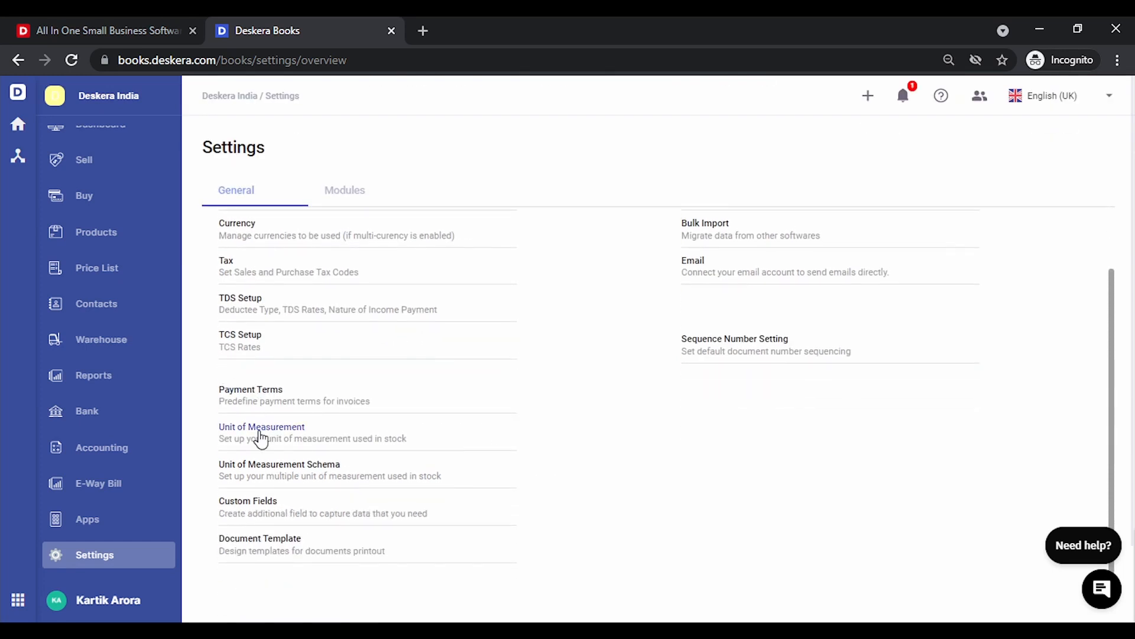
mouse_move(303, 469)
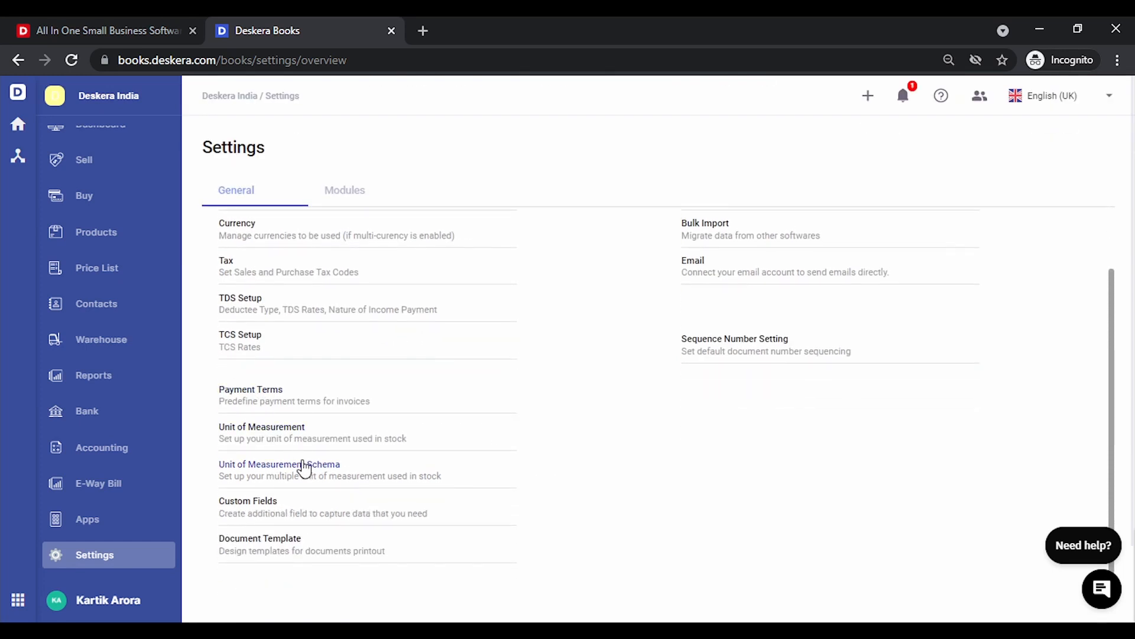
mouse_move(261, 394)
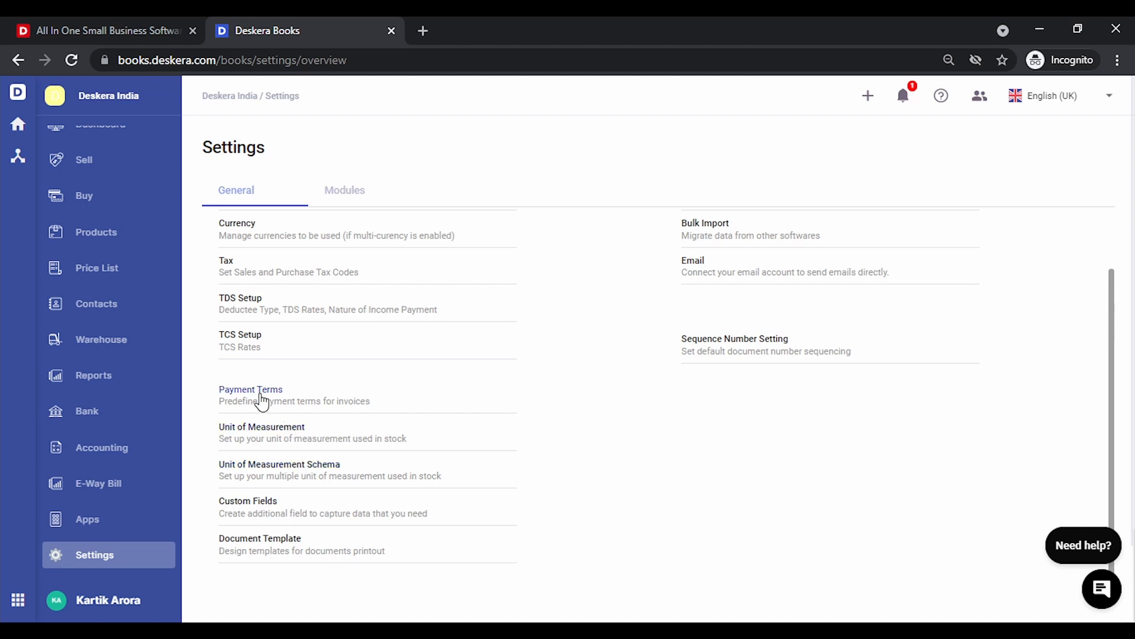
- Open the Payment Terms list from the Settings overview
left_click(251, 395)
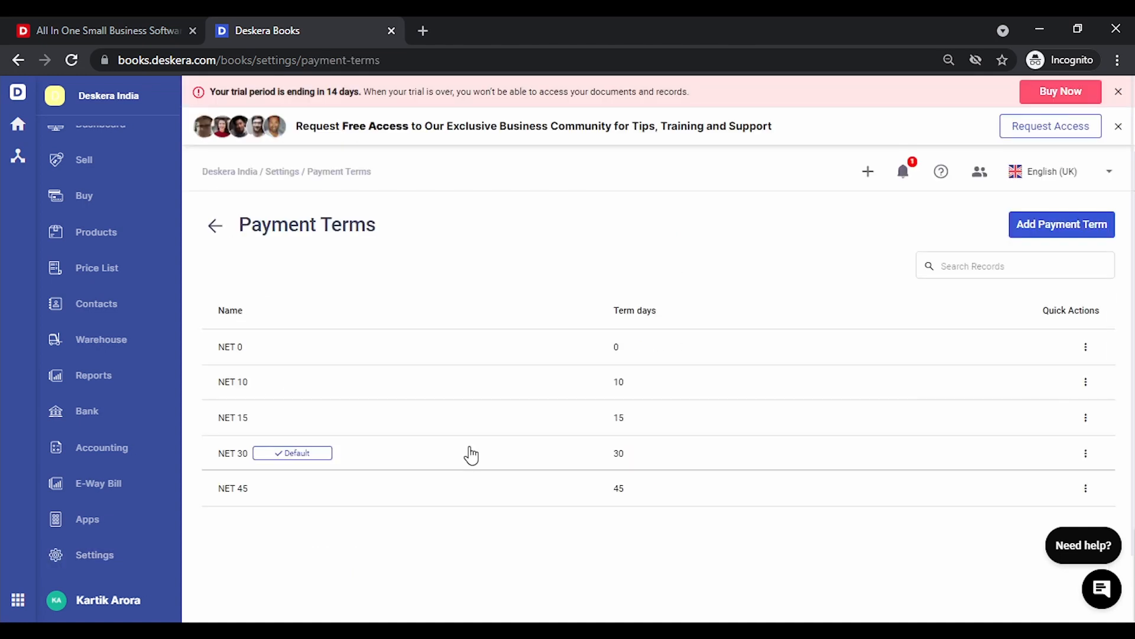
mouse_move(326, 365)
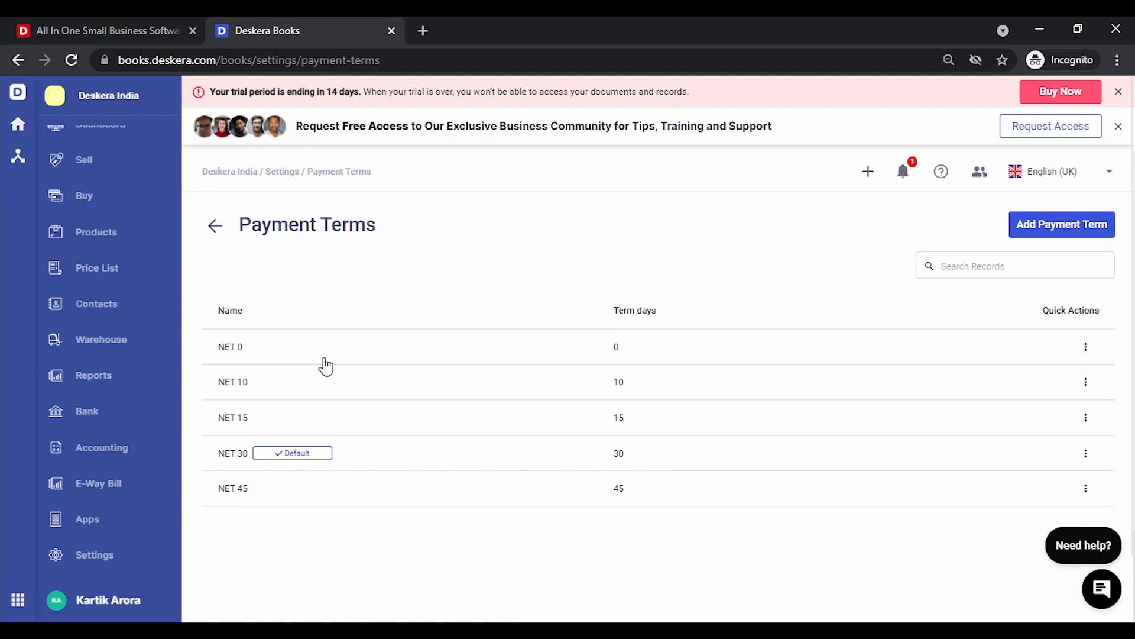
mouse_move(1078, 232)
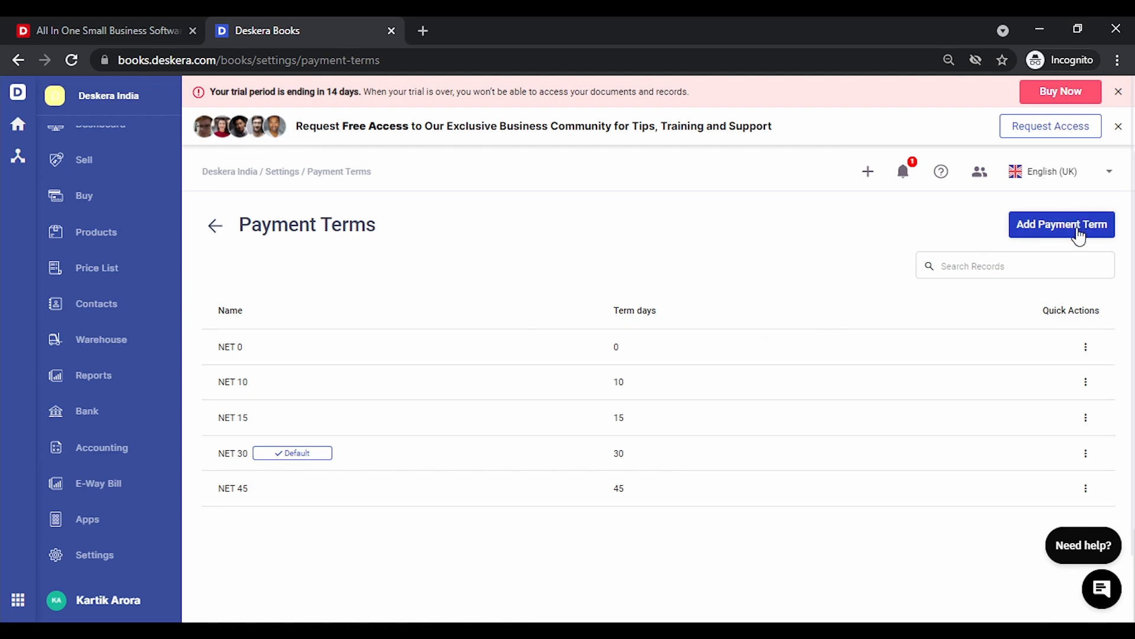
- Save a 'Net 75' payment term of 75 days, then open Unit of Measurement settings
left_click(1061, 225)
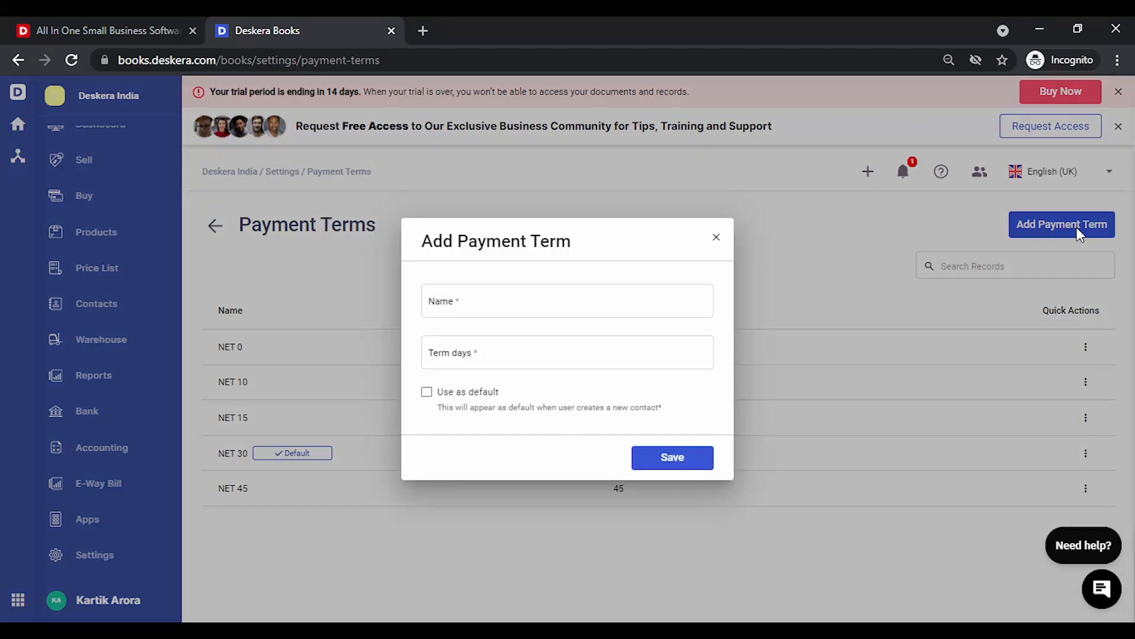
left_click(567, 300)
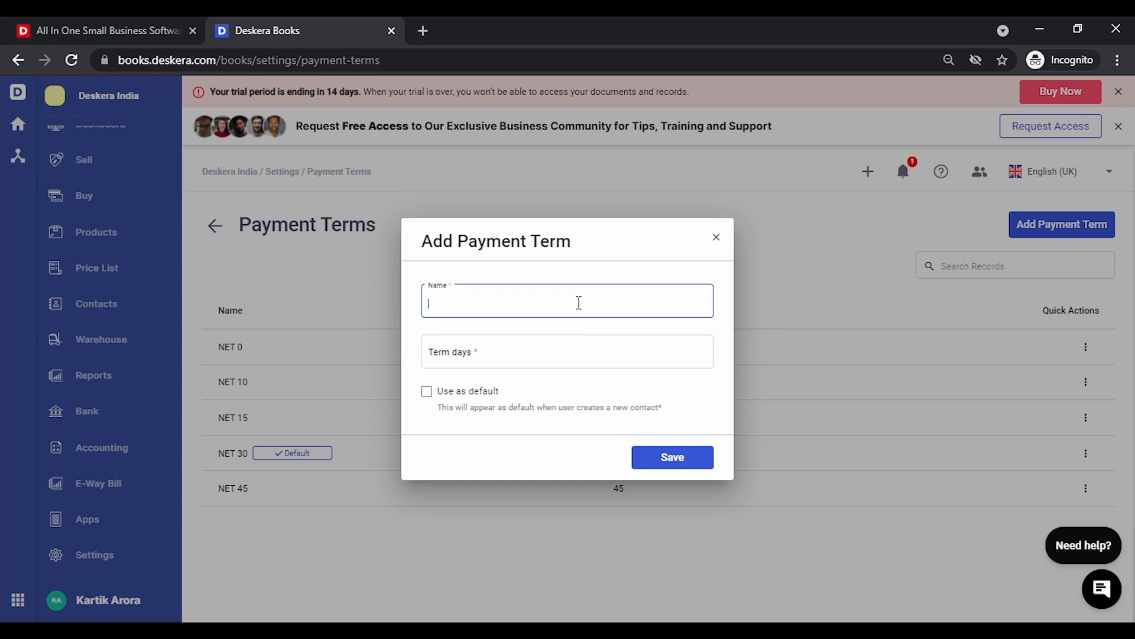
type("Net 75")
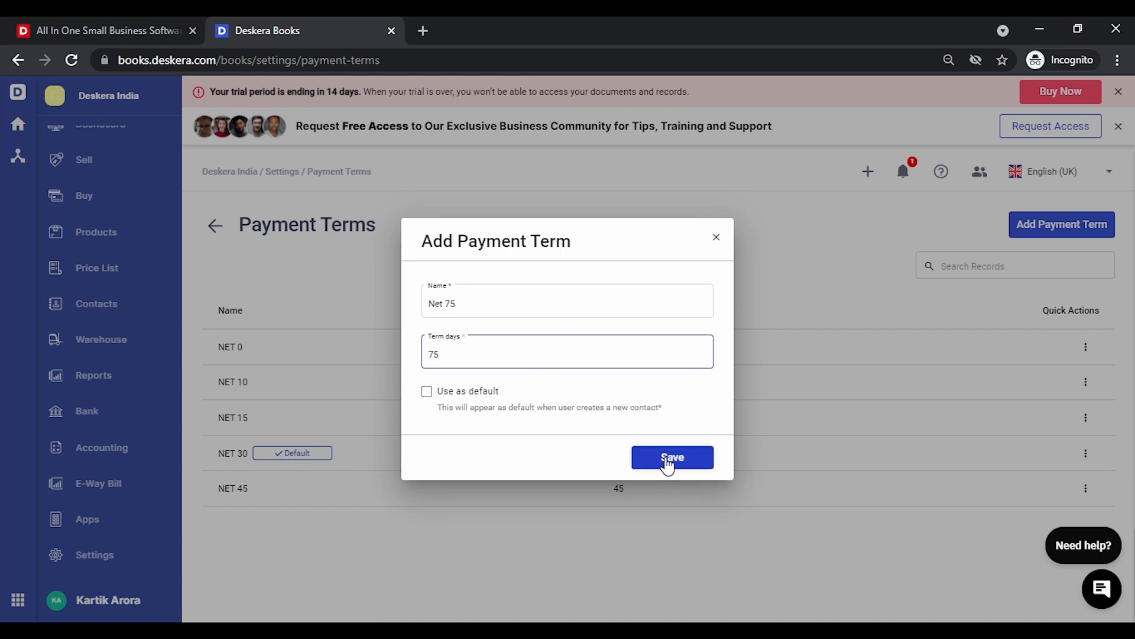
left_click(672, 457)
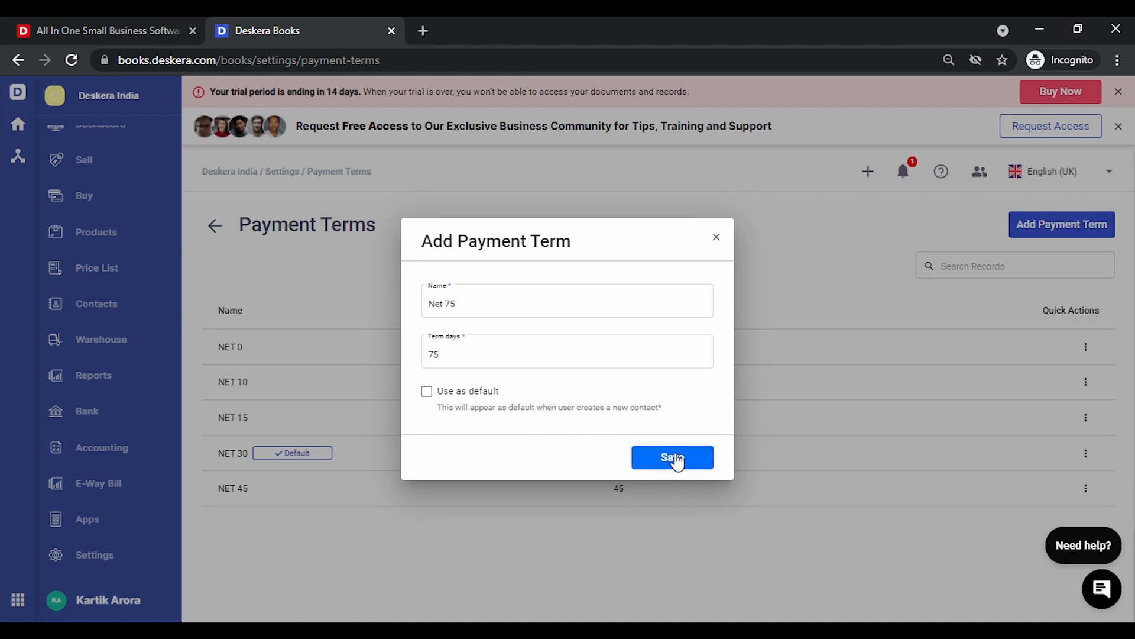
left_click(671, 458)
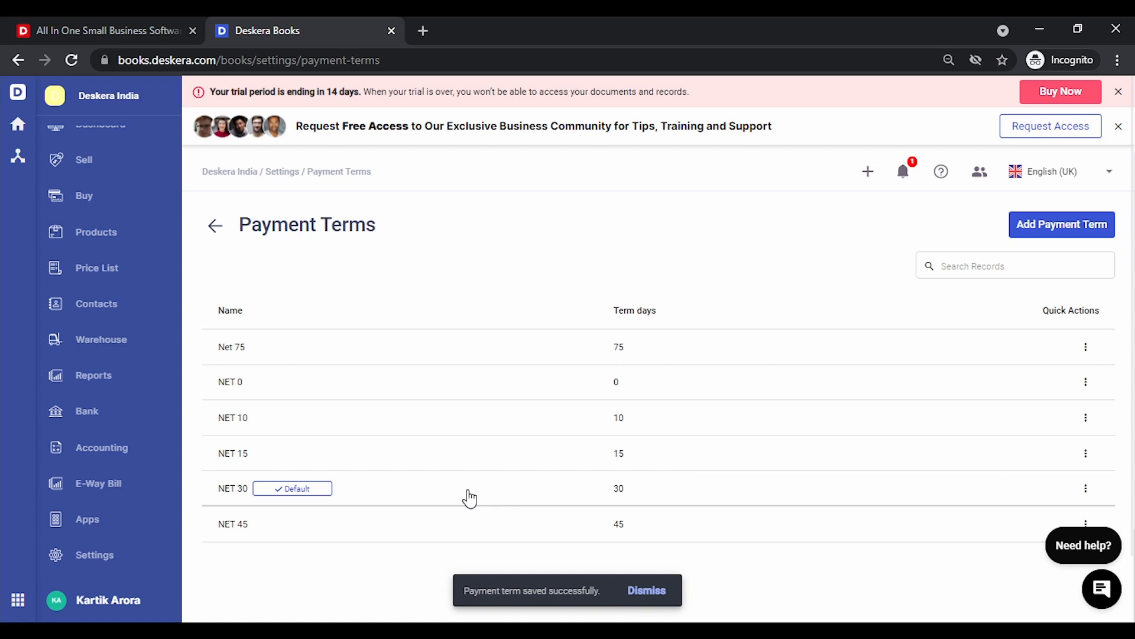
mouse_move(216, 226)
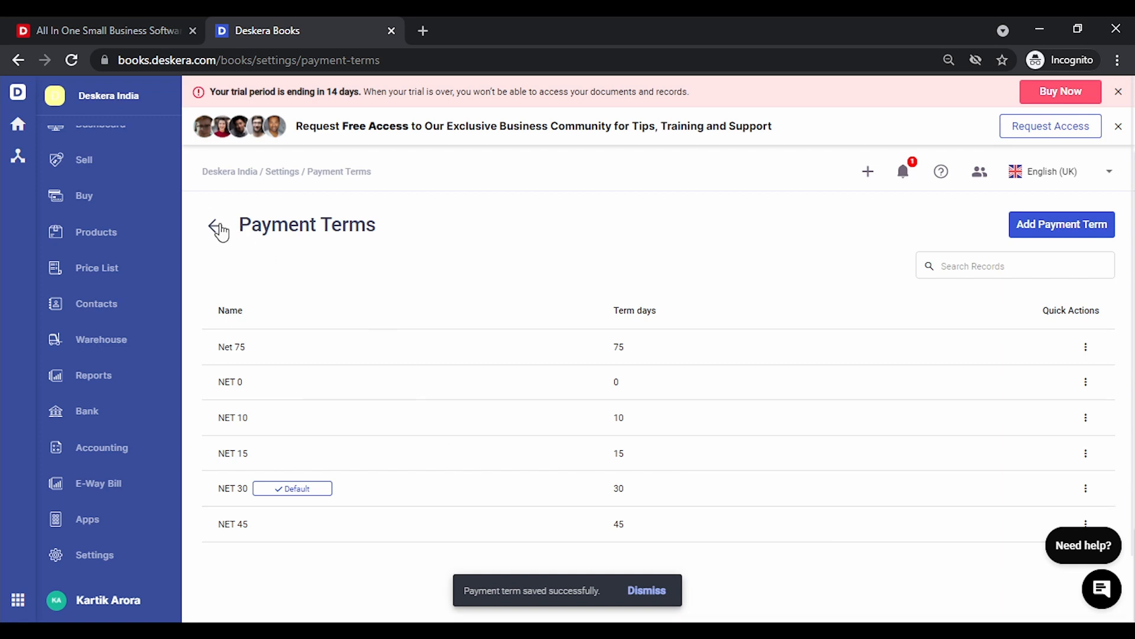
left_click(219, 226)
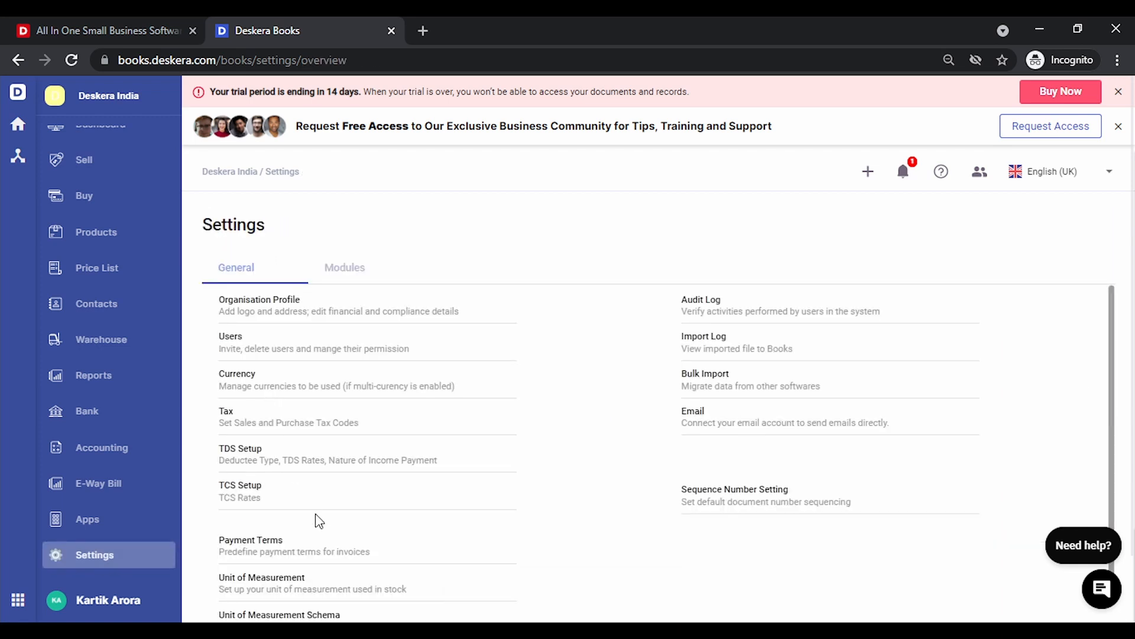
left_click(261, 582)
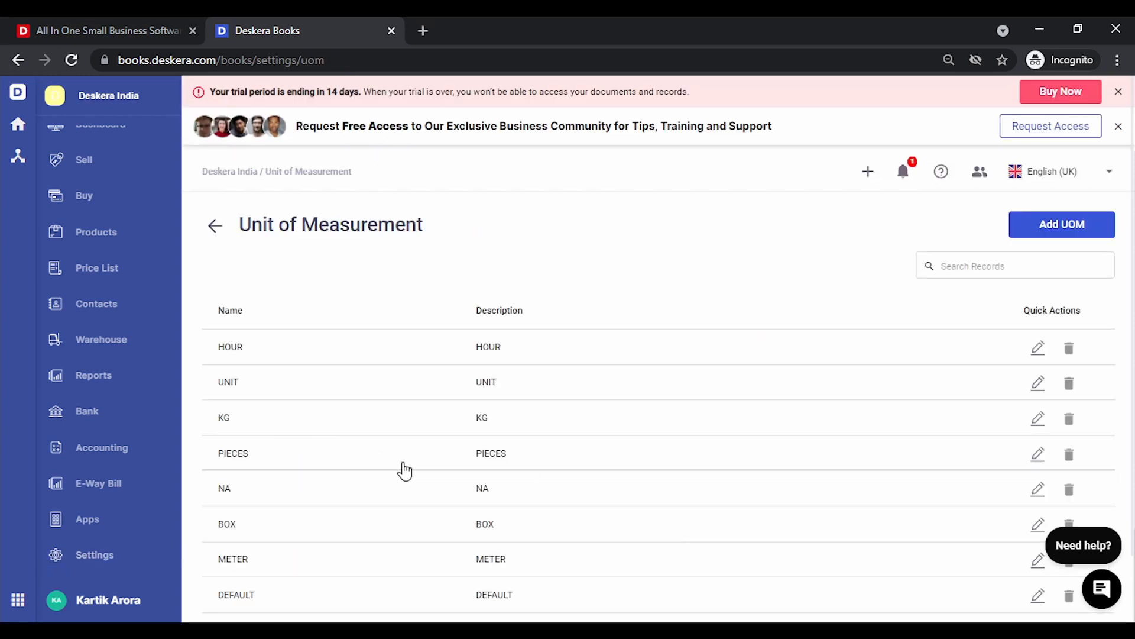
mouse_move(1062, 223)
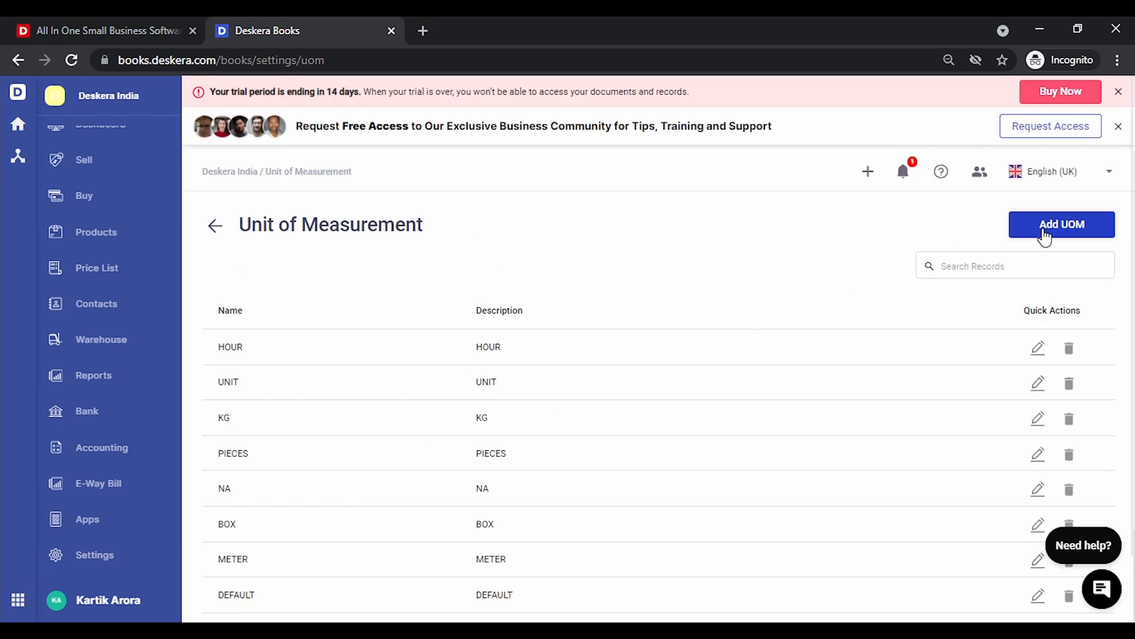
- Save a new 'Box' unit of measurement and go back to Settings
left_click(1060, 224)
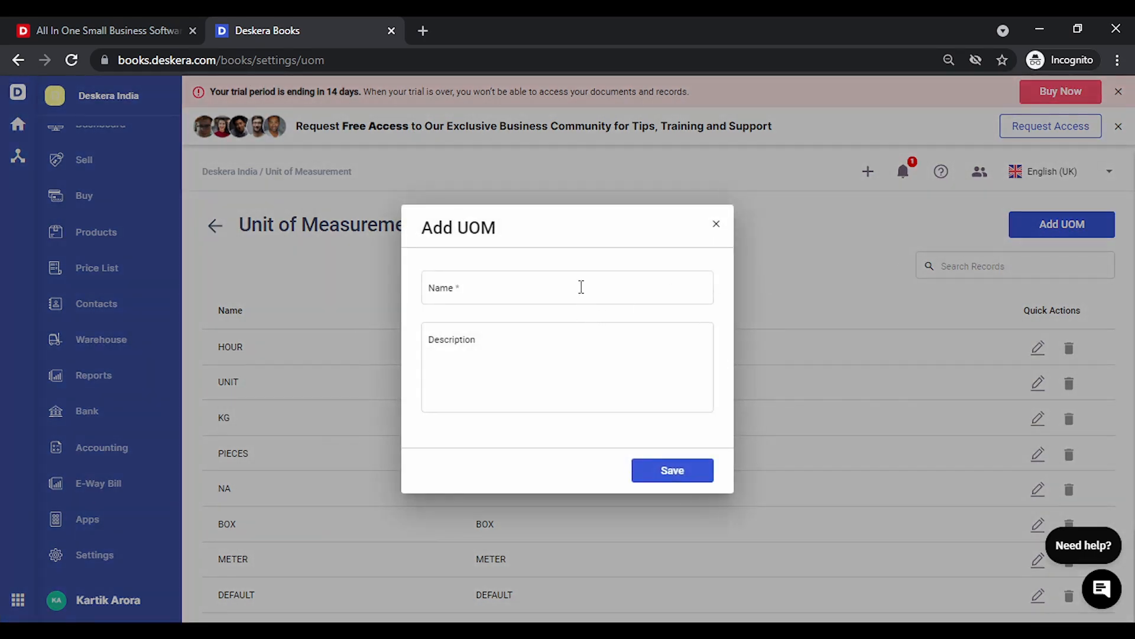
type("Box")
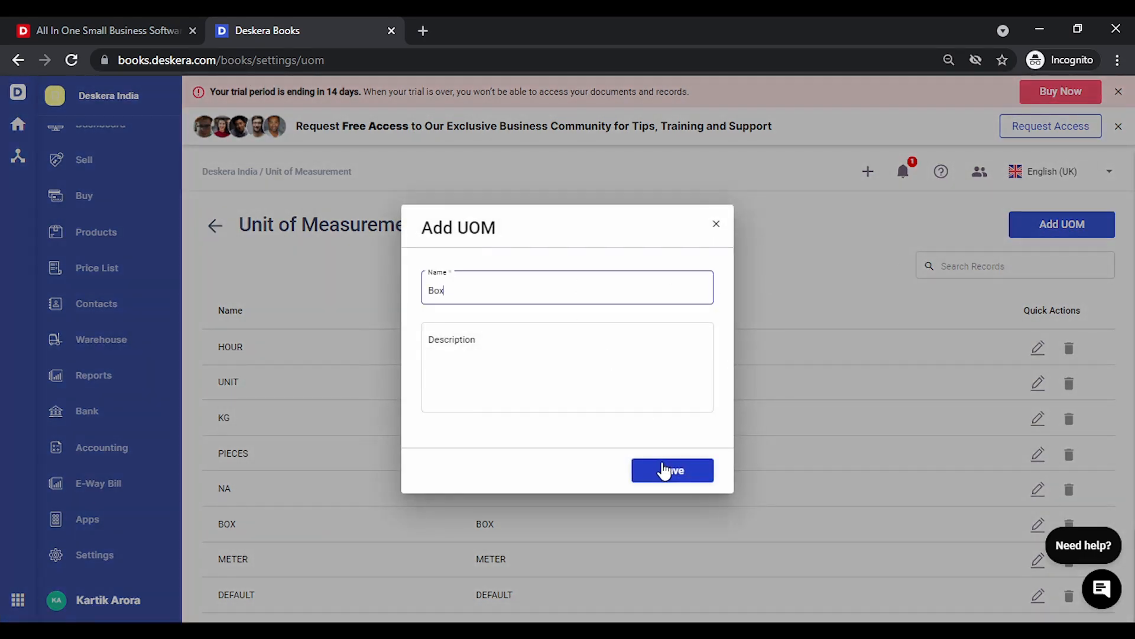
left_click(671, 470)
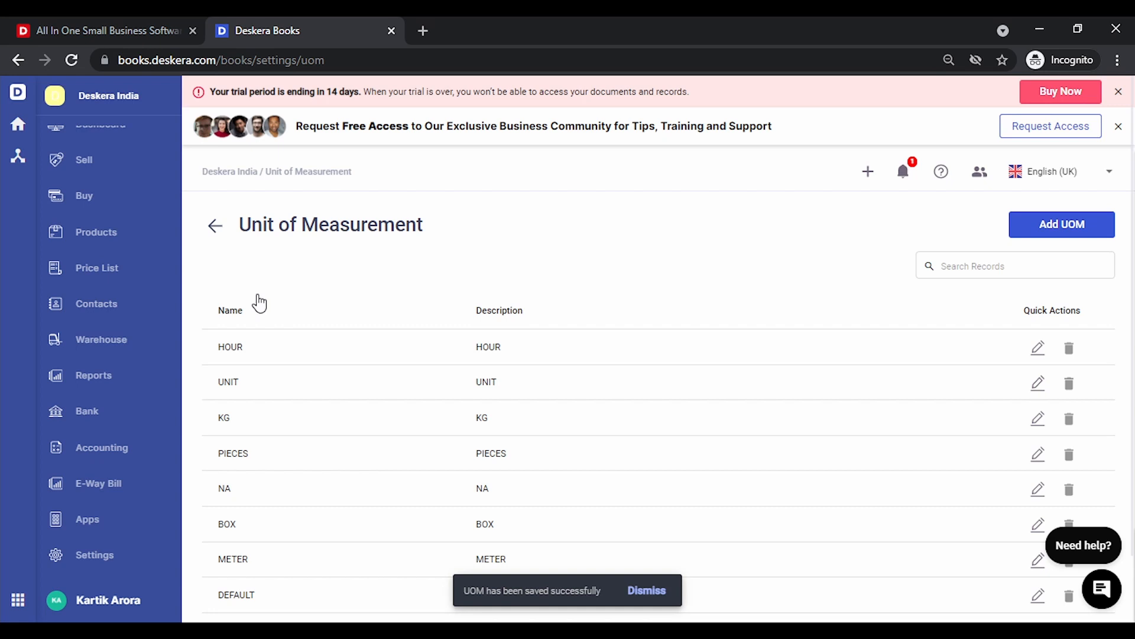
left_click(215, 225)
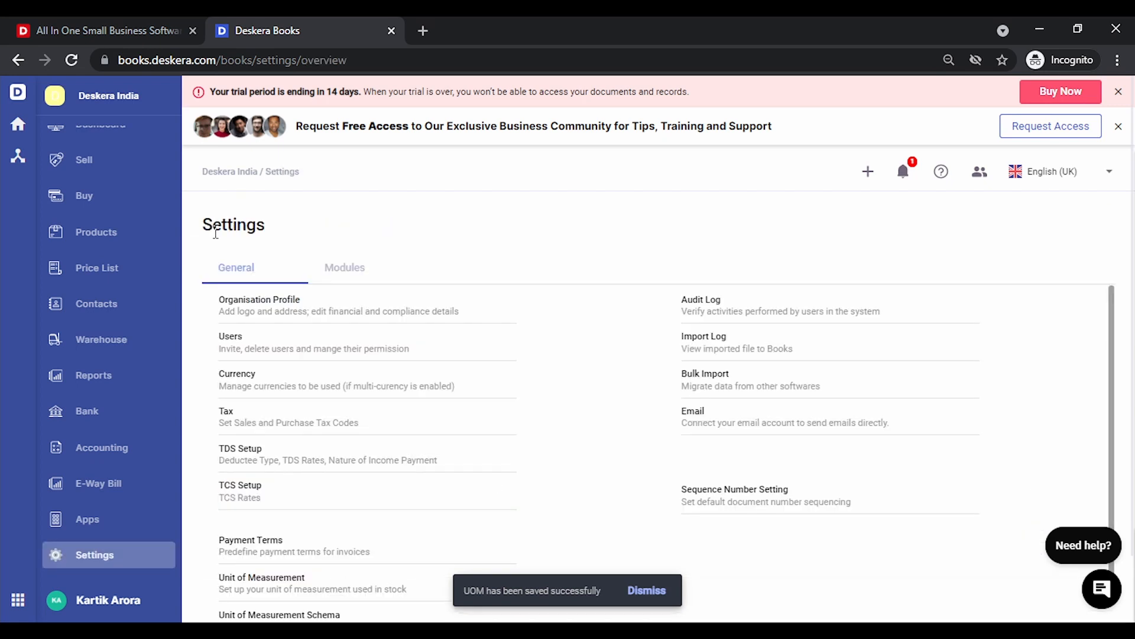
- Start a new UOM schema named 'Box of 100 Pcs'
scroll("down", 3)
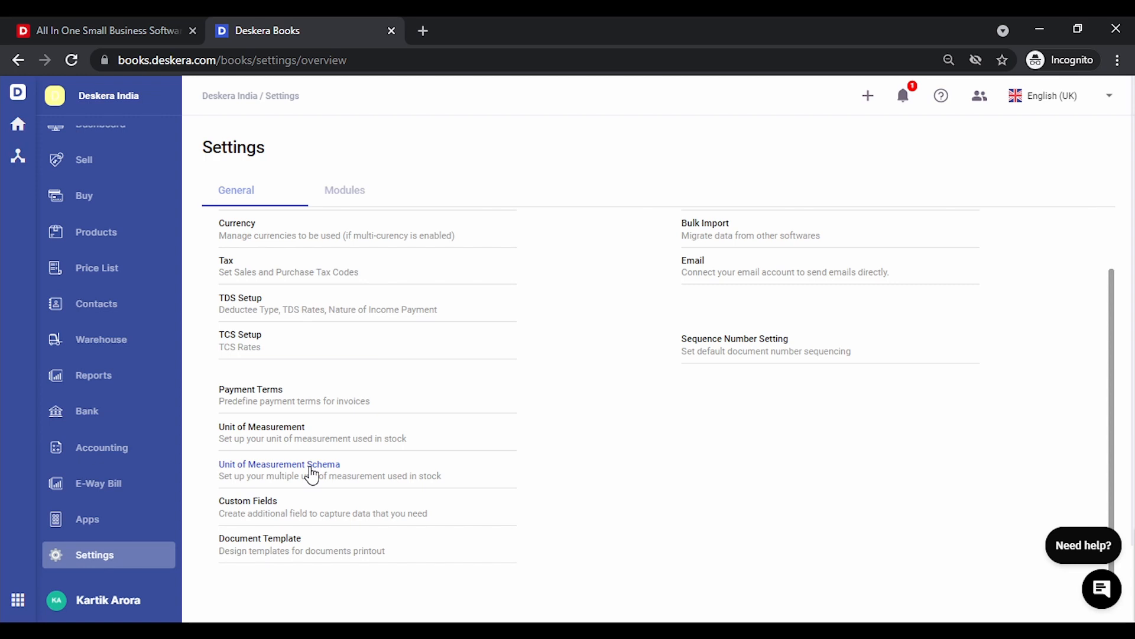
left_click(279, 464)
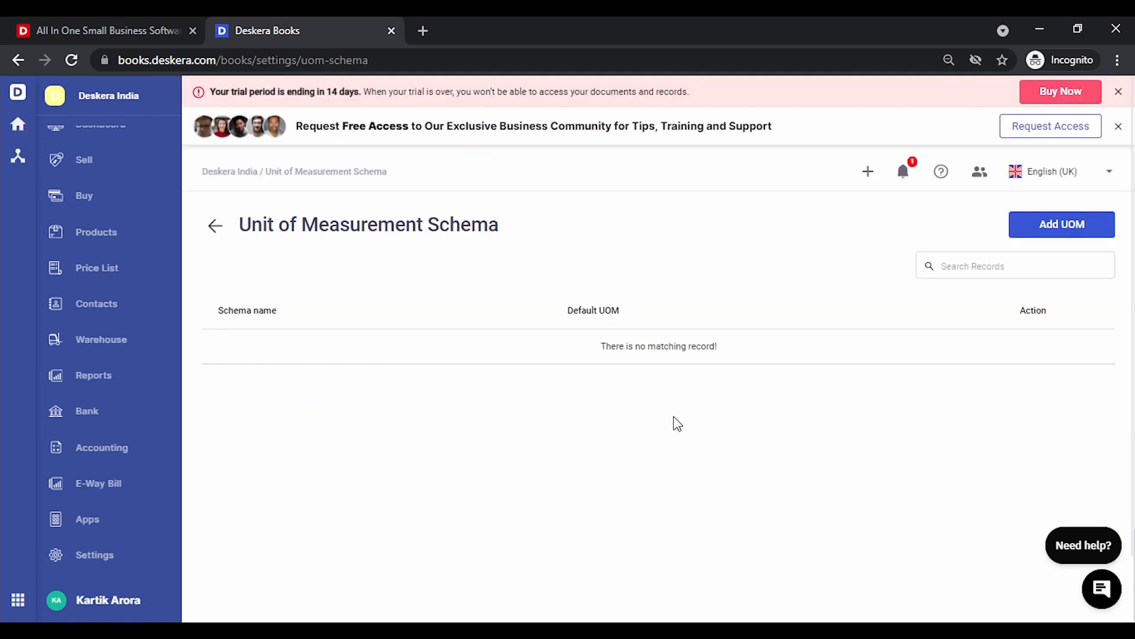
left_click(1062, 223)
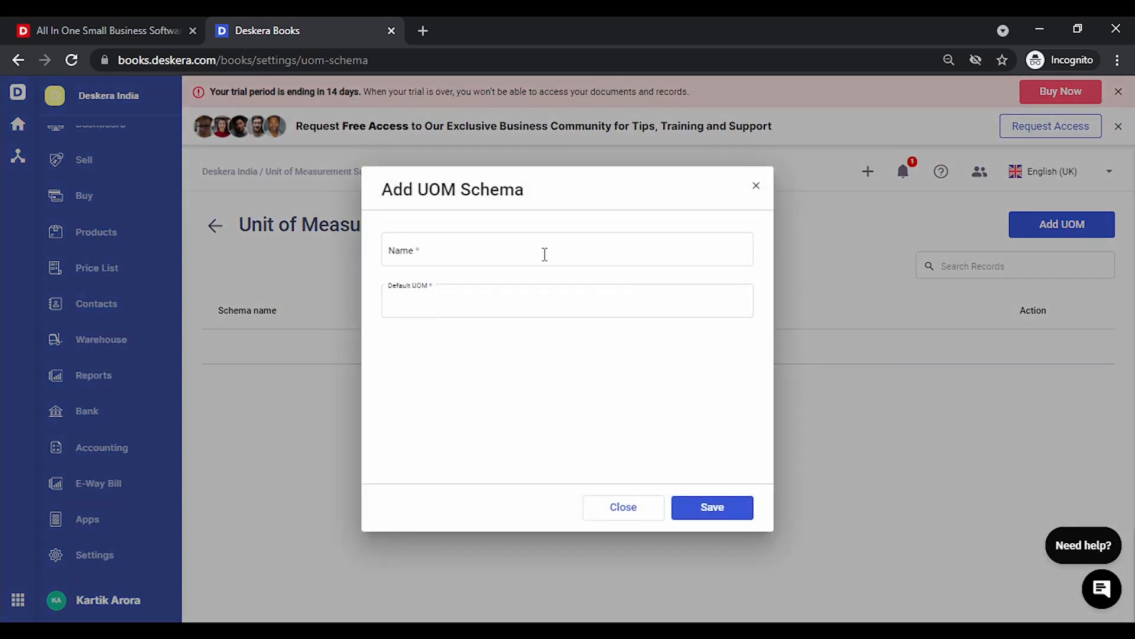
type("Box of 1")
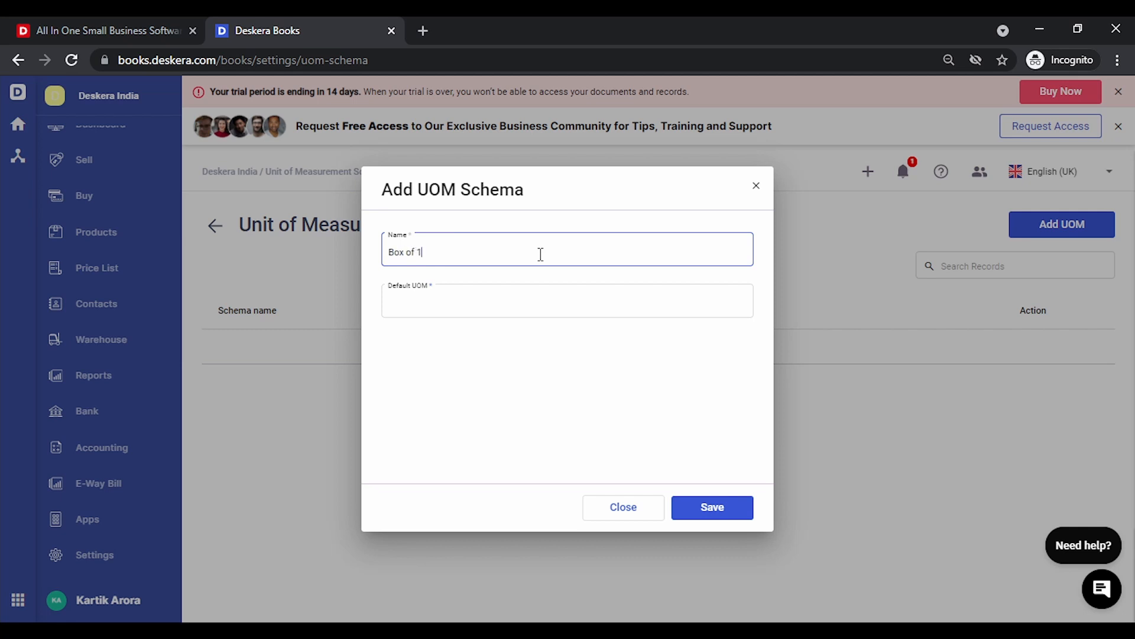
type("00 Pcs")
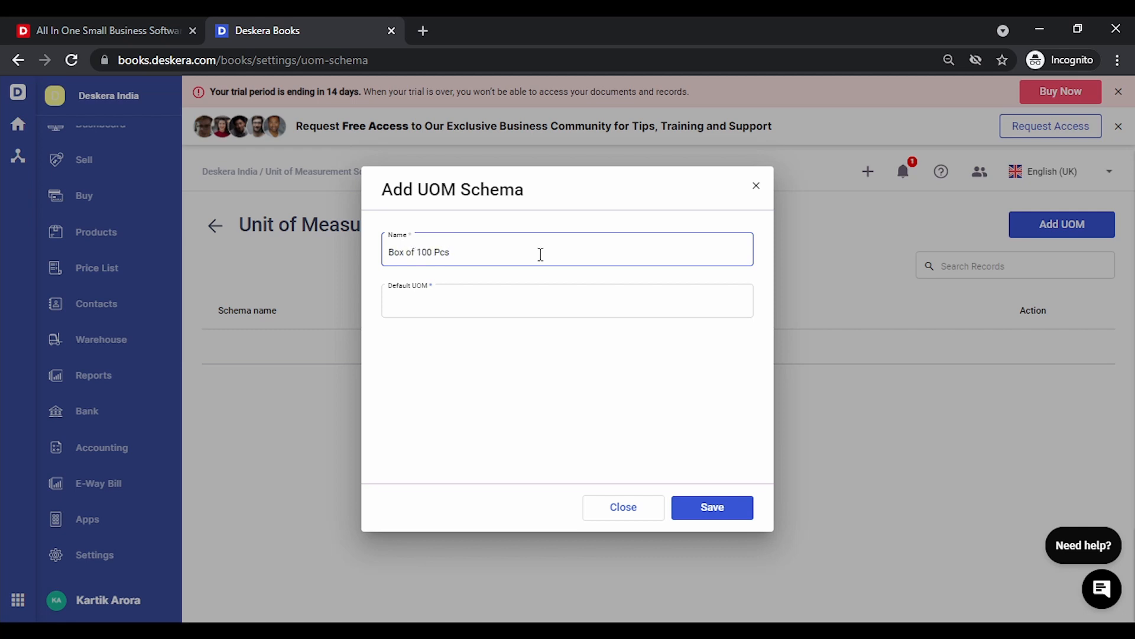
- Set PIECES as default with 100 PIECES equal to 1 BOX, and save the schema
left_click(568, 300)
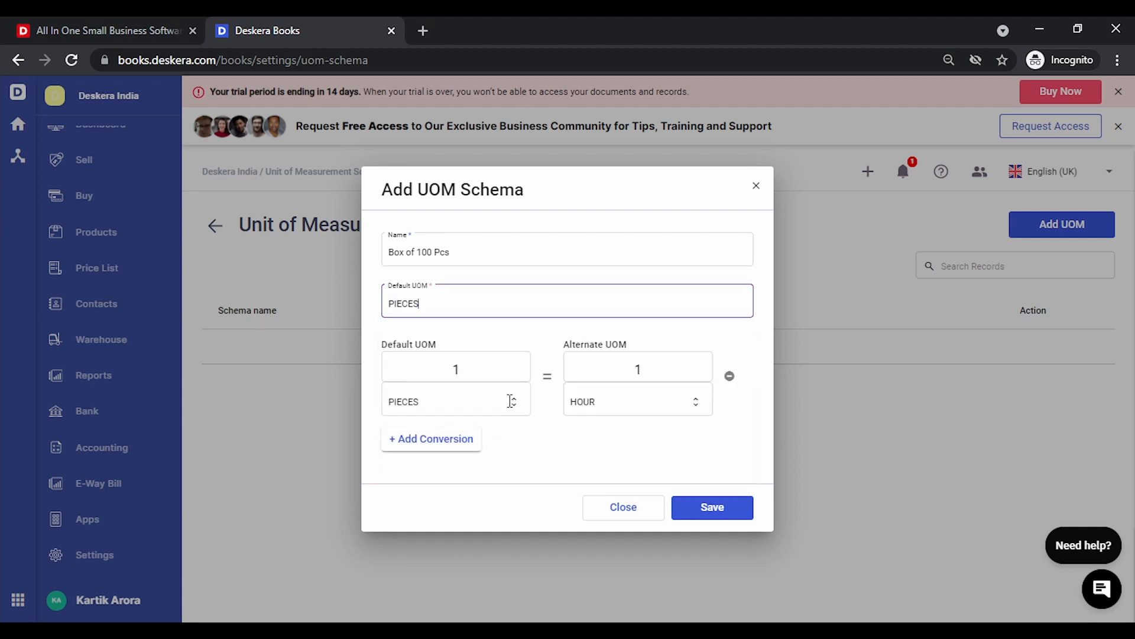
left_click(456, 368)
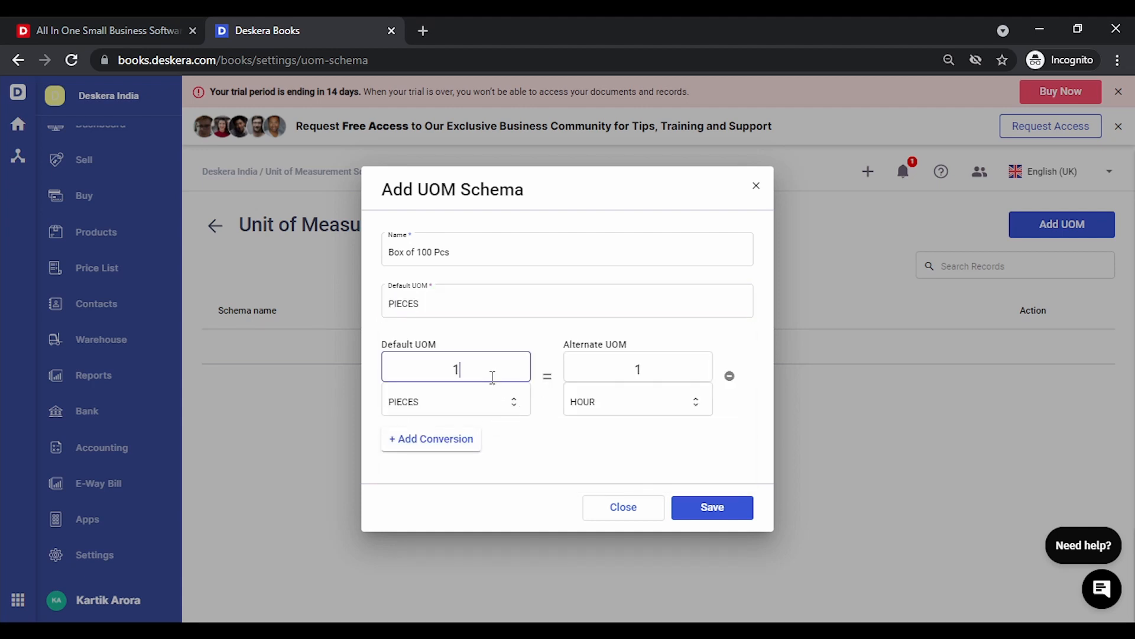
type("00")
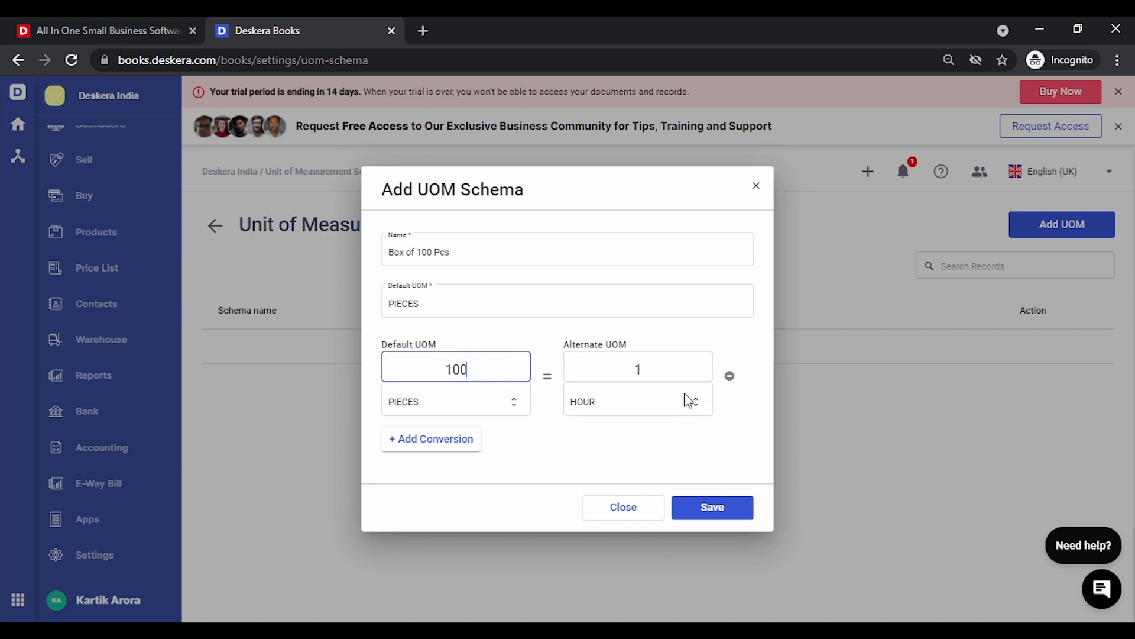
left_click(636, 401)
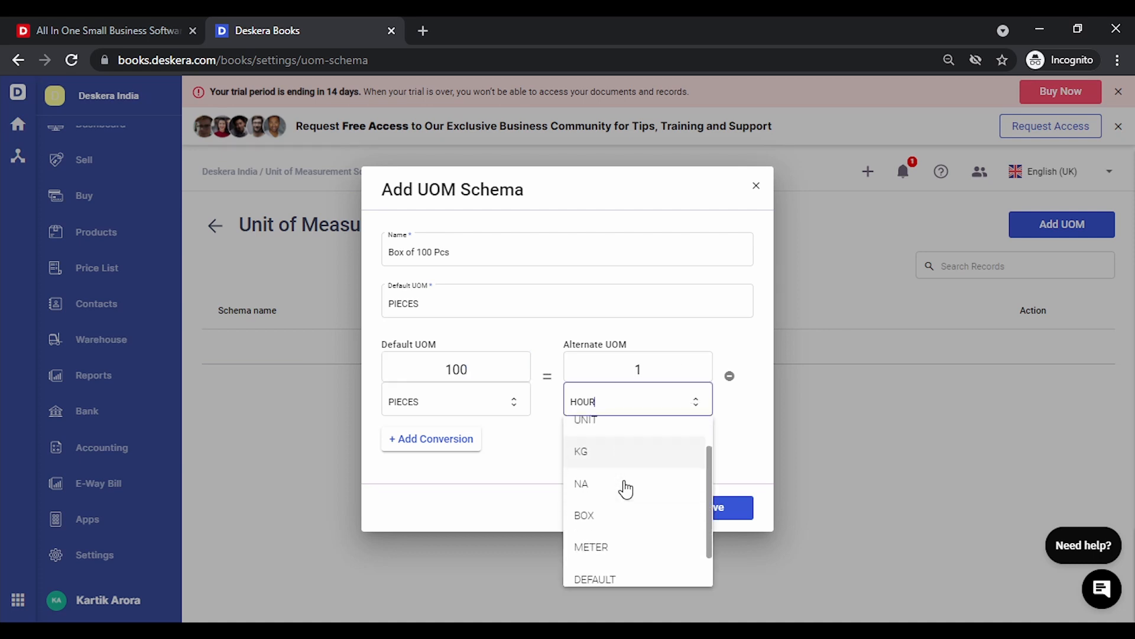
left_click(583, 515)
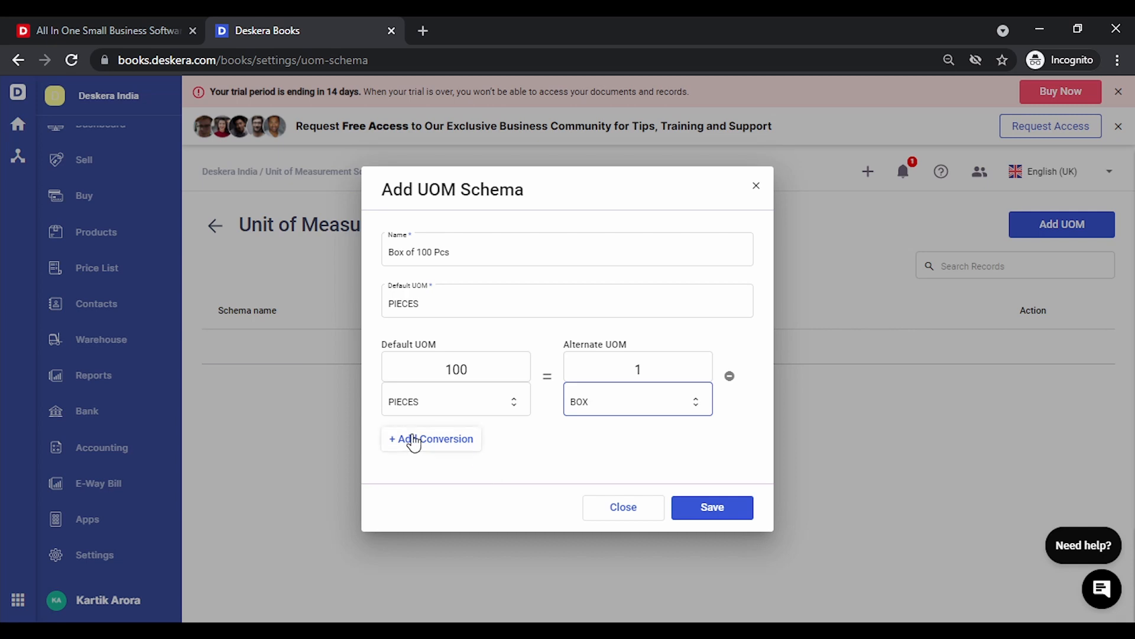
mouse_move(435, 445)
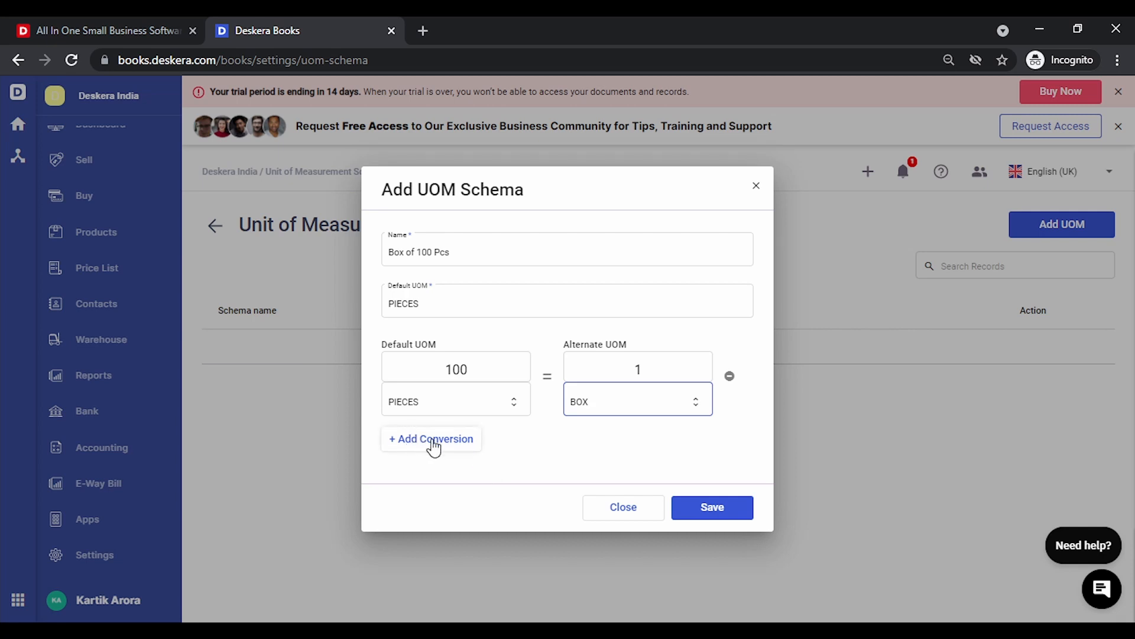
mouse_move(546, 458)
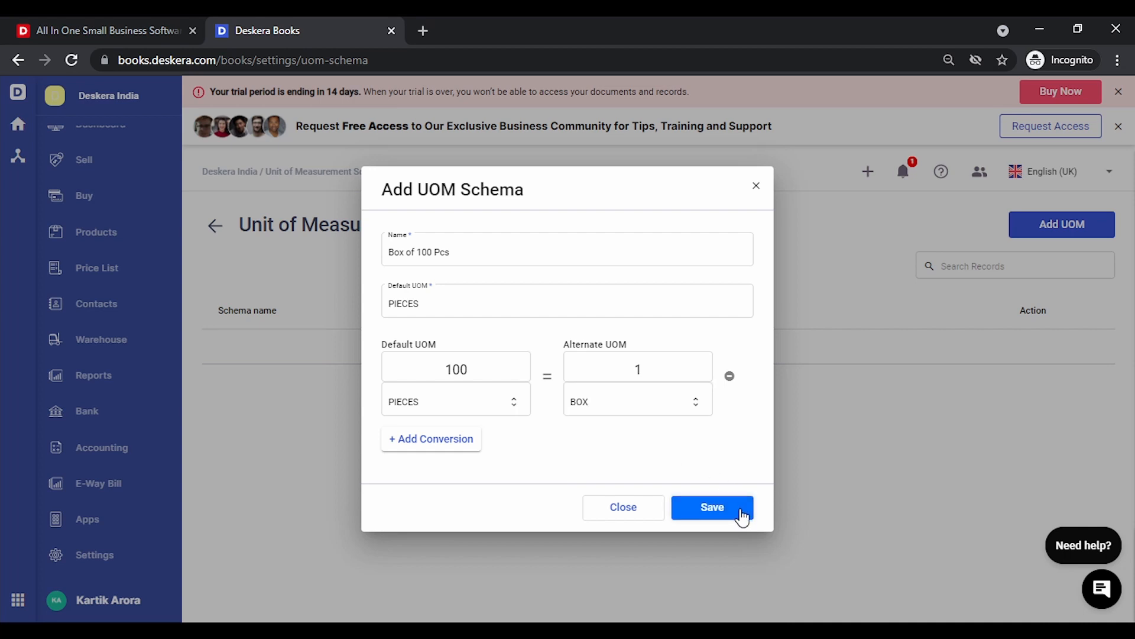
left_click(711, 507)
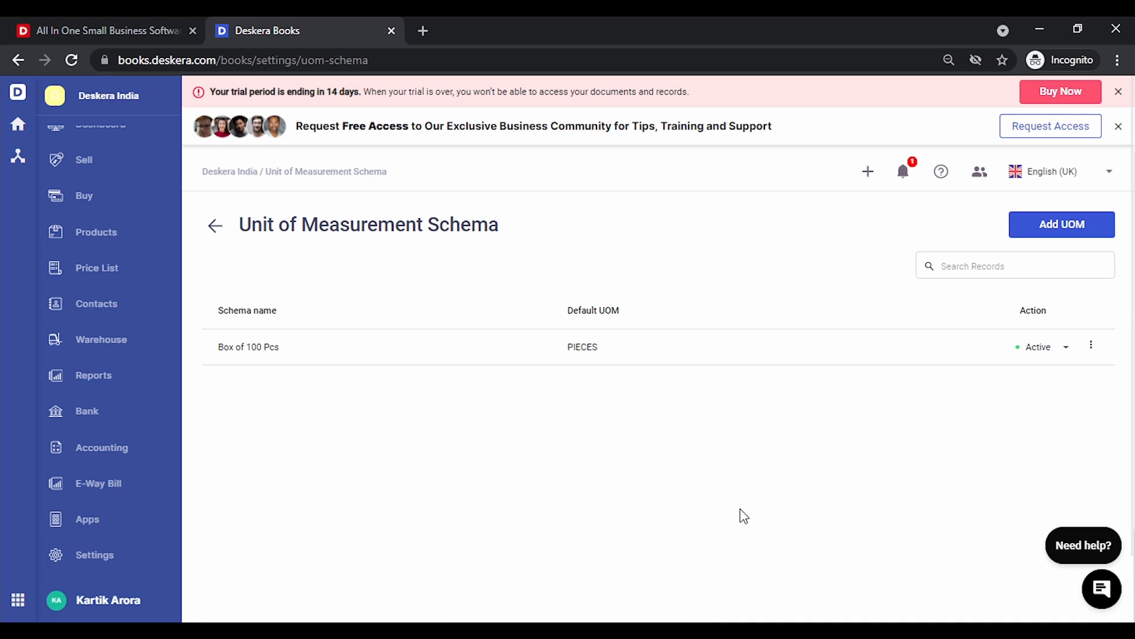
- Scroll down the General settings and open the empty Custom Fields page
left_click(94, 554)
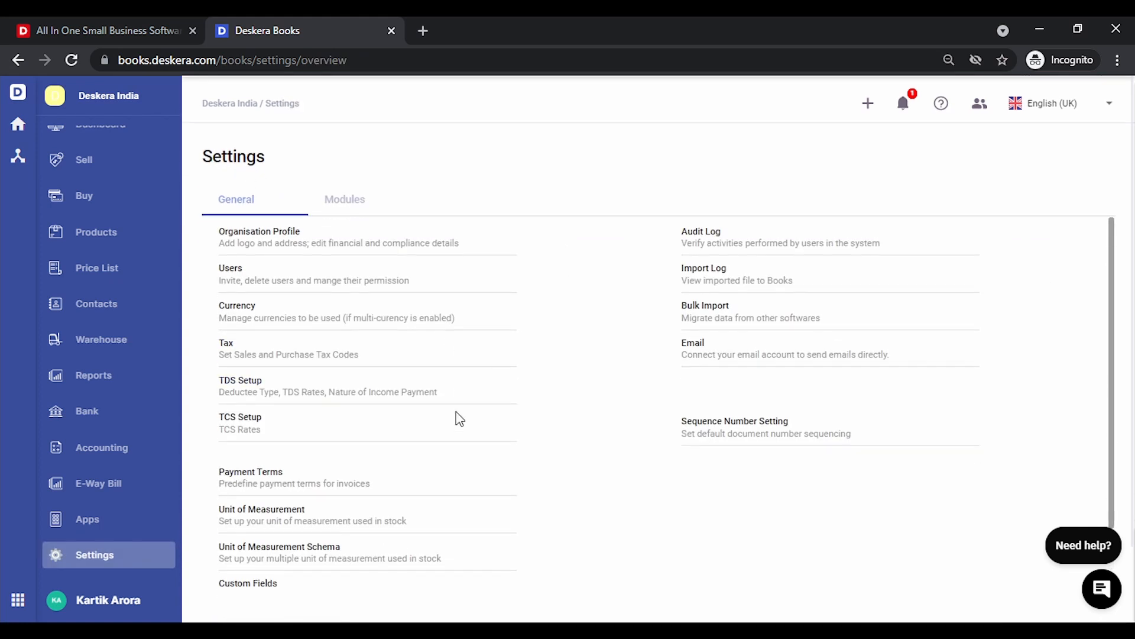
scroll("down", 3)
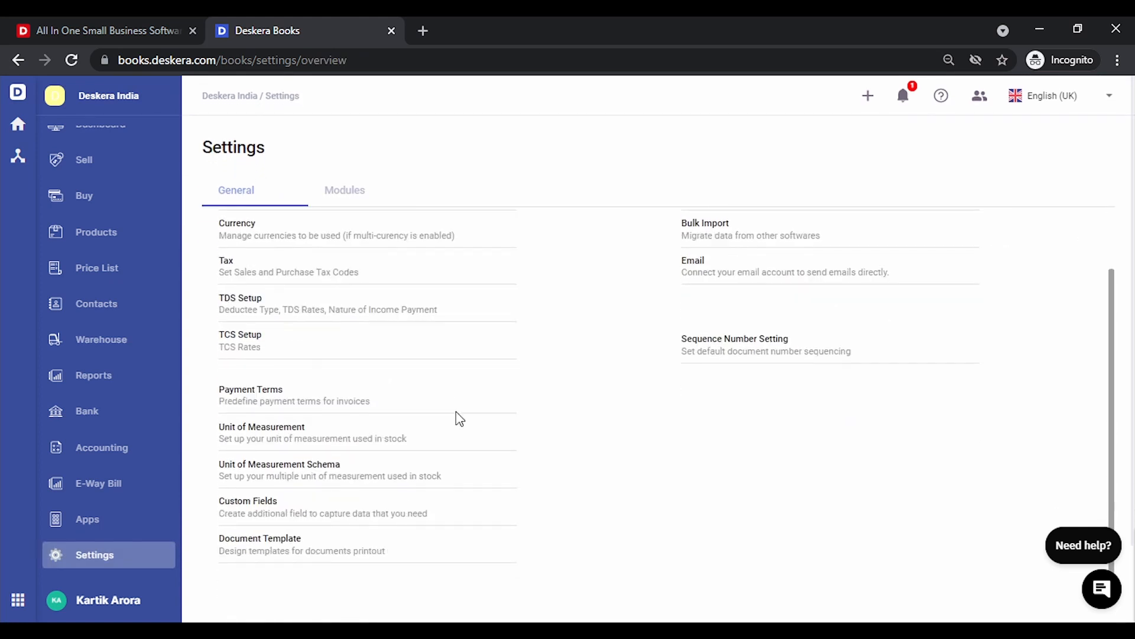
mouse_move(249, 510)
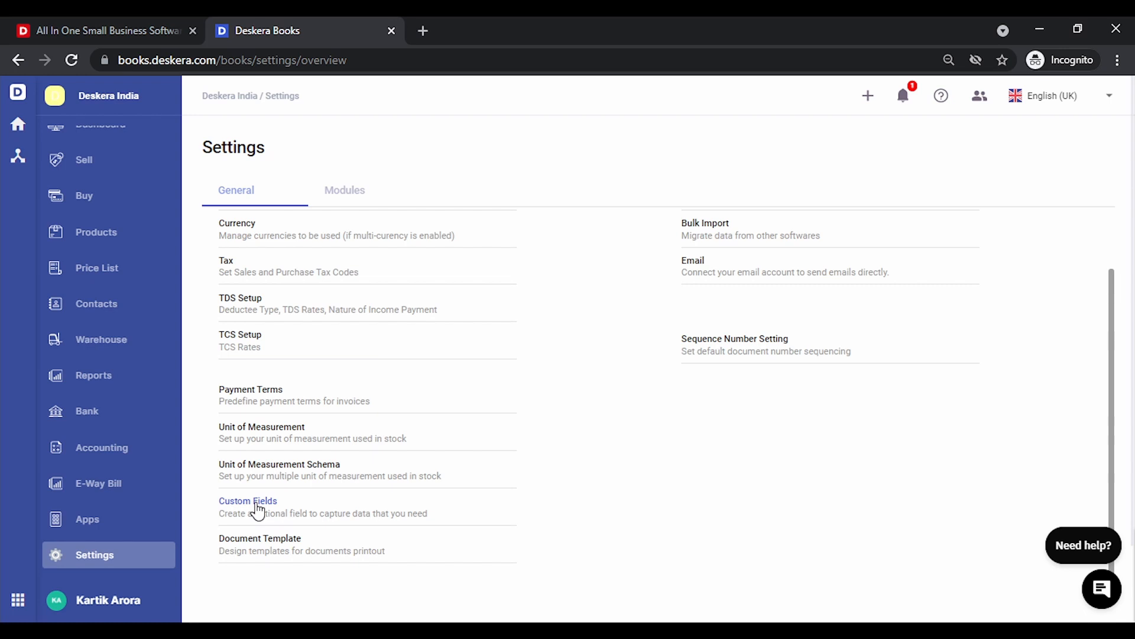
left_click(248, 500)
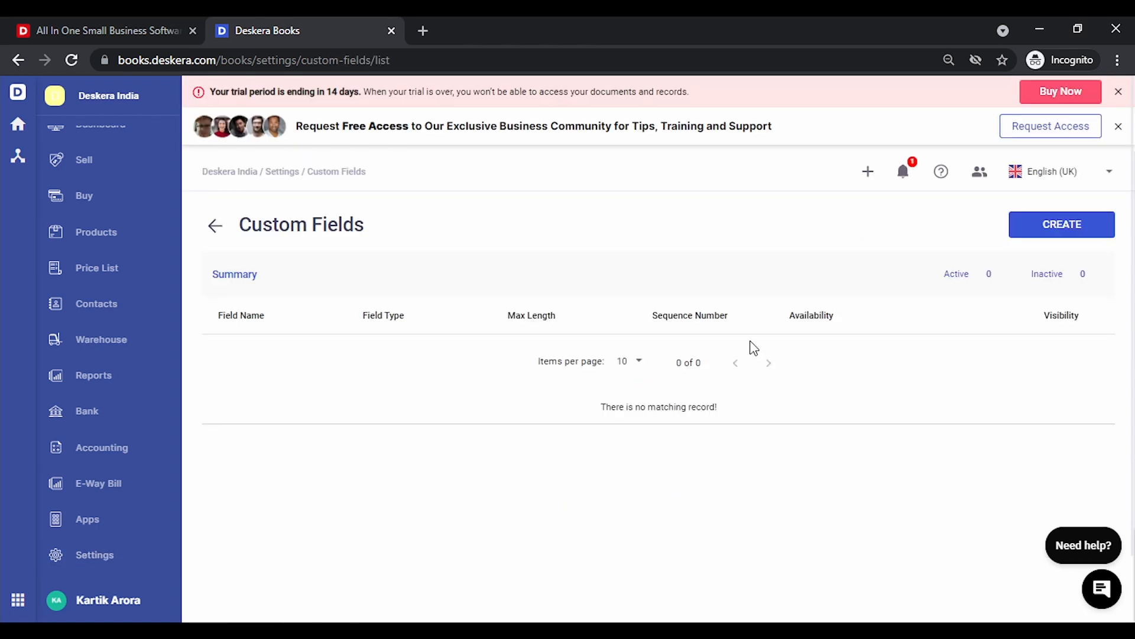
- Create a 'Brand' multiple-selection dropdown field with options 'Brand 1' and 'Brand 2'
left_click(1060, 223)
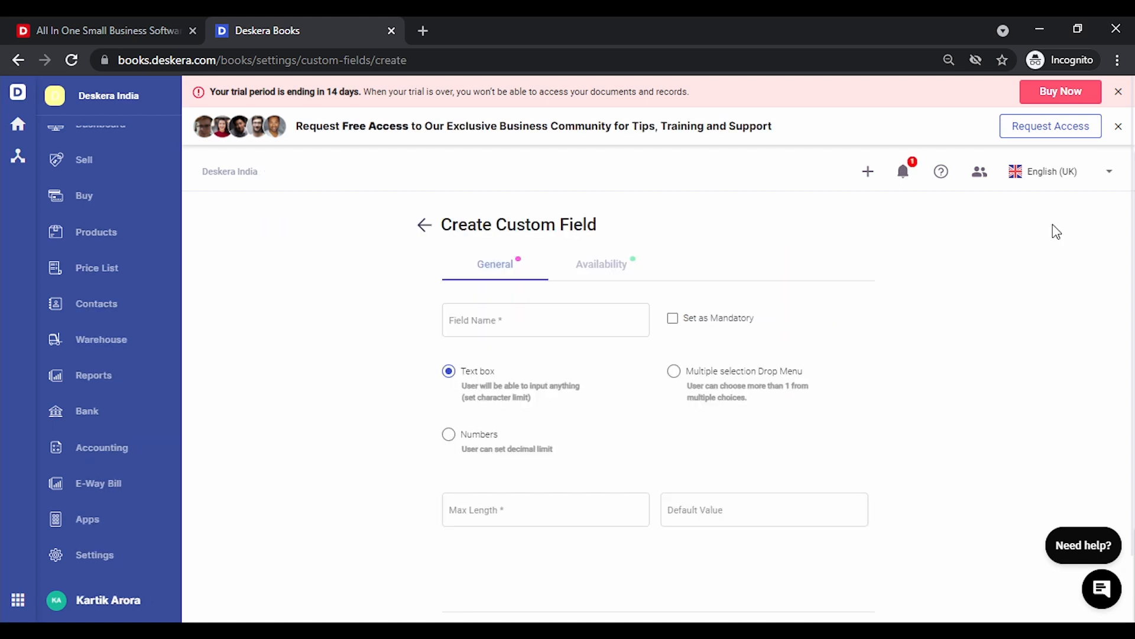
type("B")
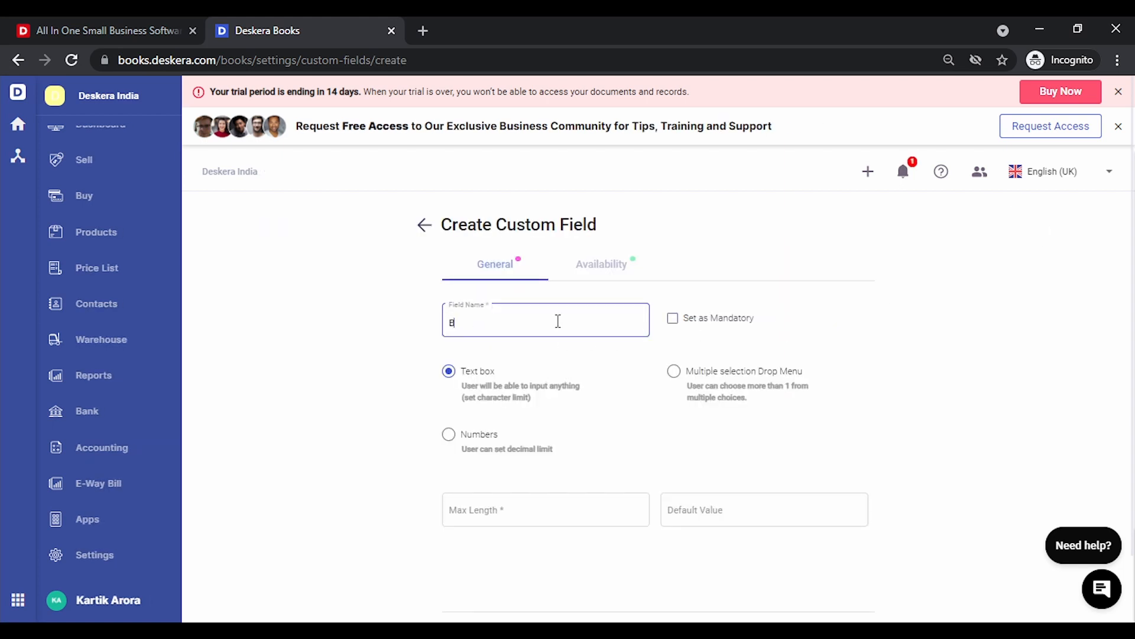
type("rand")
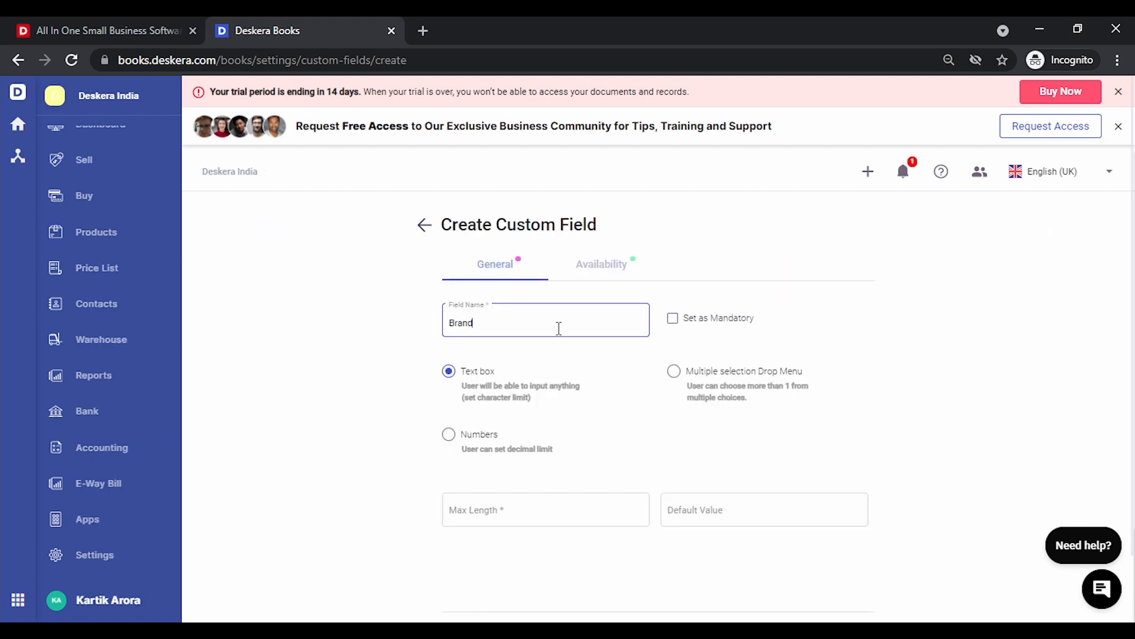
mouse_move(620, 415)
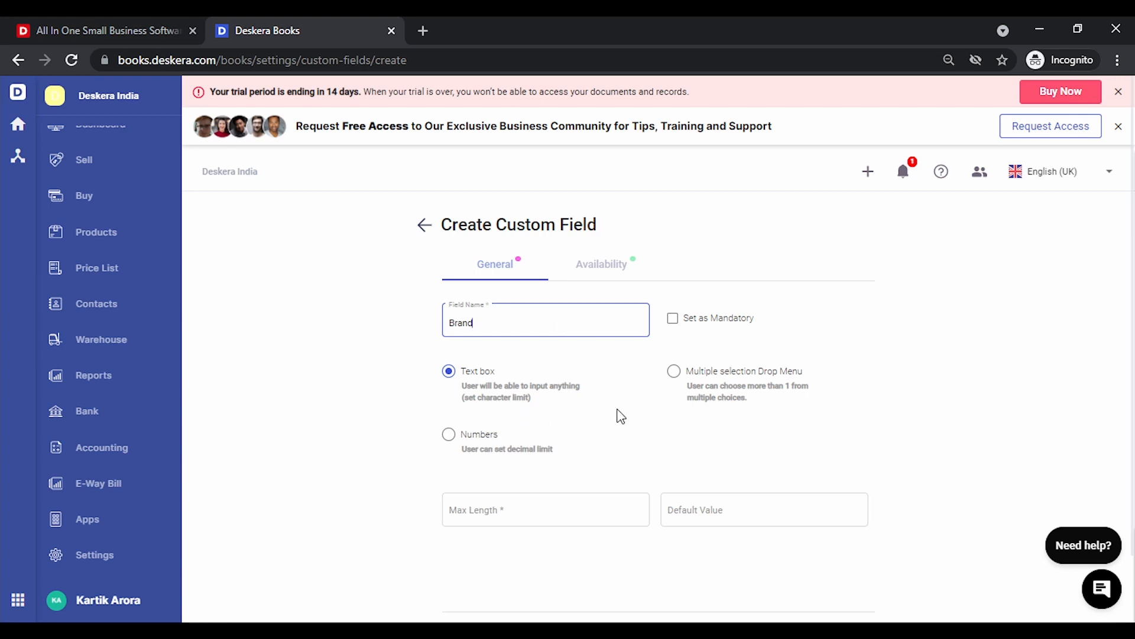
mouse_move(674, 375)
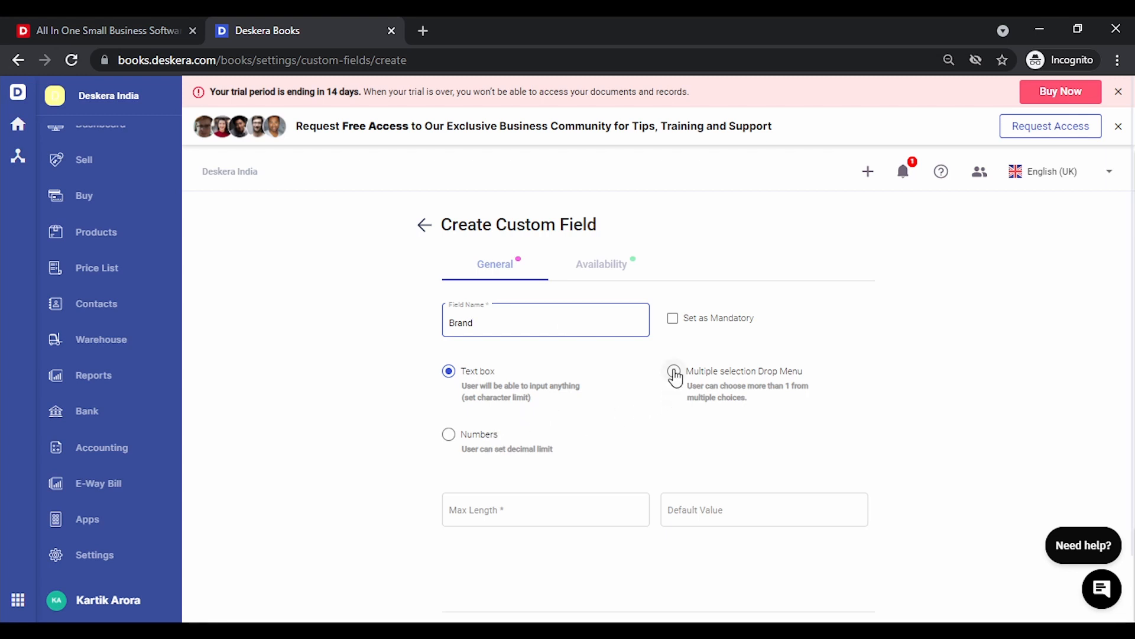
left_click(674, 371)
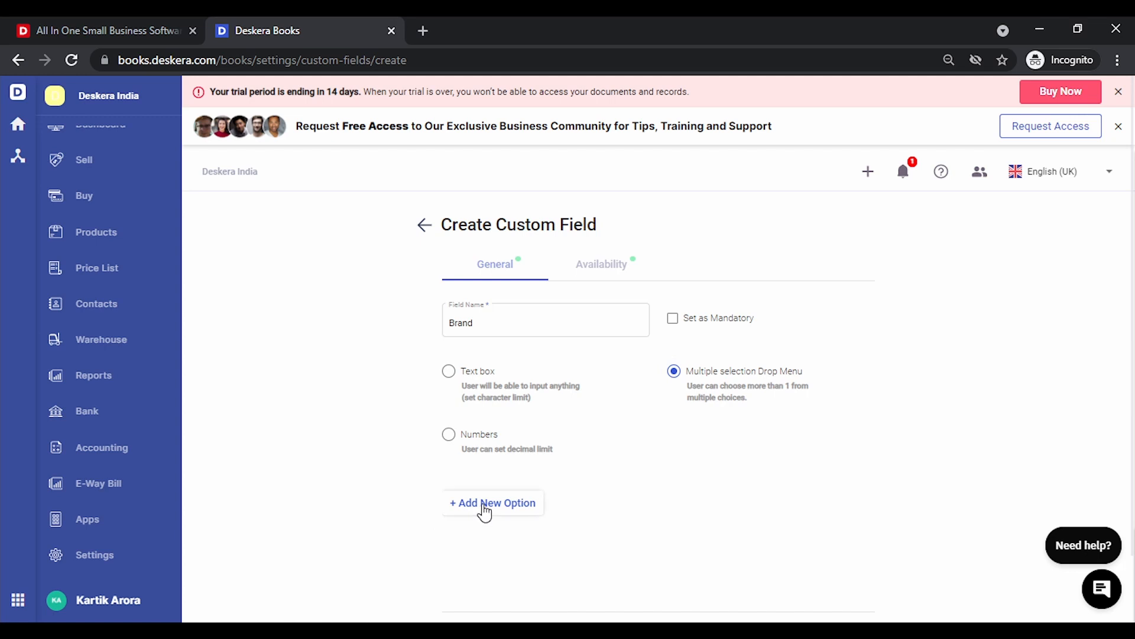
left_click(492, 503)
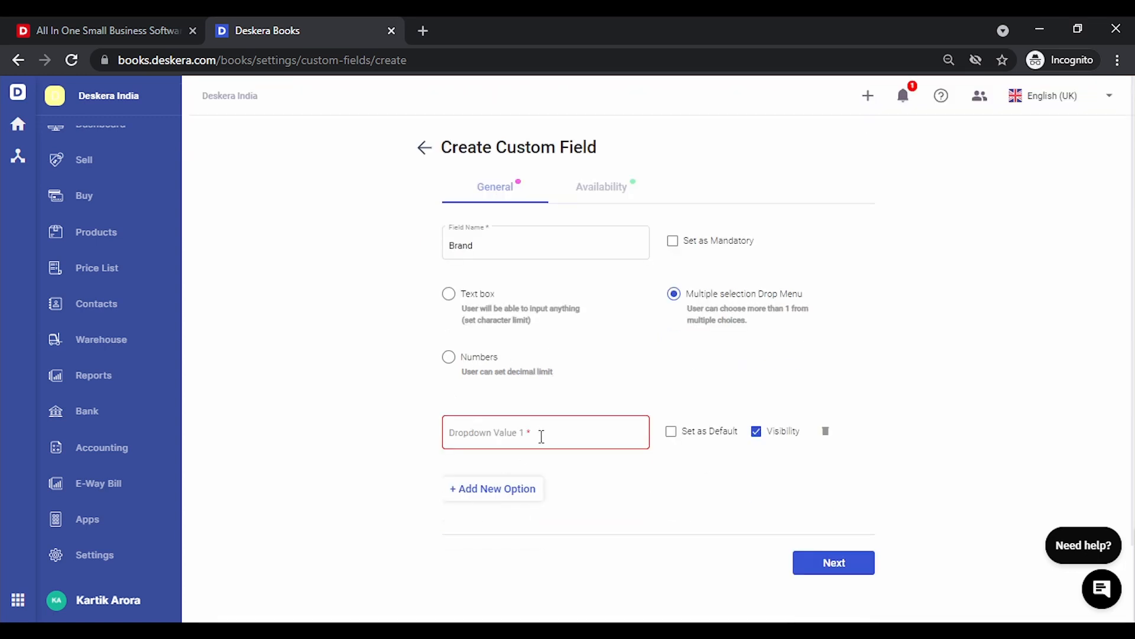
type("Brand 1")
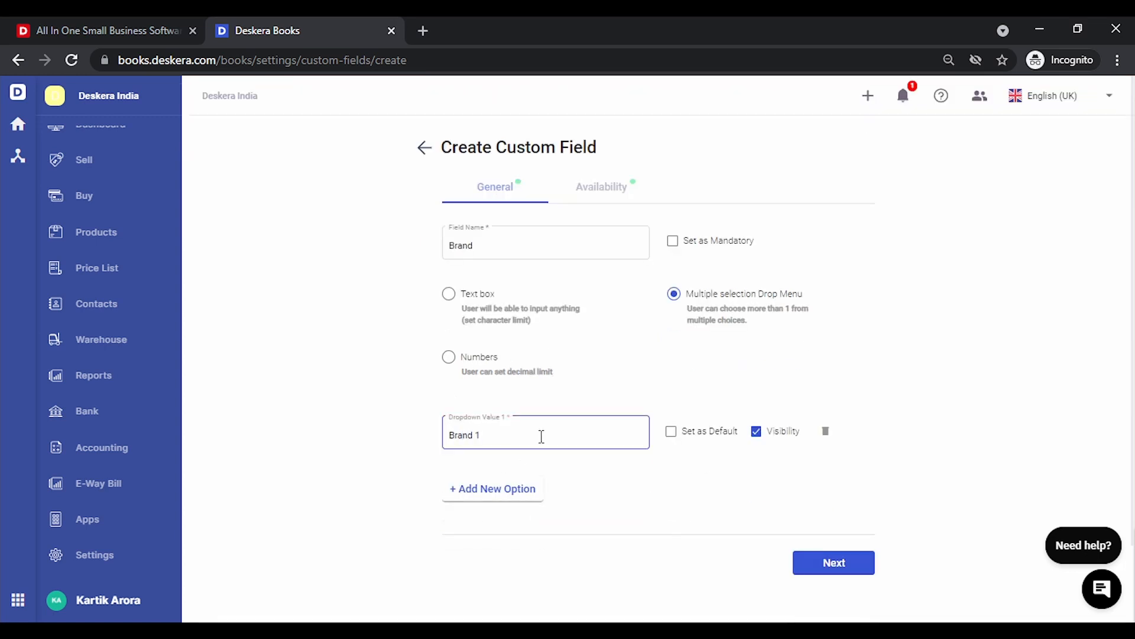
left_click(491, 488)
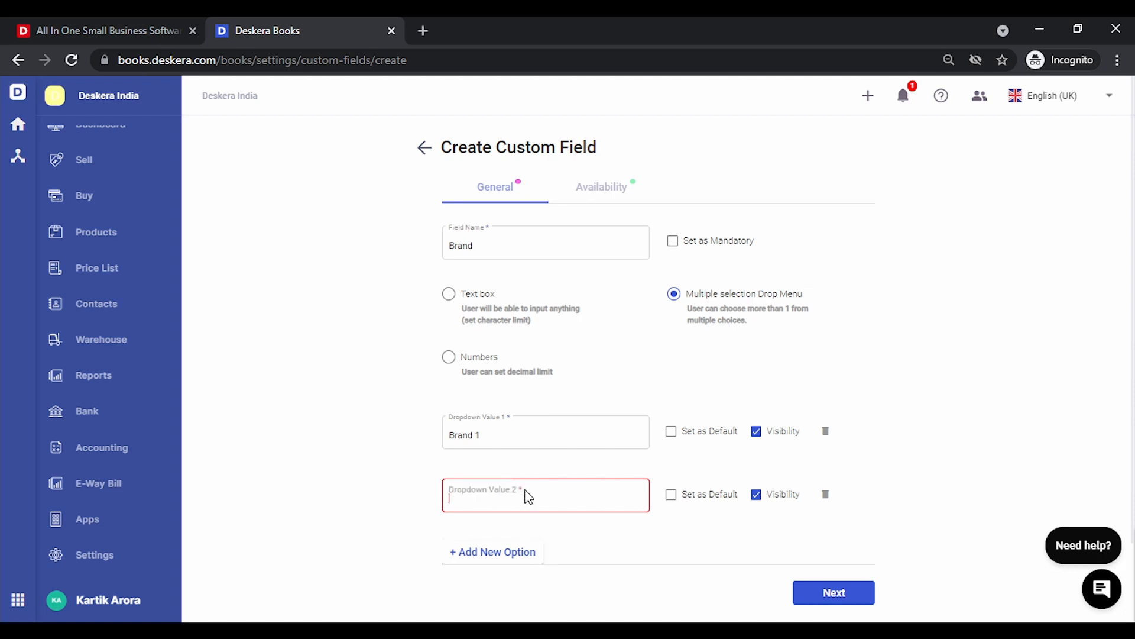
type("Brand 2")
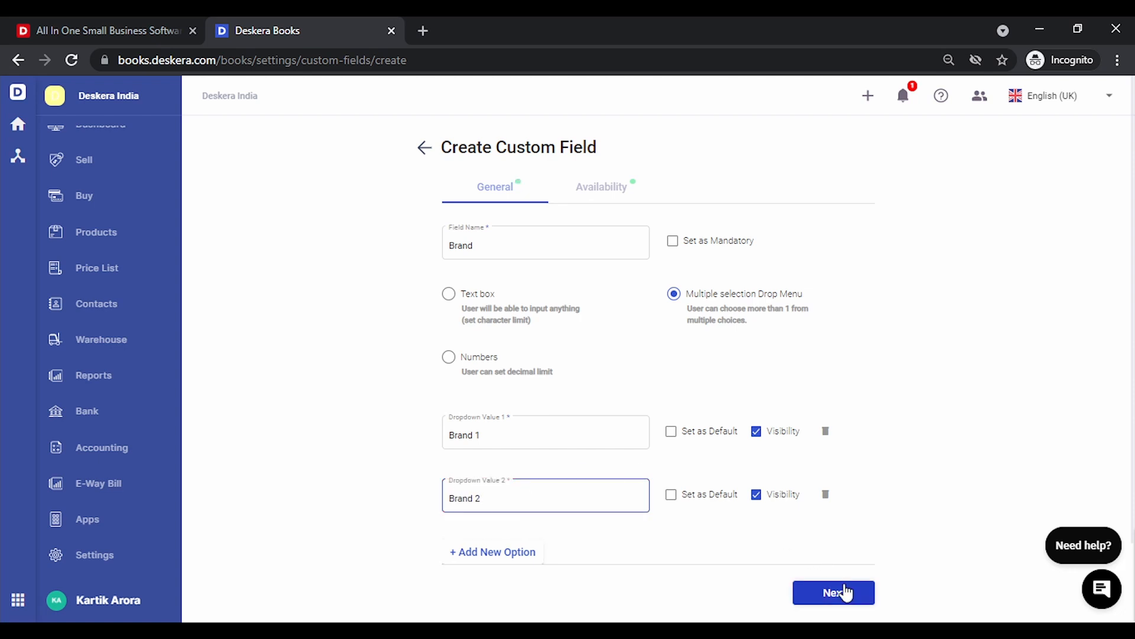
- Enable Brand for products, purchase orders and quotations, then create the field
left_click(833, 593)
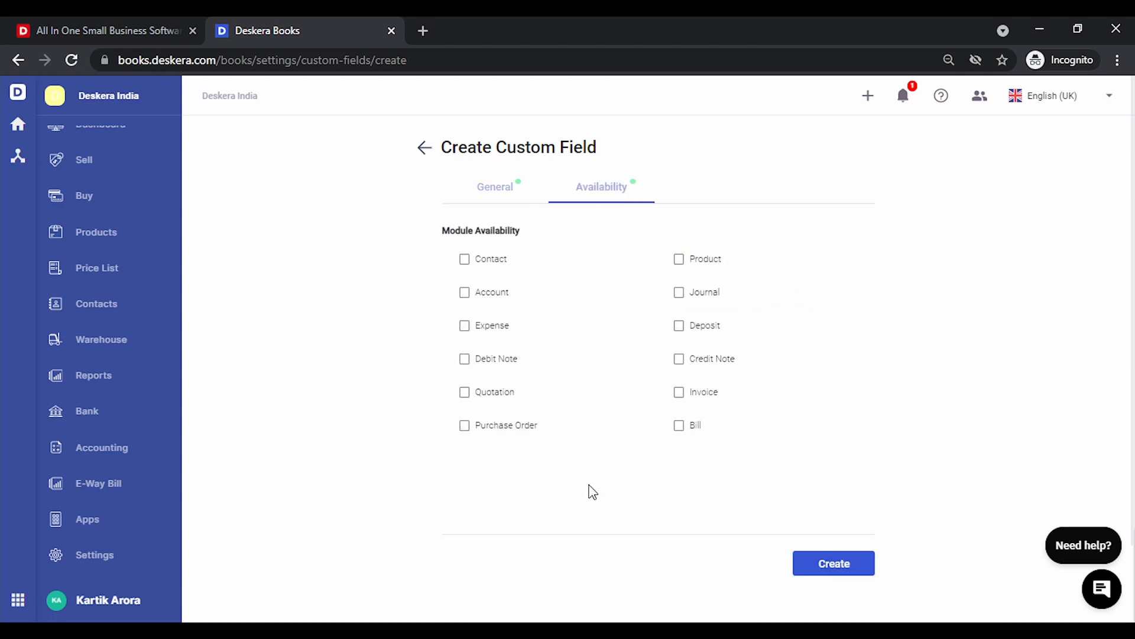
mouse_move(624, 401)
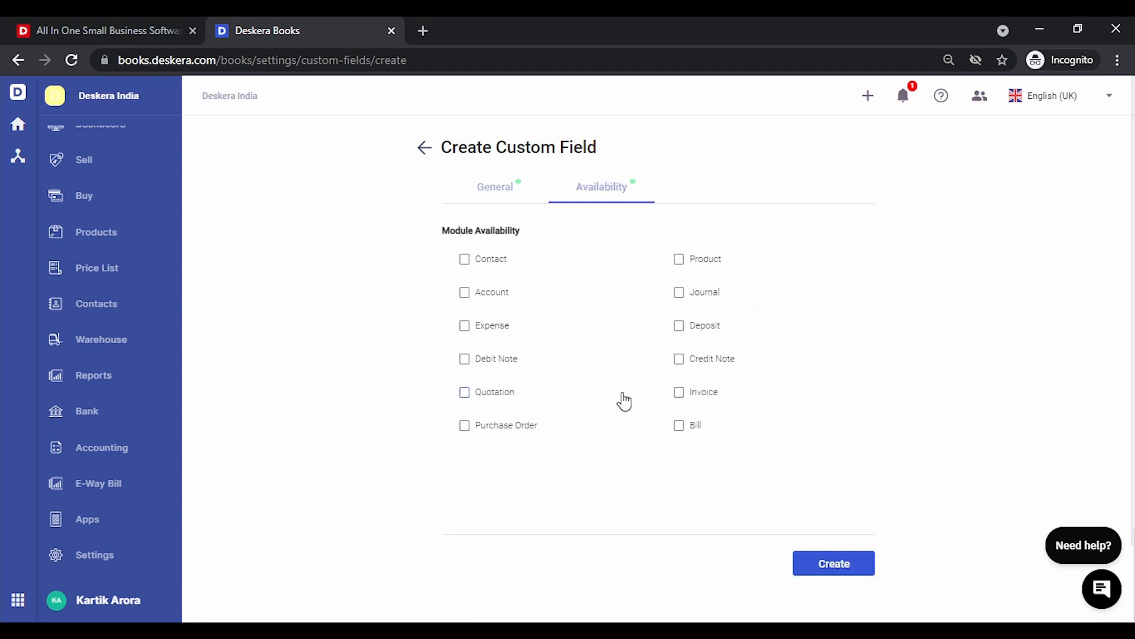
mouse_move(493, 299)
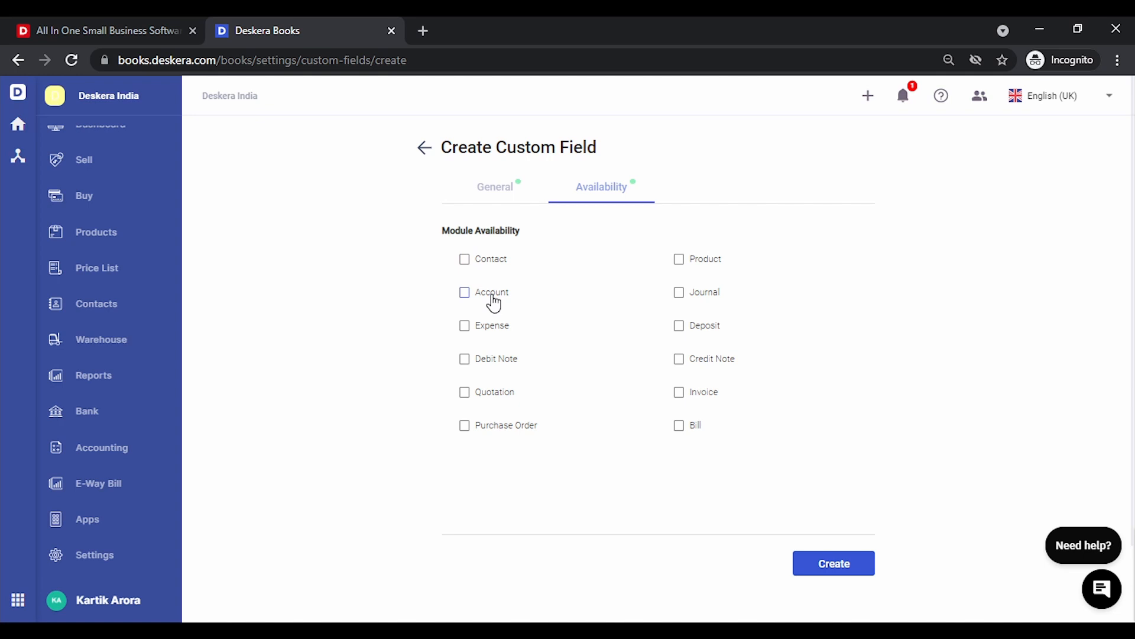
mouse_move(723, 291)
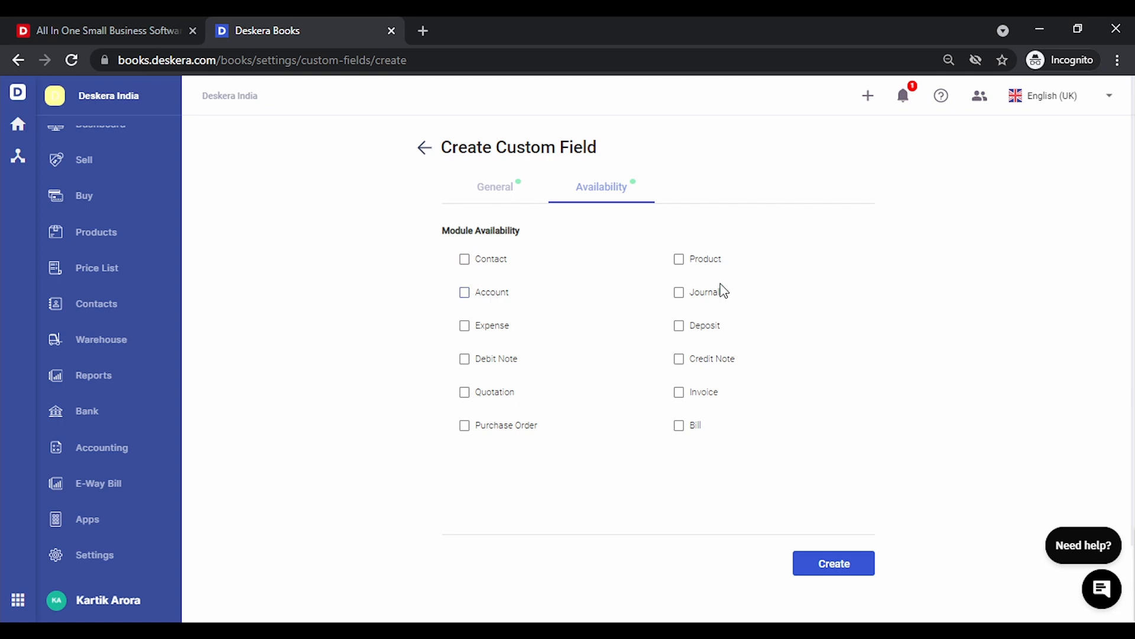
mouse_move(711, 251)
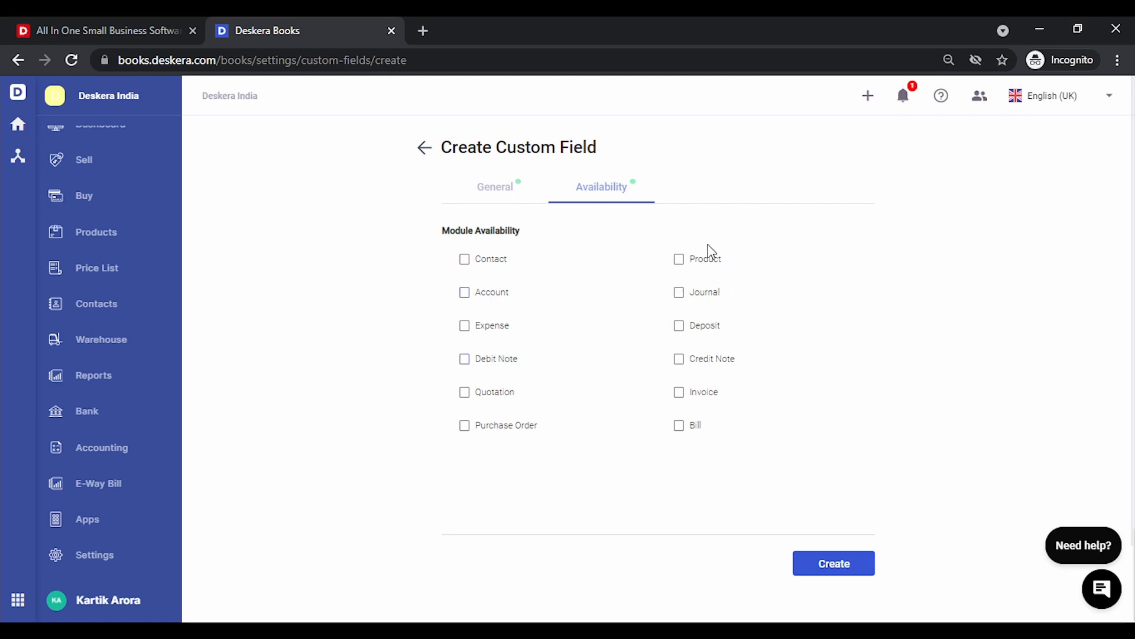
left_click(679, 259)
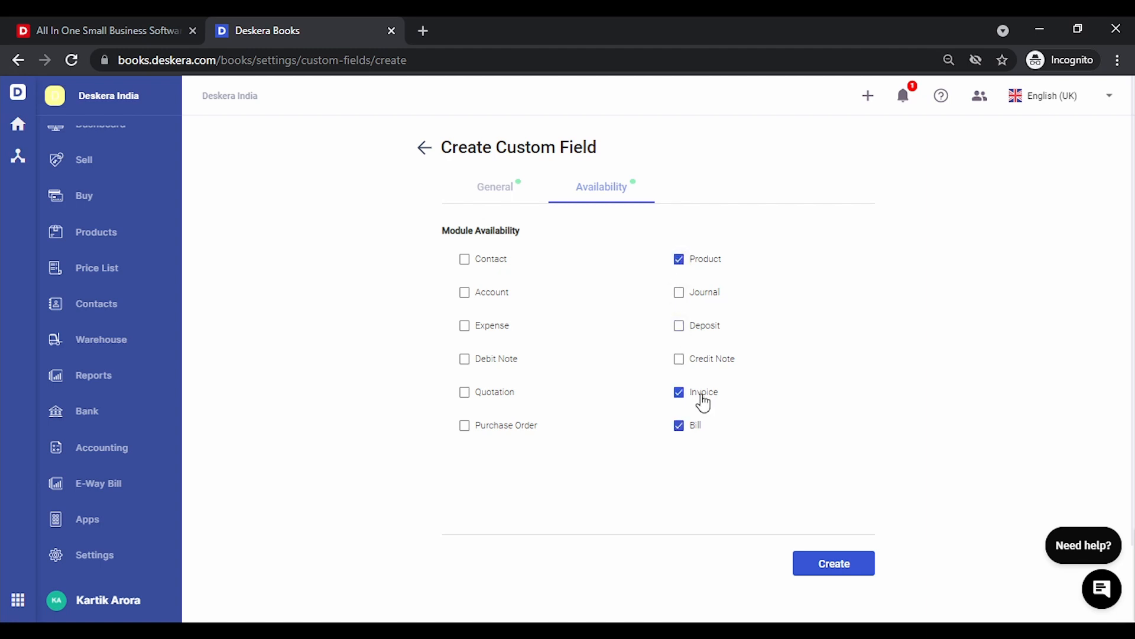
left_click(464, 425)
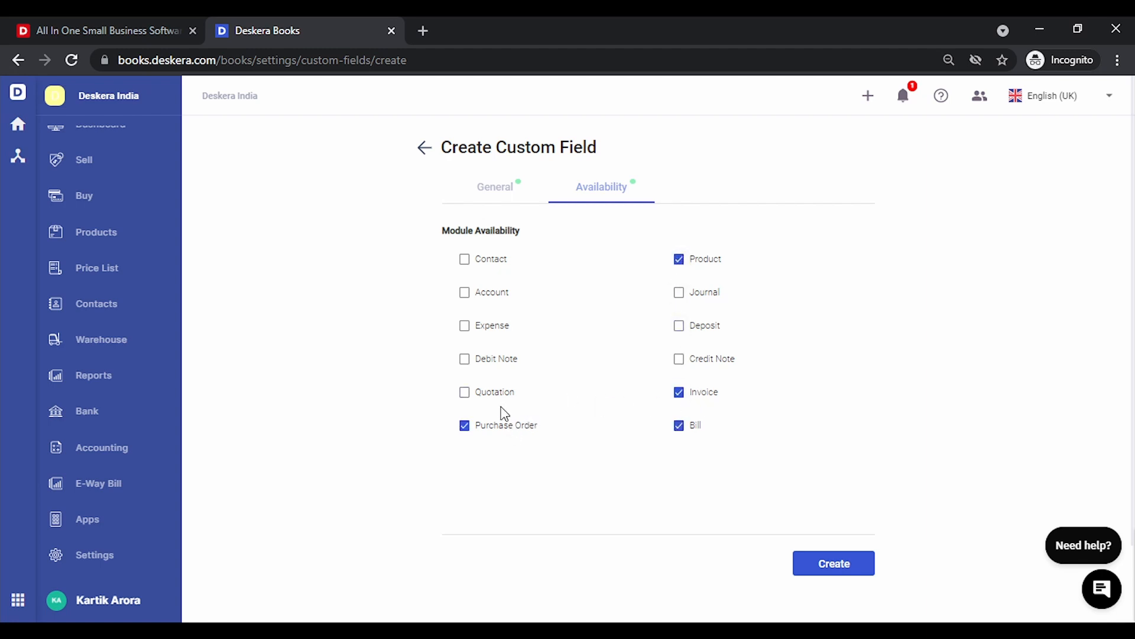
left_click(465, 392)
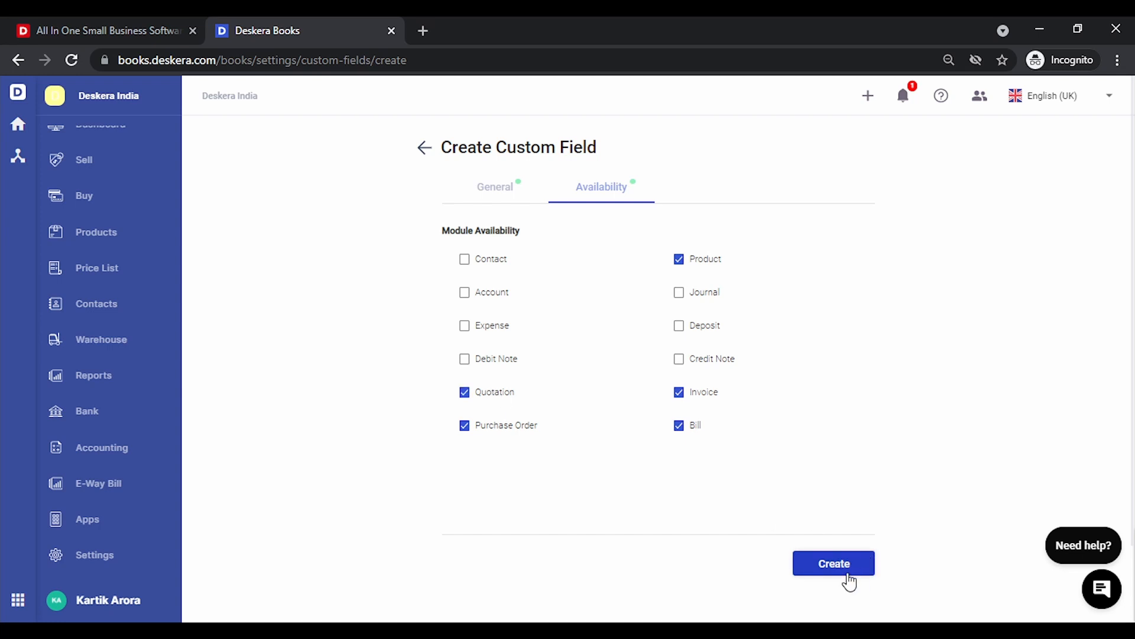
left_click(833, 564)
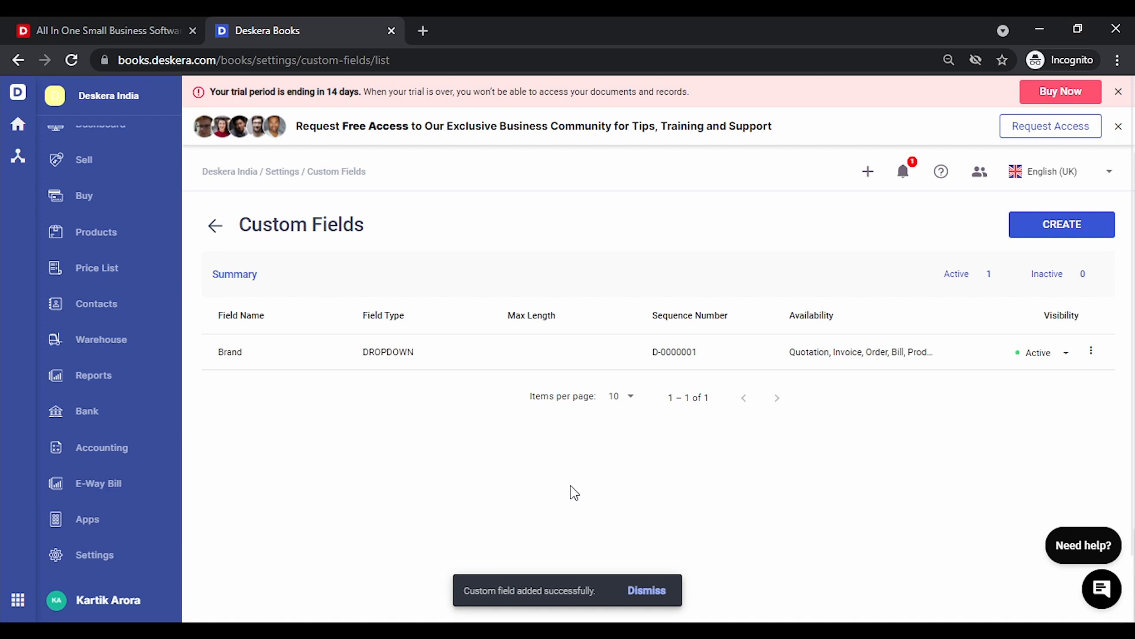
mouse_move(377, 449)
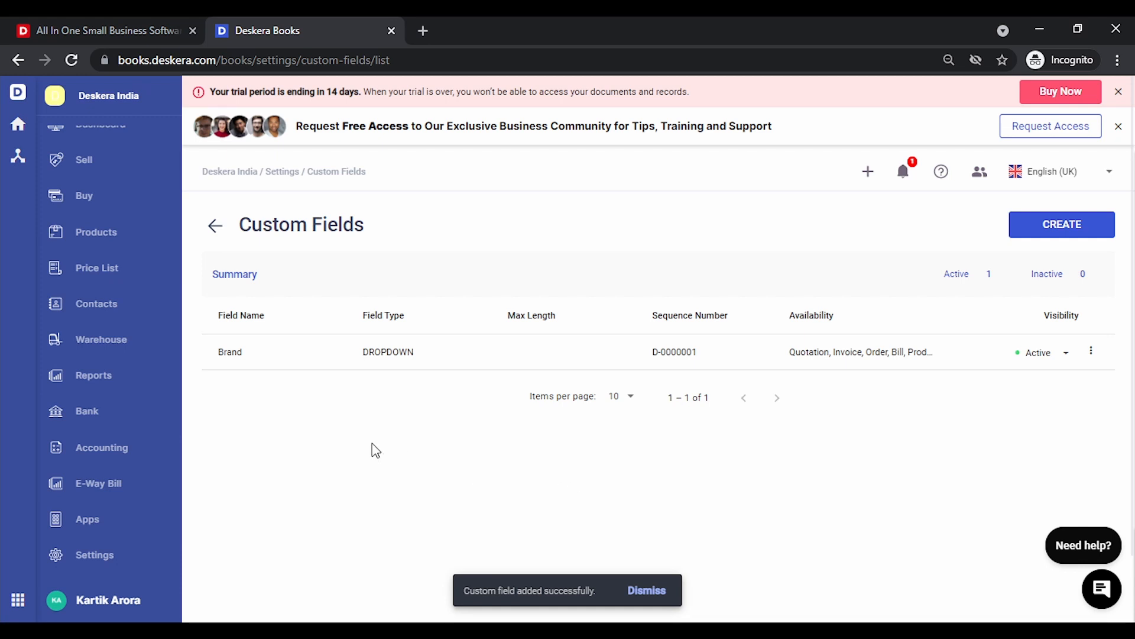
mouse_move(215, 225)
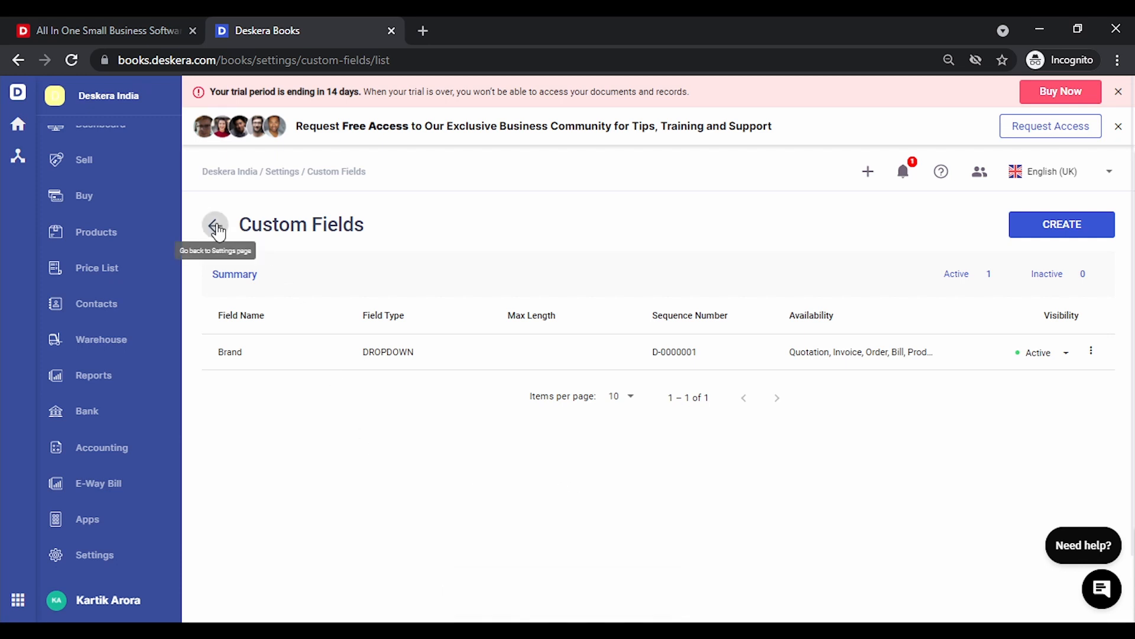
- Go back from Custom Fields to the top of the Settings overview
left_click(216, 223)
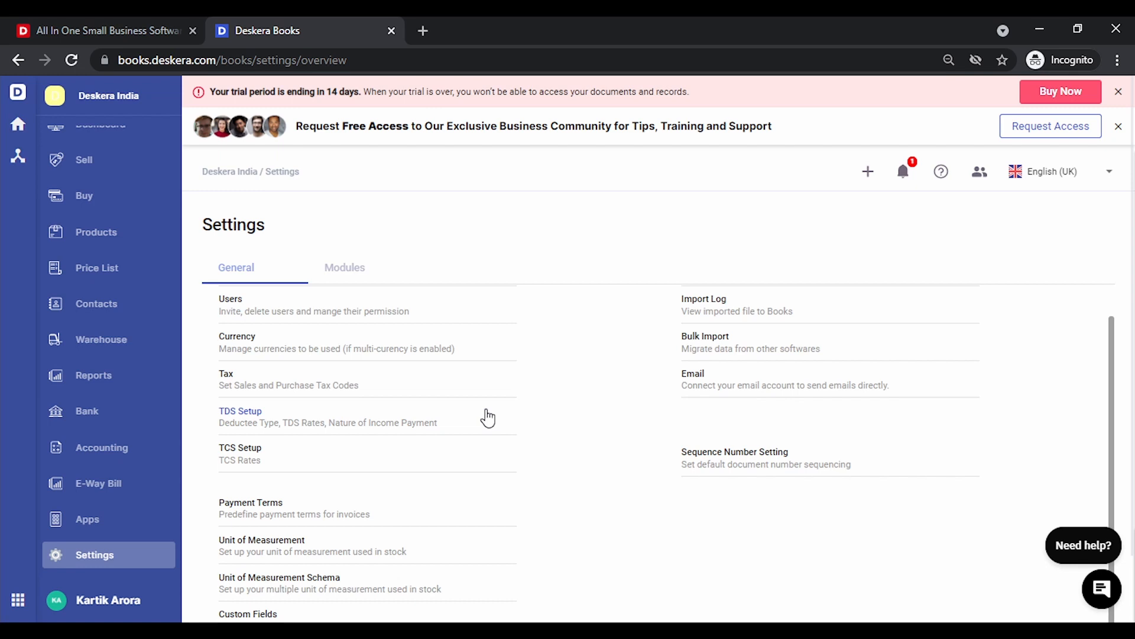
scroll("up", 3)
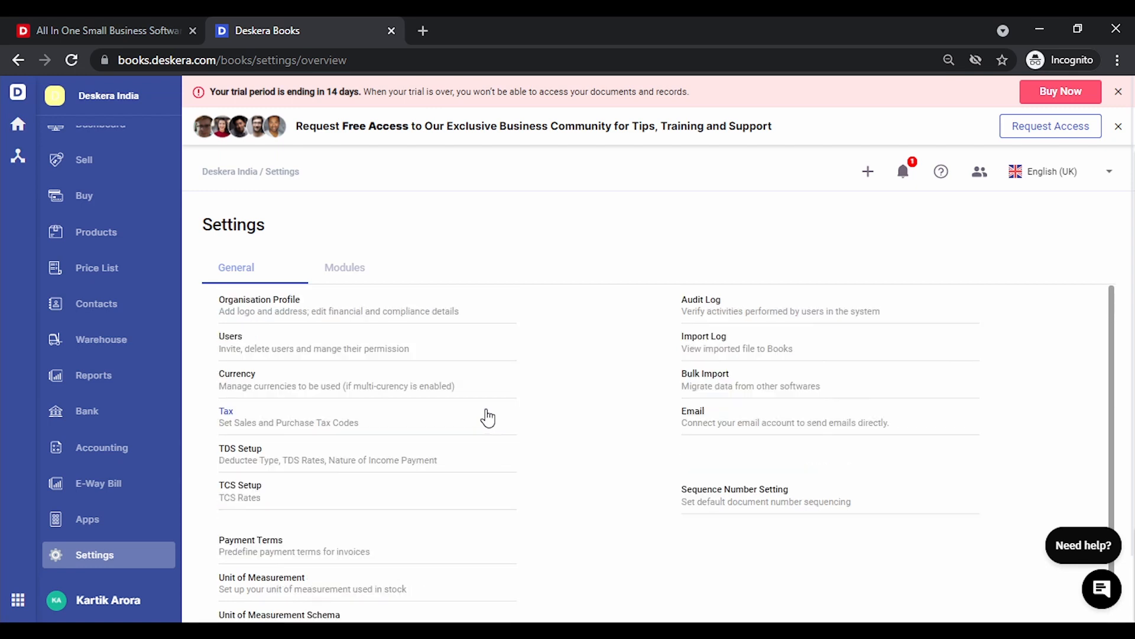